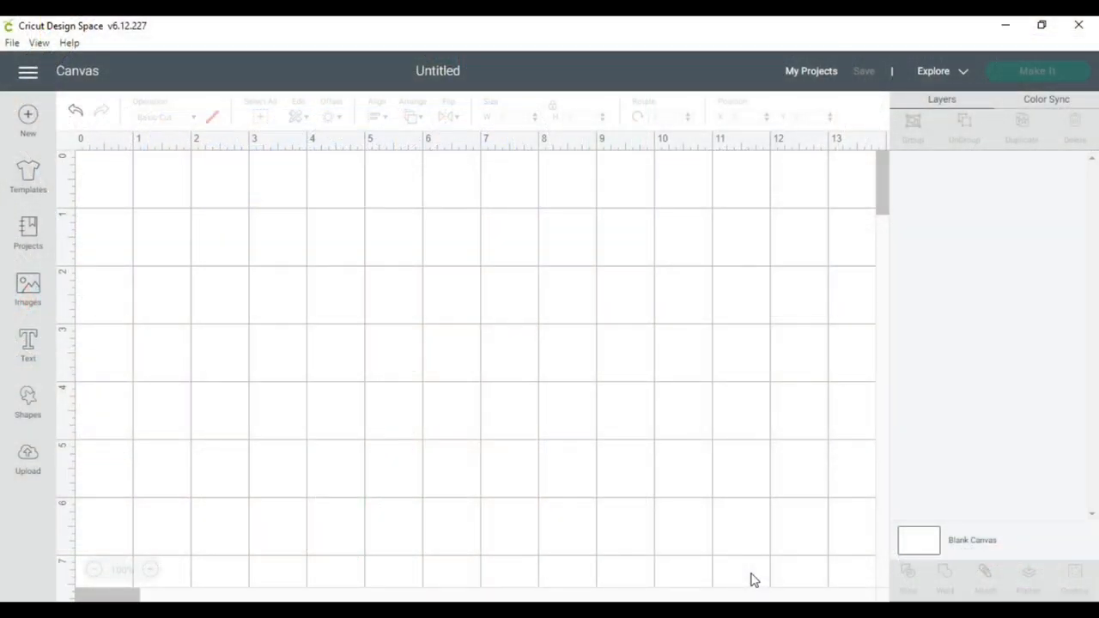
{"action": "mouse_move", "coordinate": [120, 192]}
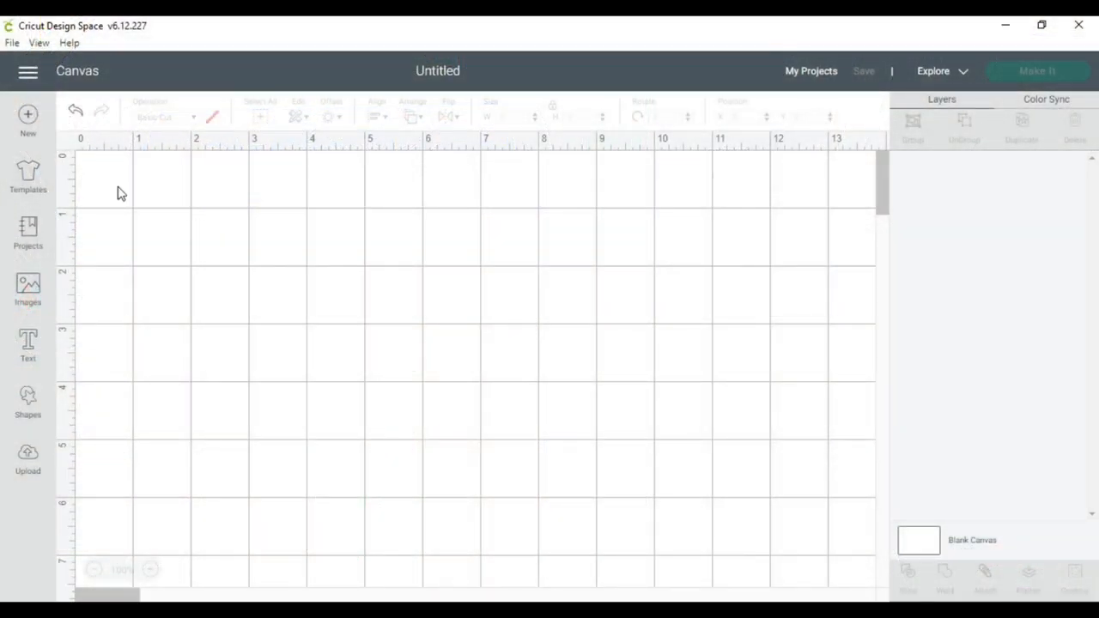
Search the Projects gallery for "mug" to list ready-made mug projects.
{"action": "left_click", "coordinate": [27, 232]}
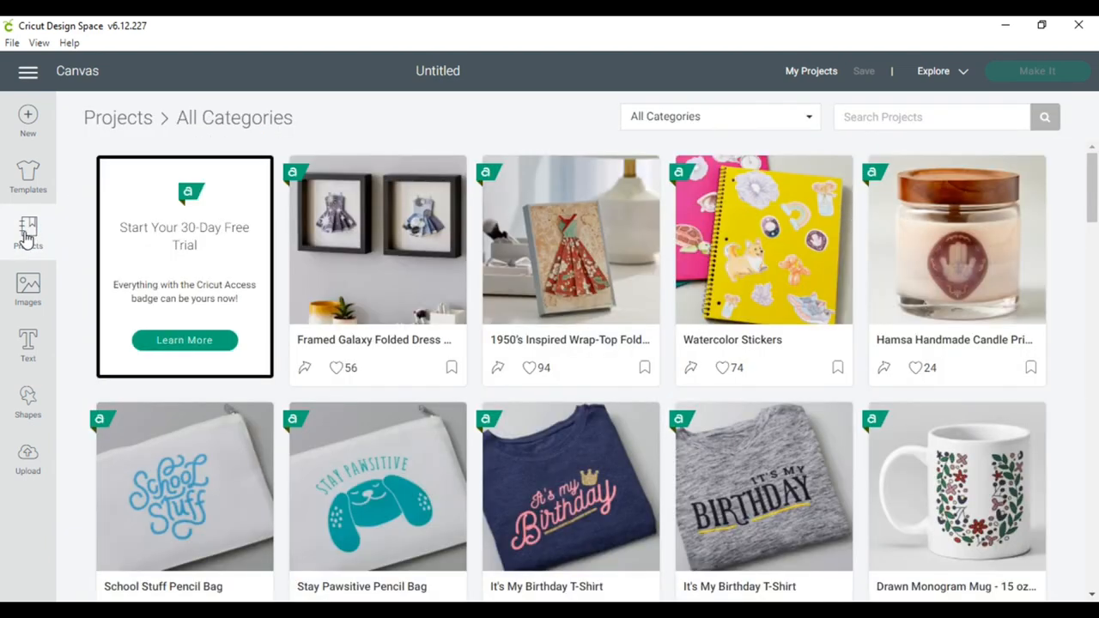
{"action": "left_click", "coordinate": [930, 117]}
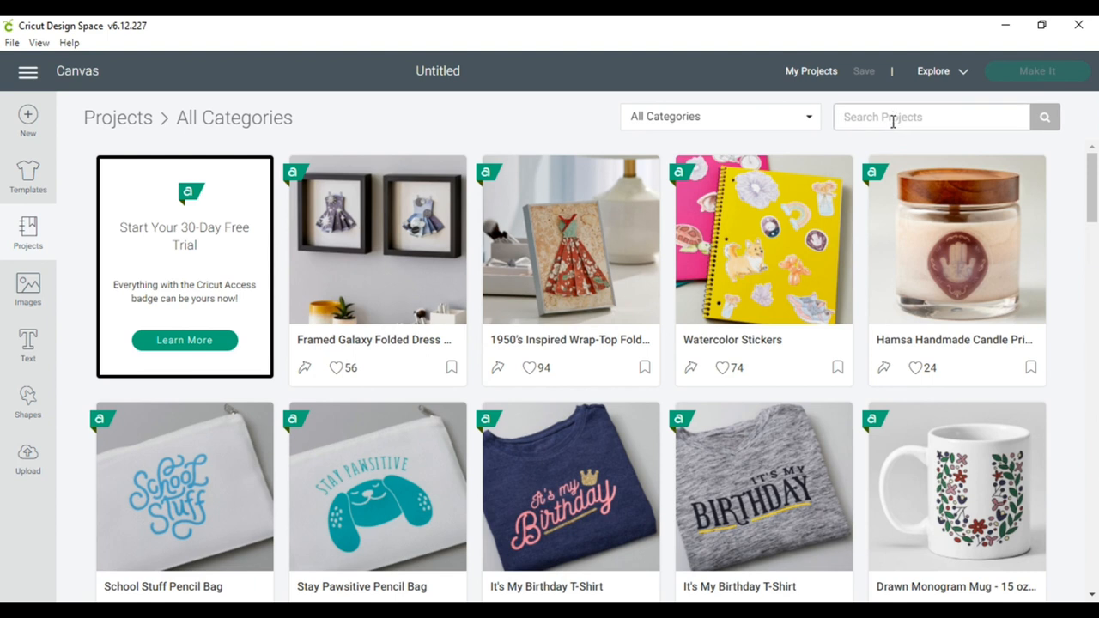
{"action": "type", "text": "mug"}
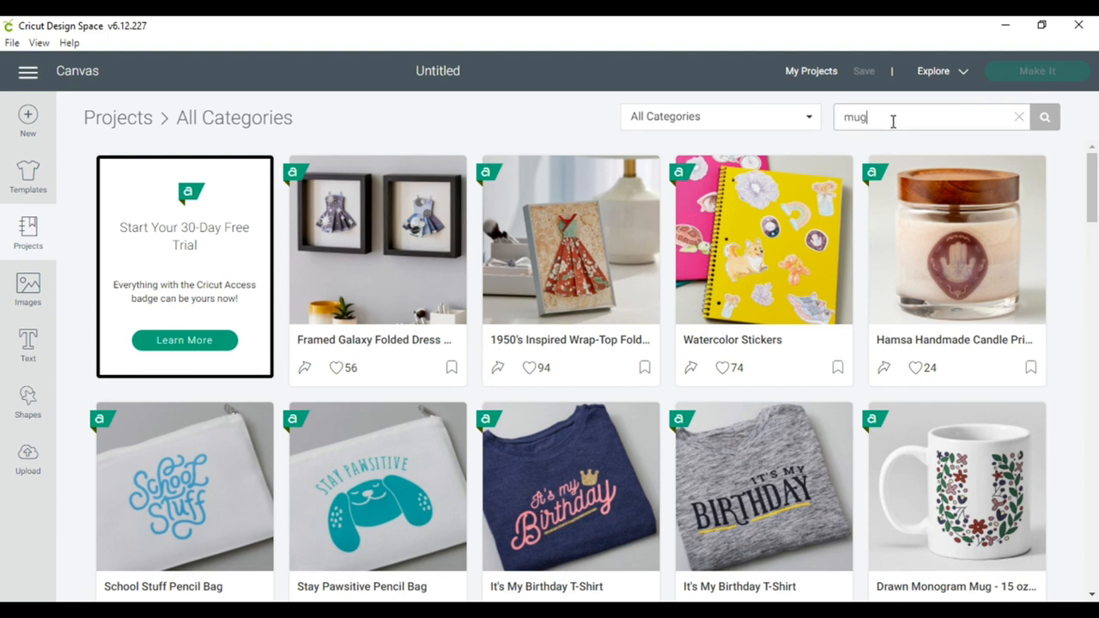
{"action": "mouse_move", "coordinate": [1065, 138]}
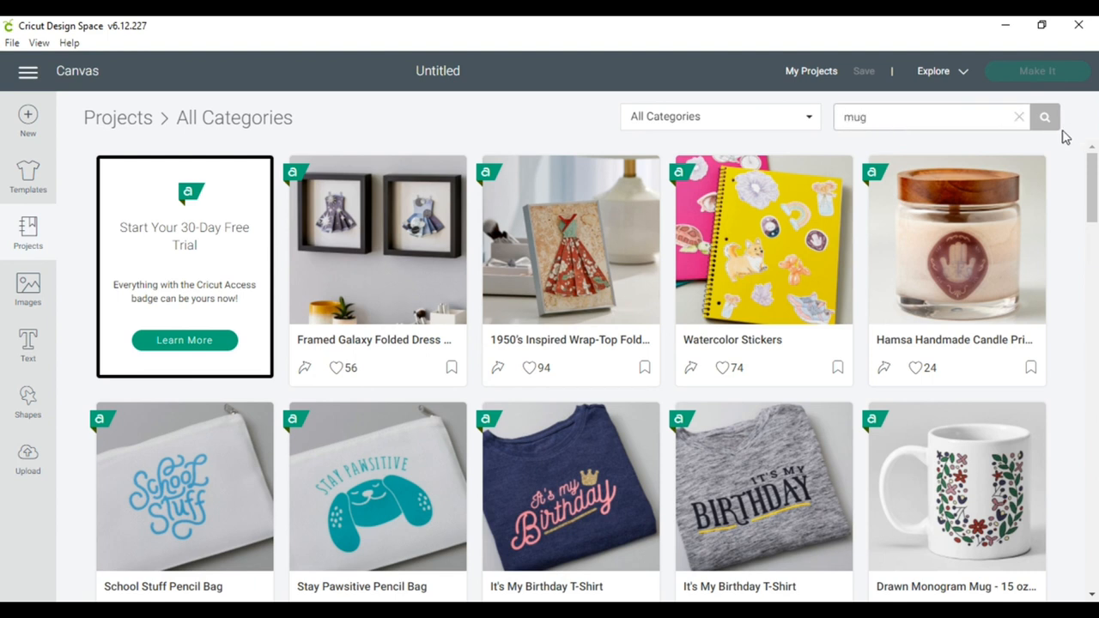
{"action": "left_click", "coordinate": [1044, 117]}
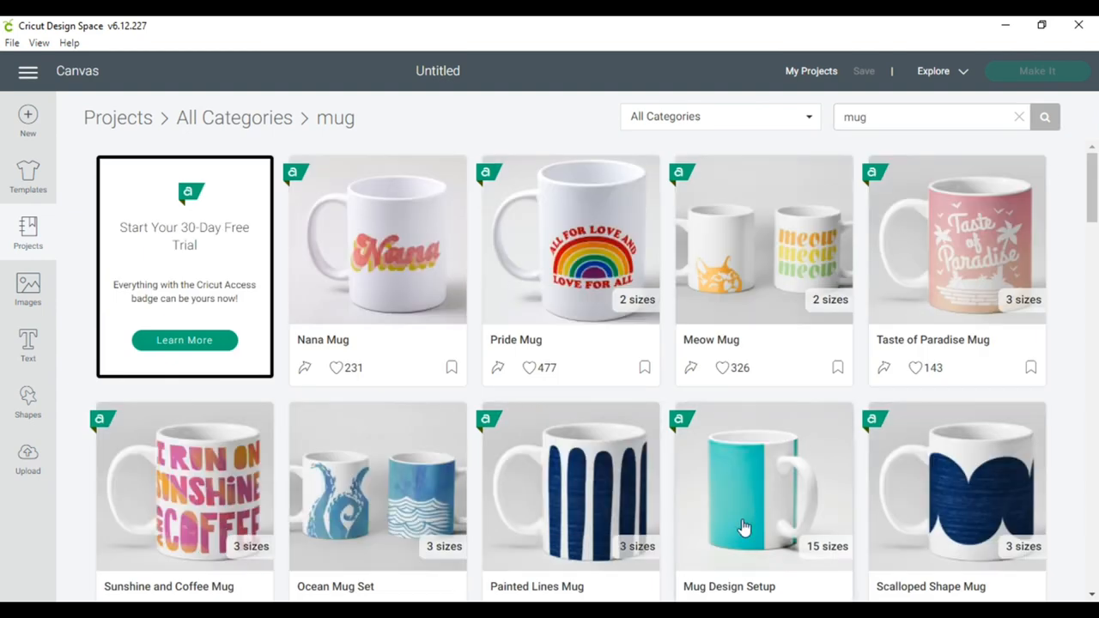
Customize the Mug Design Setup project so its wrap template loads onto the canvas.
{"action": "left_click", "coordinate": [762, 485]}
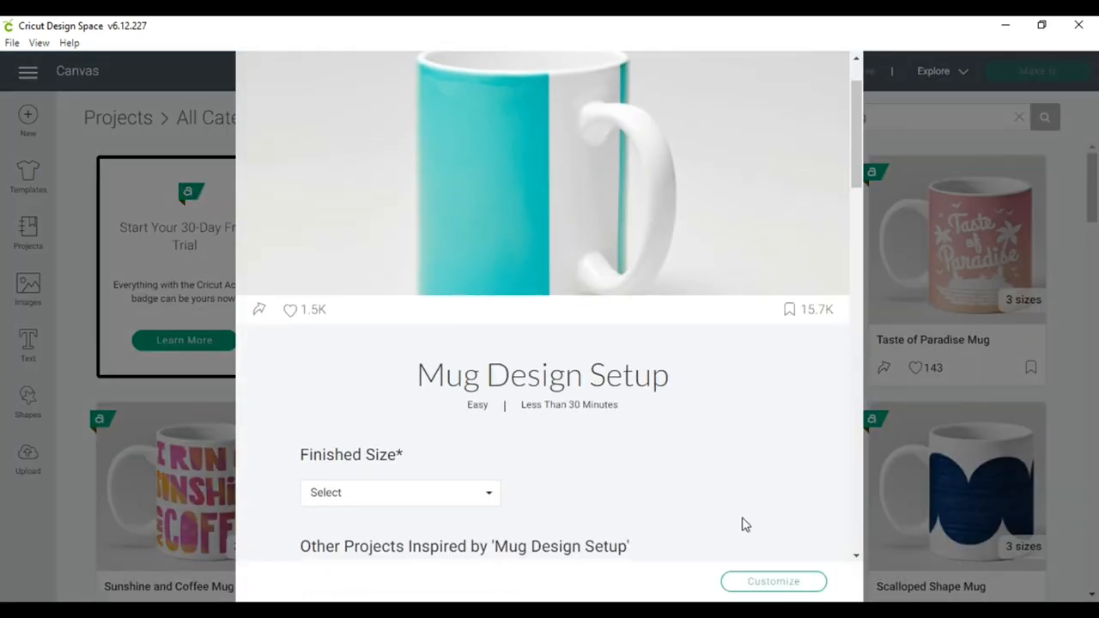
{"action": "left_click", "coordinate": [400, 491]}
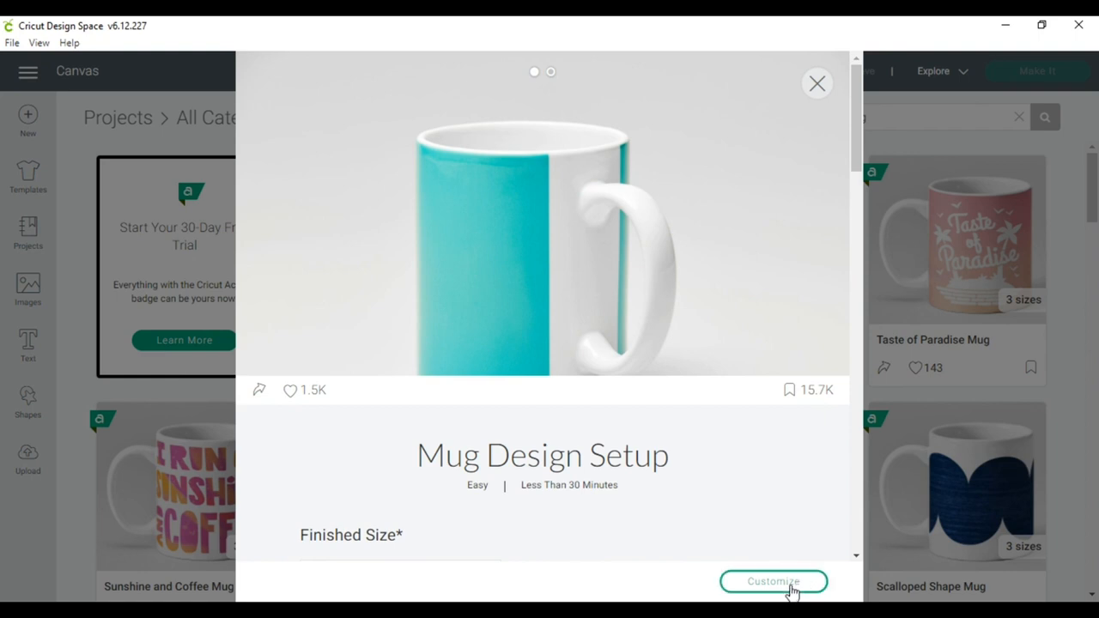
{"action": "left_click", "coordinate": [772, 580]}
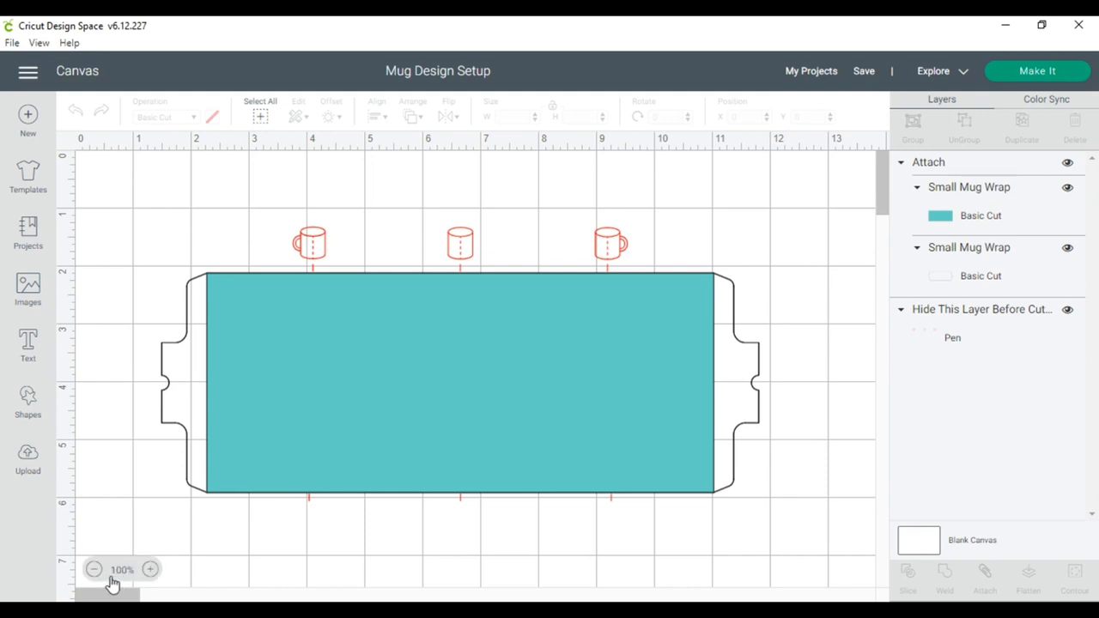
{"action": "left_click", "coordinate": [93, 570]}
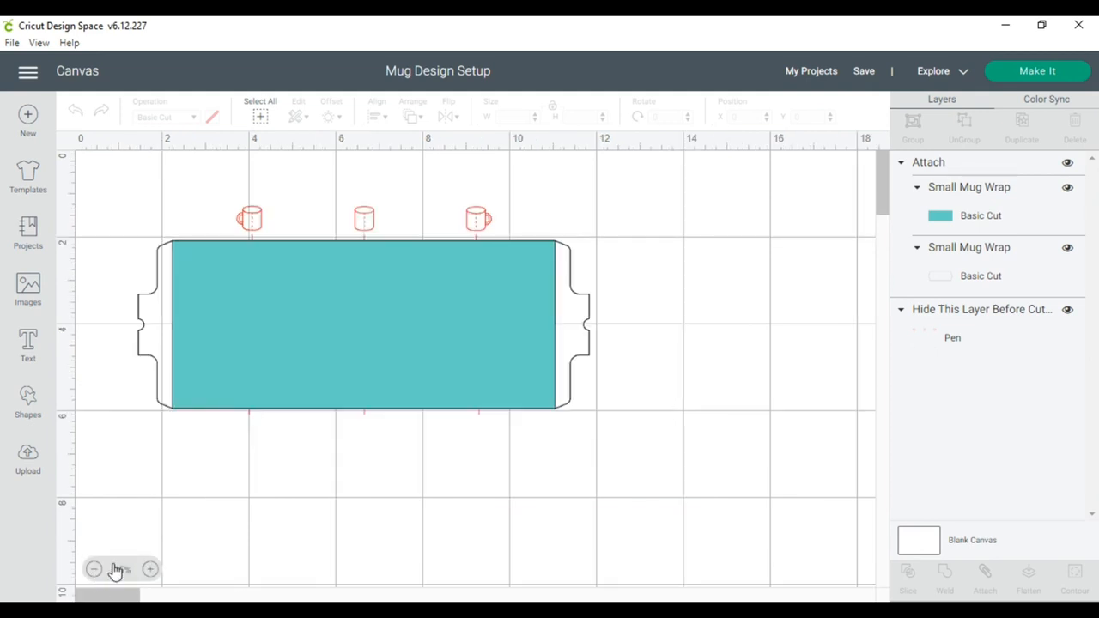
{"action": "left_click", "coordinate": [93, 570]}
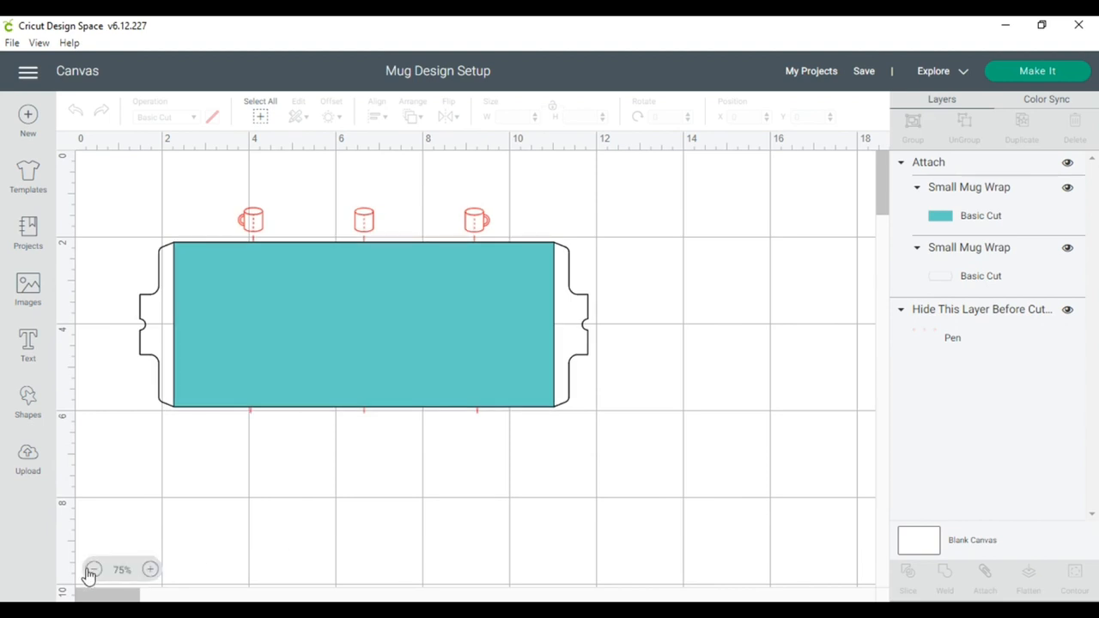
{"action": "left_click", "coordinate": [92, 570]}
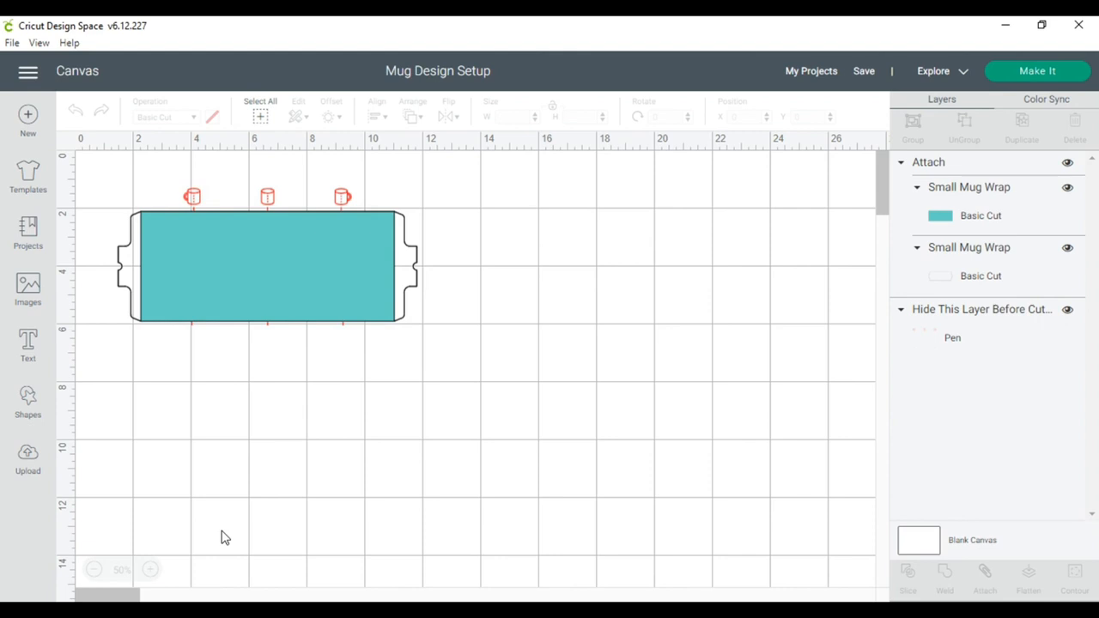
{"action": "mouse_move", "coordinate": [398, 251]}
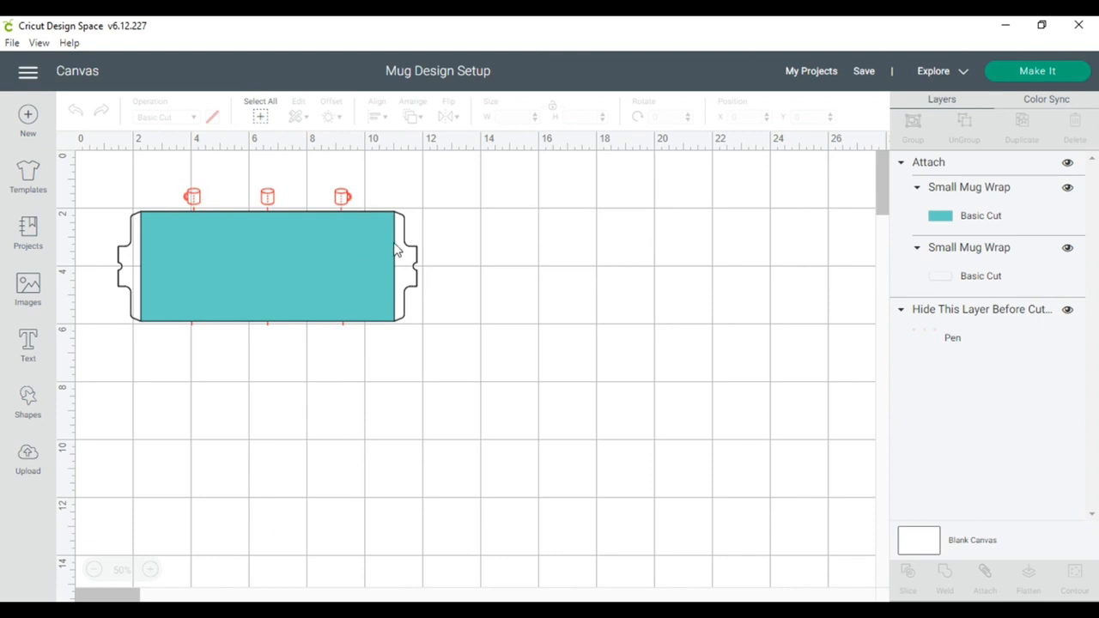
{"action": "mouse_move", "coordinate": [1030, 322]}
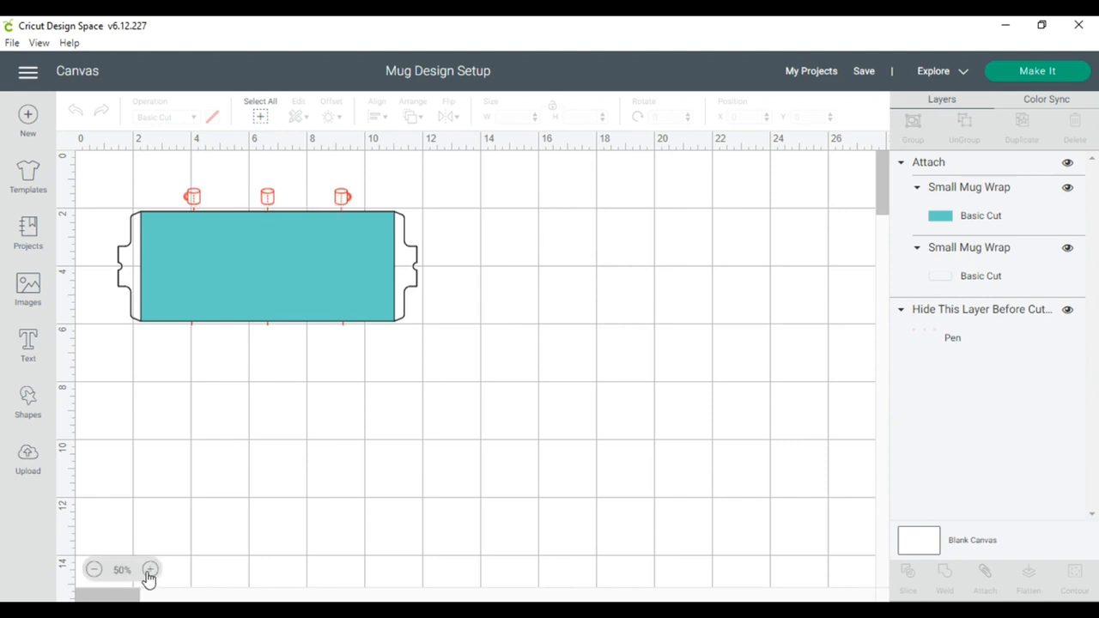
{"action": "left_click", "coordinate": [151, 570]}
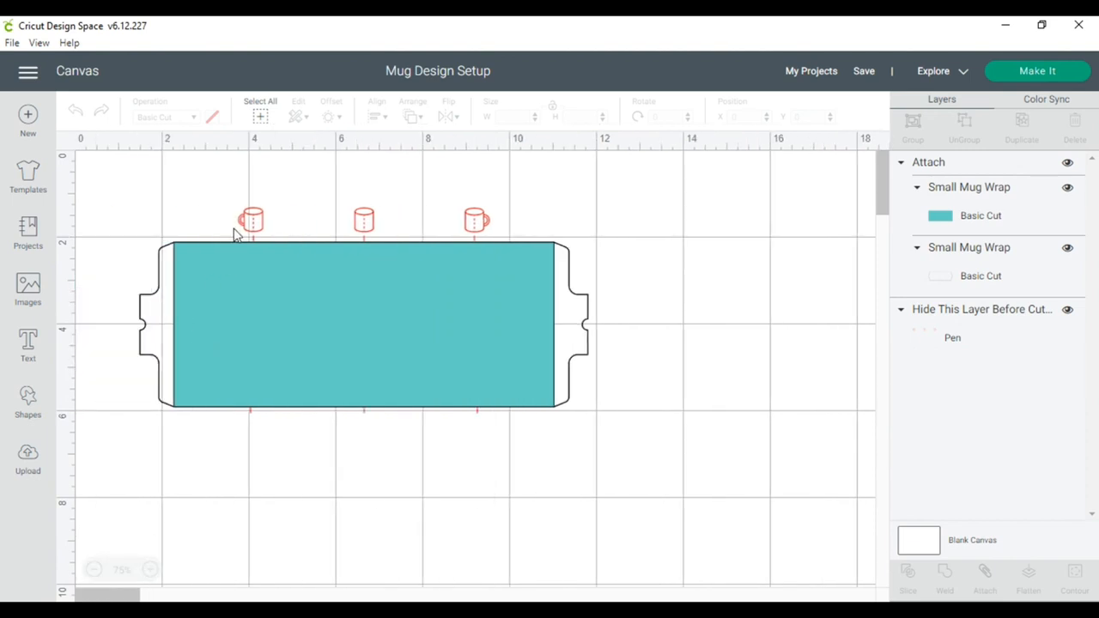
{"action": "mouse_move", "coordinate": [496, 227]}
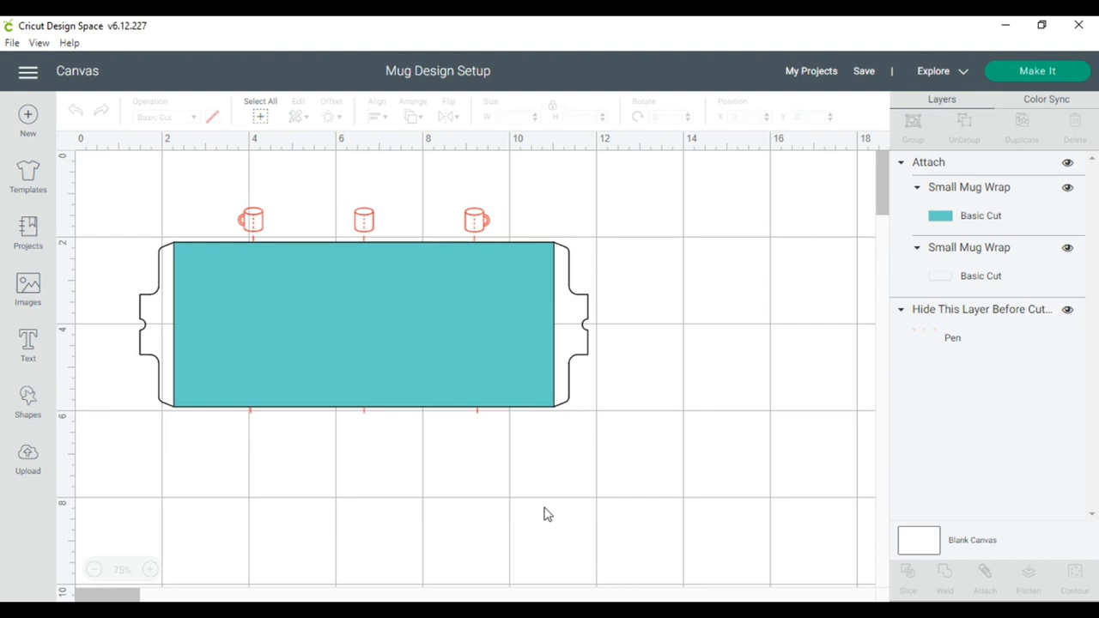
{"action": "mouse_move", "coordinate": [278, 512]}
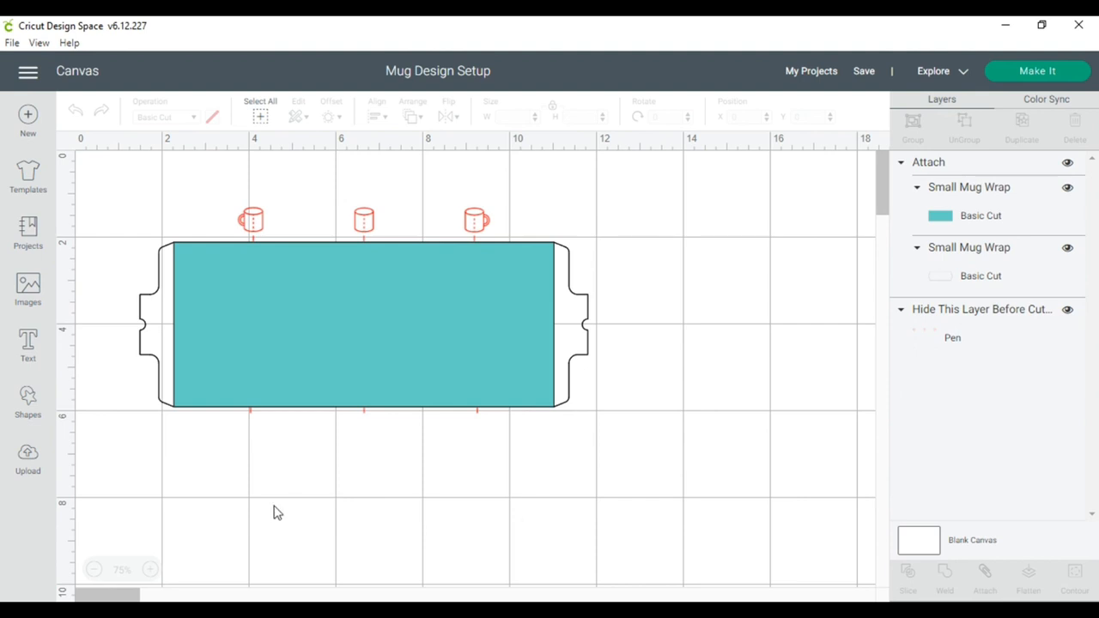
{"action": "mouse_move", "coordinate": [277, 502]}
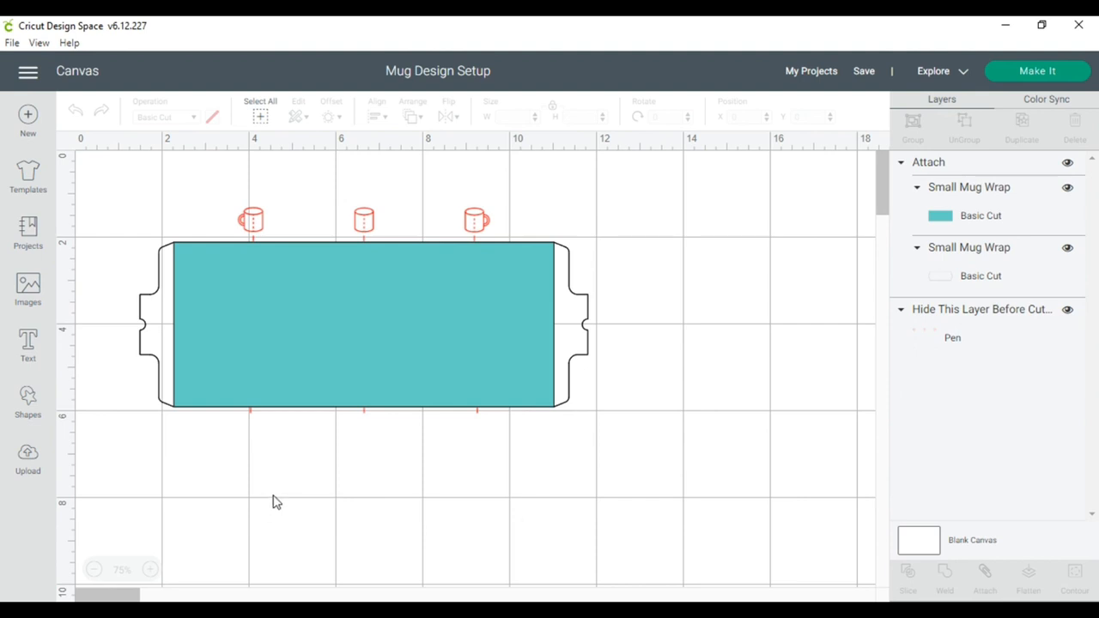
{"action": "mouse_move", "coordinate": [517, 408]}
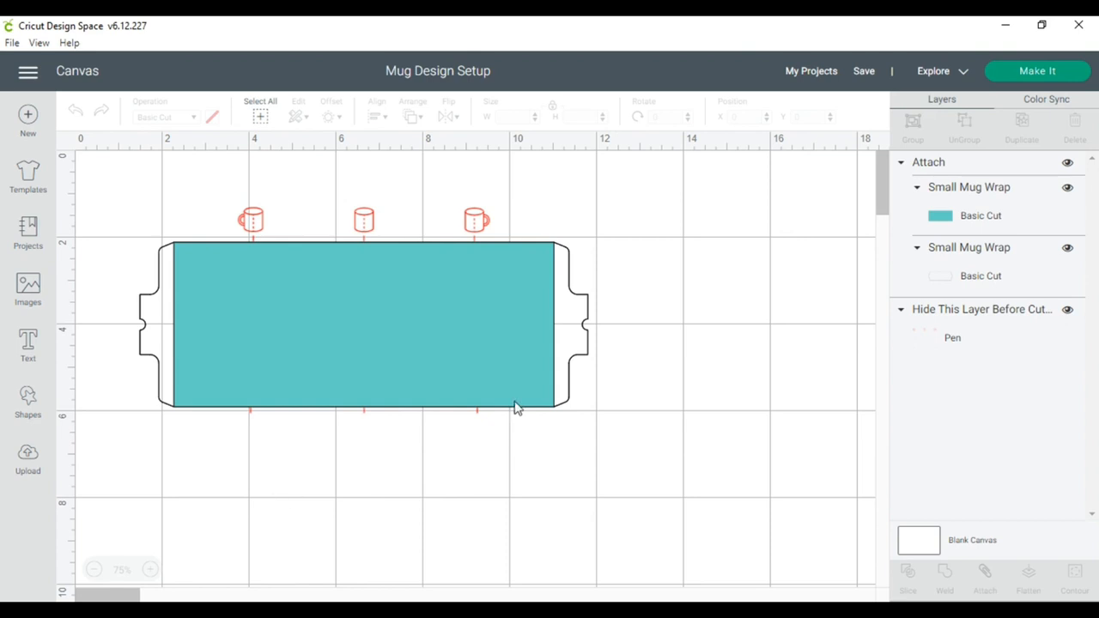
{"action": "mouse_move", "coordinate": [525, 361]}
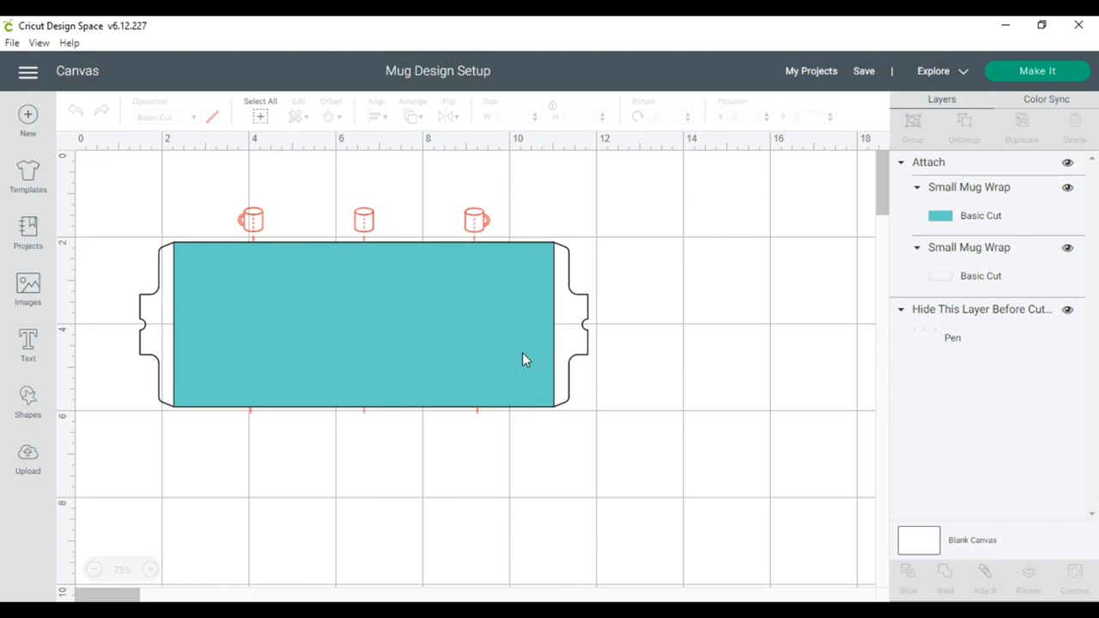
{"action": "mouse_move", "coordinate": [28, 457]}
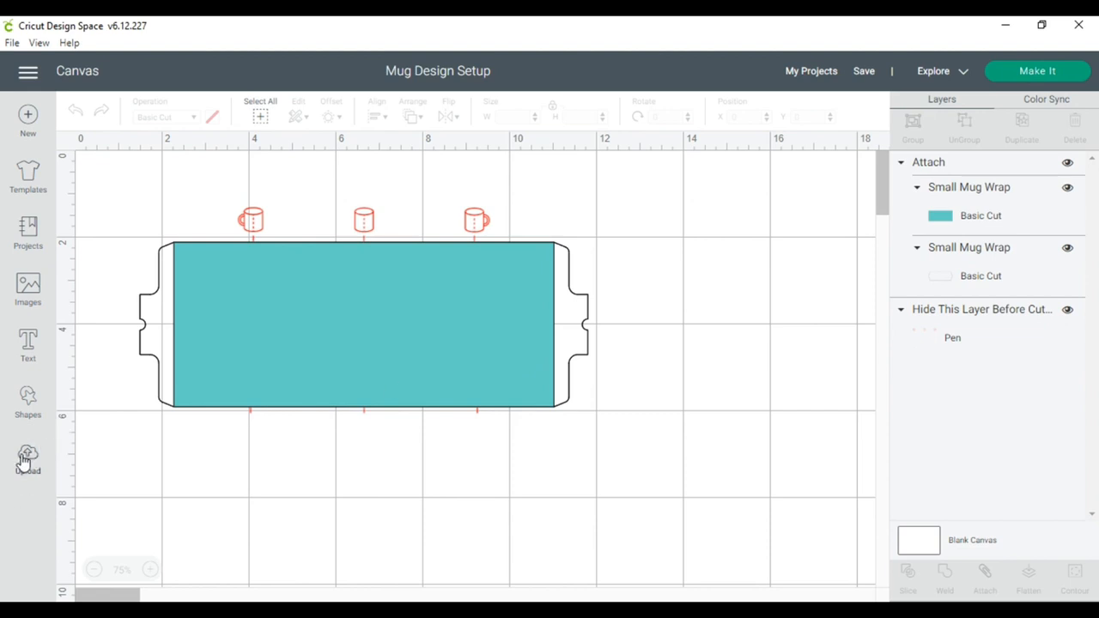
Insert the uploaded crafter-with-machine photo at 3.0 in wide and place it below the wrap.
{"action": "left_click", "coordinate": [28, 460]}
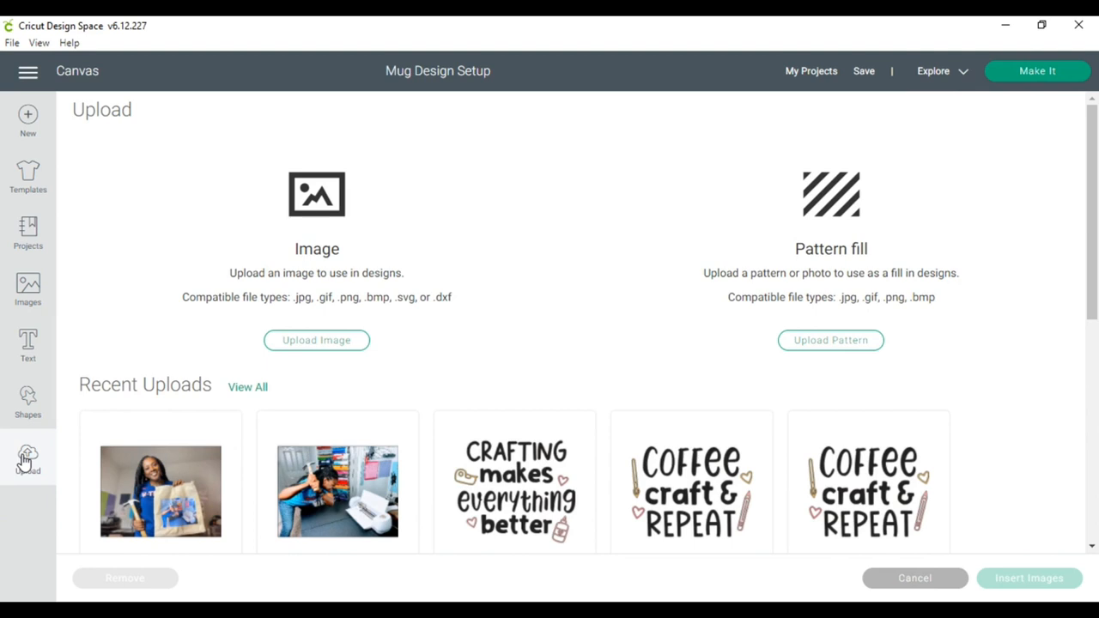
{"action": "left_click", "coordinate": [336, 491]}
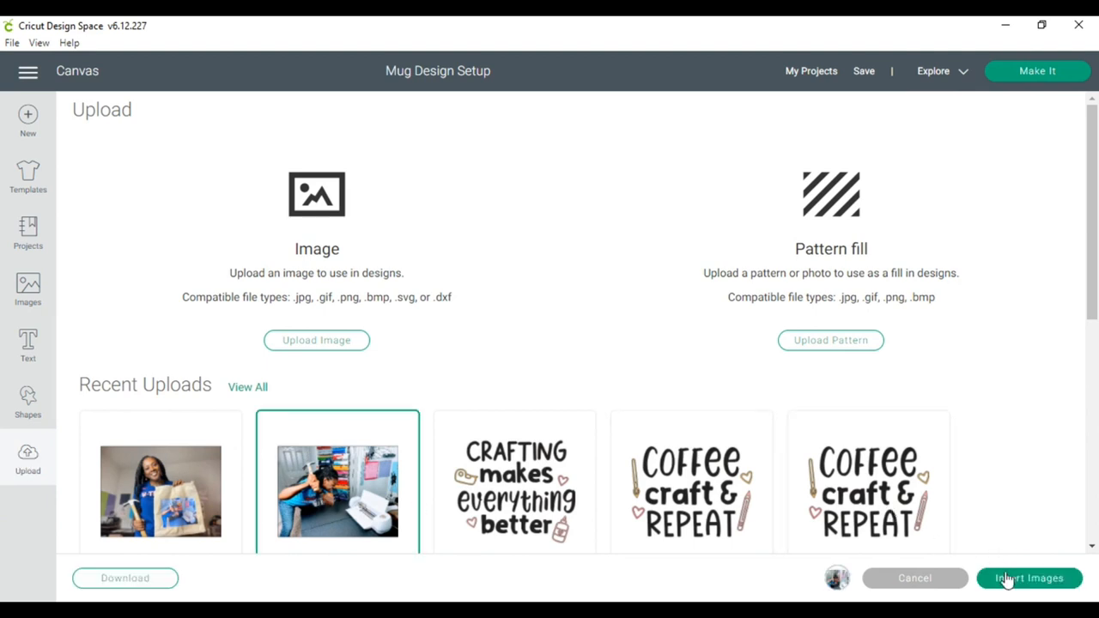
{"action": "left_click", "coordinate": [1030, 577]}
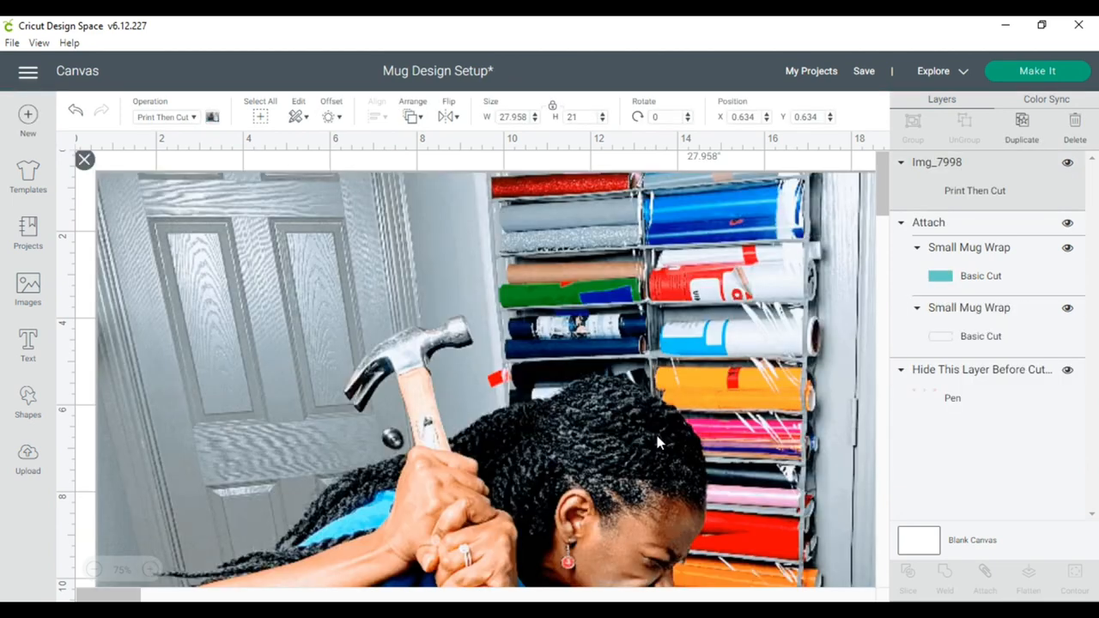
{"action": "left_click", "coordinate": [512, 117]}
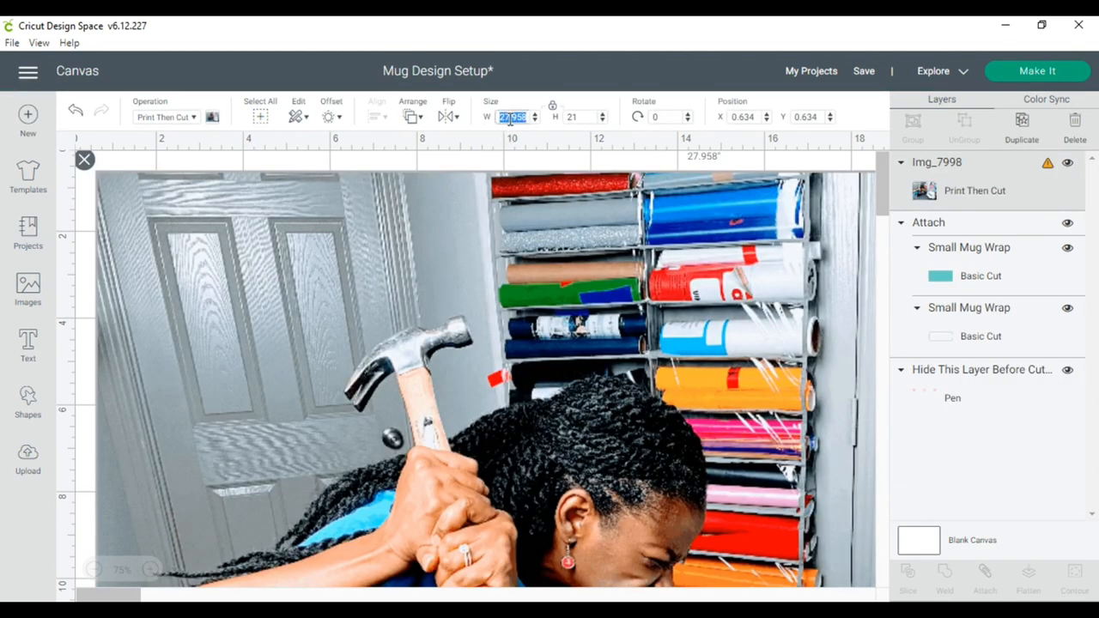
{"action": "type", "text": "3.0"}
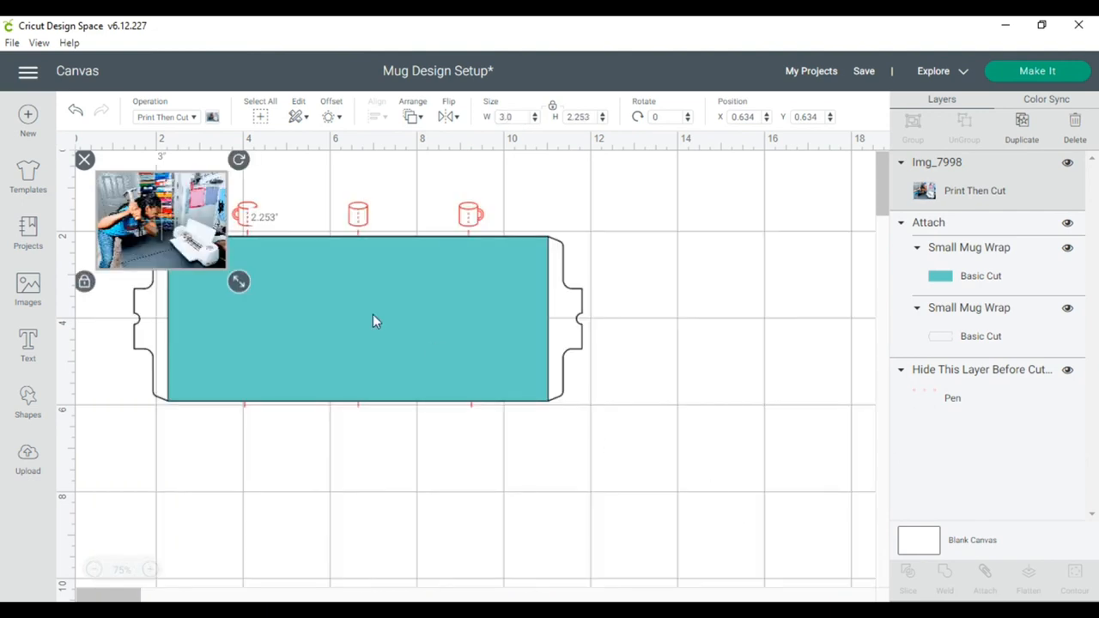
{"action": "left_click_drag", "start_coordinate": [158, 220], "coordinate": [189, 529]}
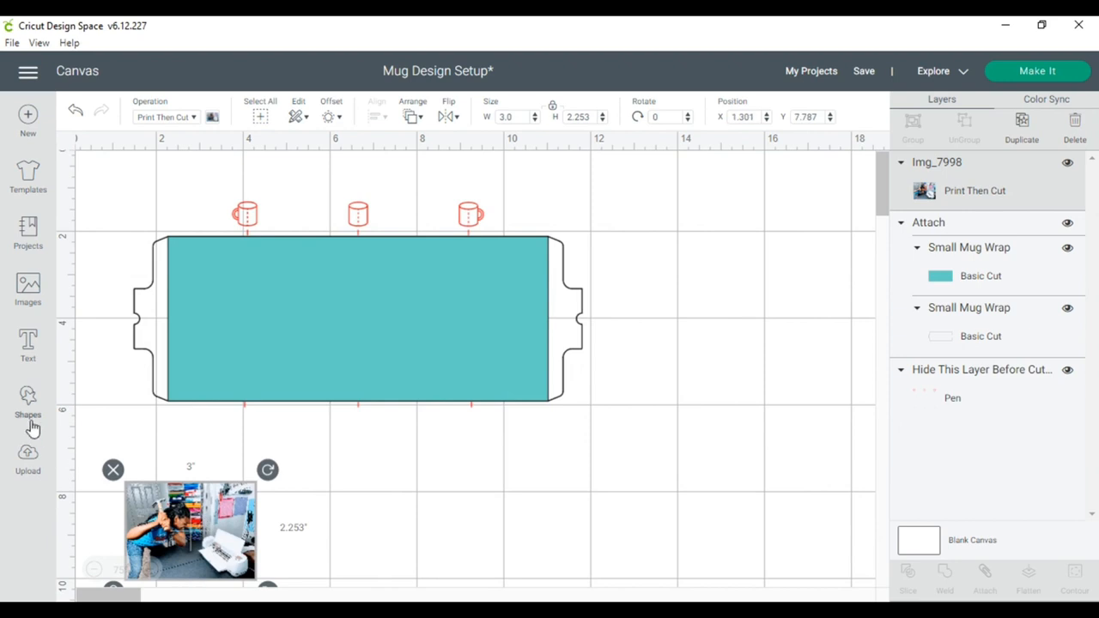
Insert the Img_7998 photo from recent uploads and place it beside the first photo below the wrap.
{"action": "left_click", "coordinate": [27, 455]}
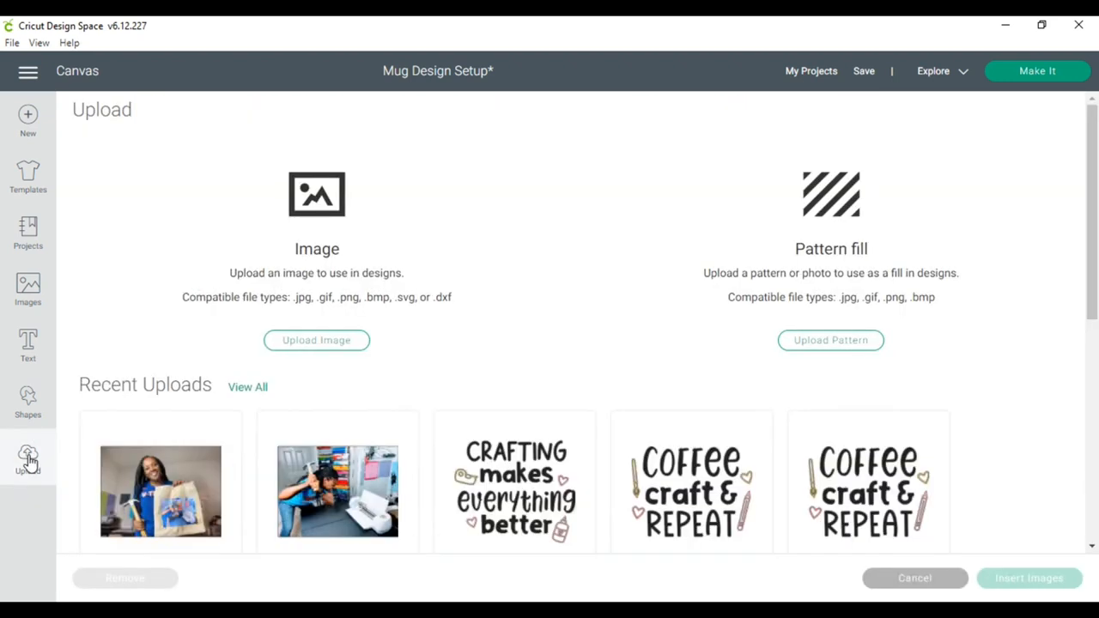
{"action": "left_click", "coordinate": [162, 491]}
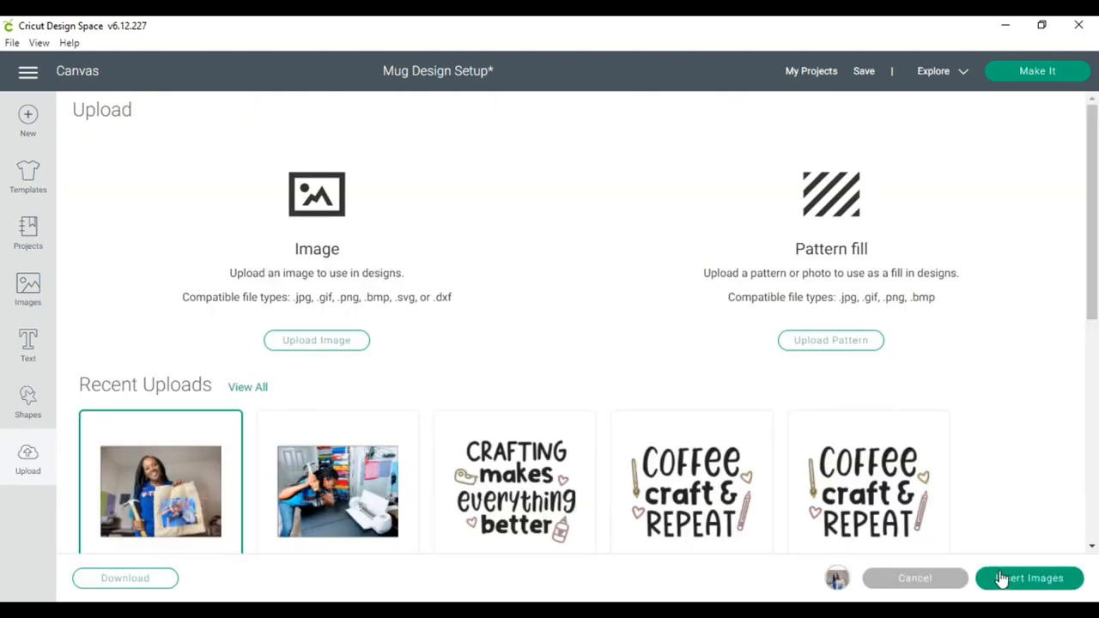
{"action": "left_click", "coordinate": [1028, 577]}
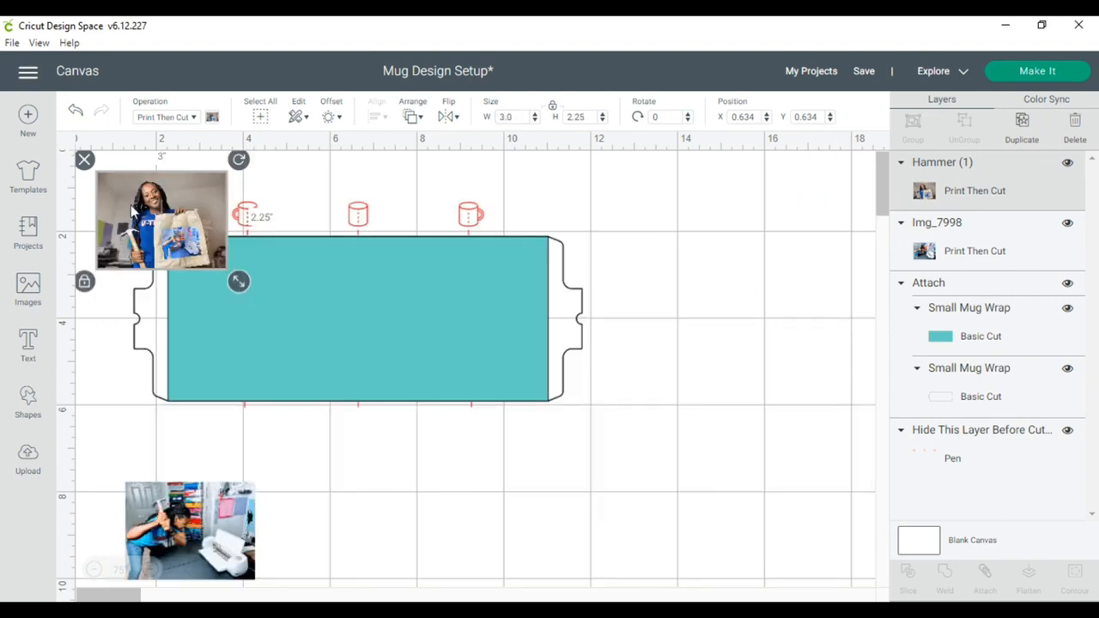
{"action": "left_click_drag", "start_coordinate": [162, 220], "coordinate": [361, 532]}
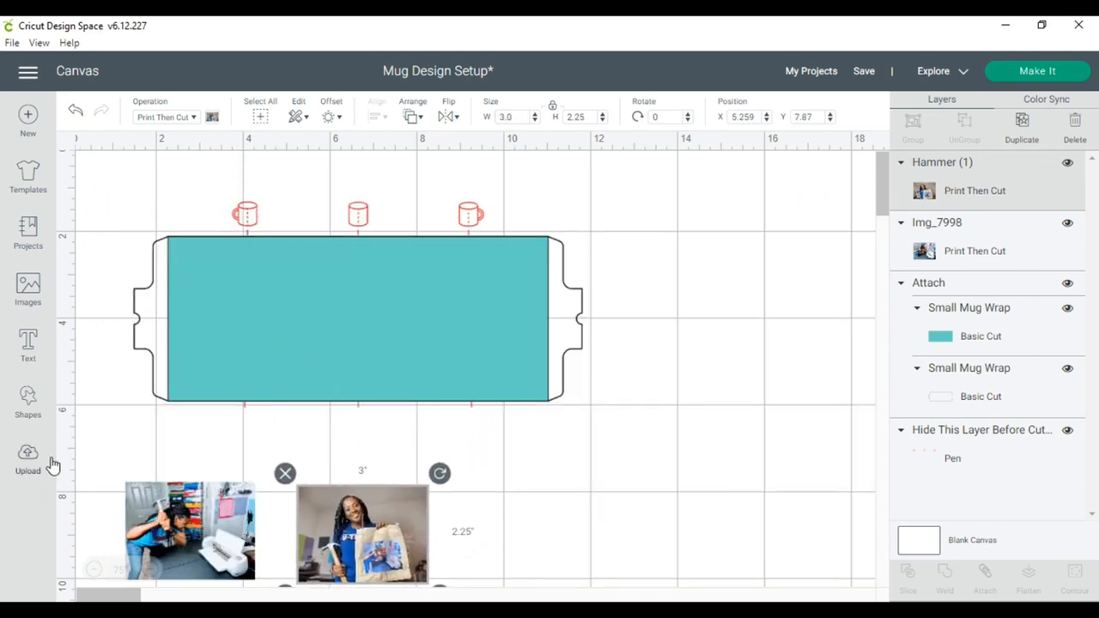
Insert the uploaded Crafting graphic and resize it to 3 in wide beside the photos.
{"action": "left_click", "coordinate": [28, 460]}
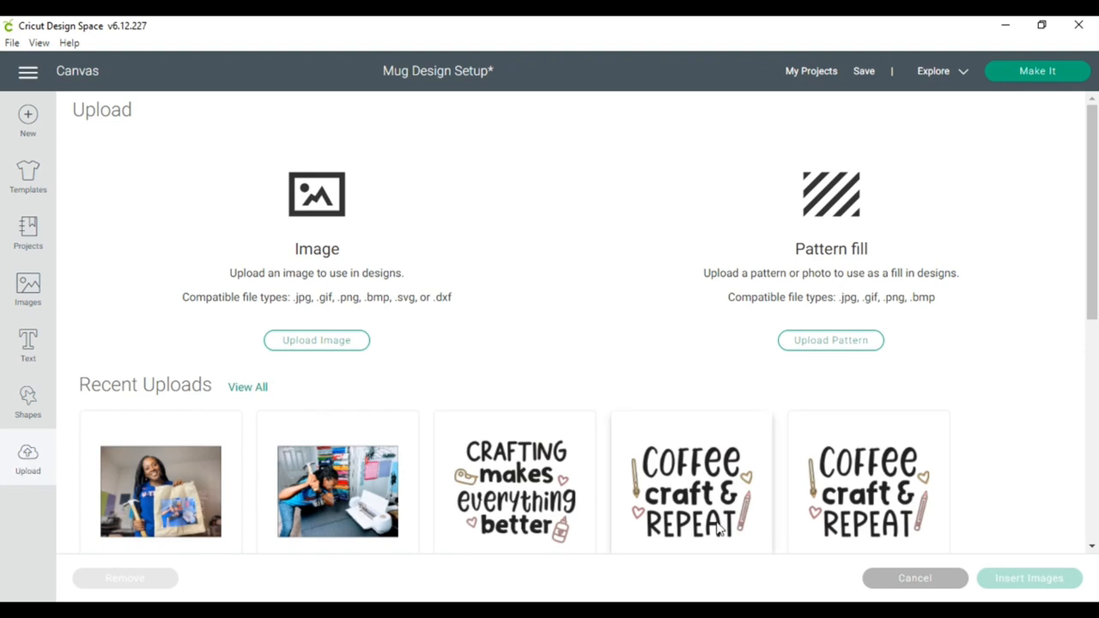
{"action": "left_click", "coordinate": [515, 480]}
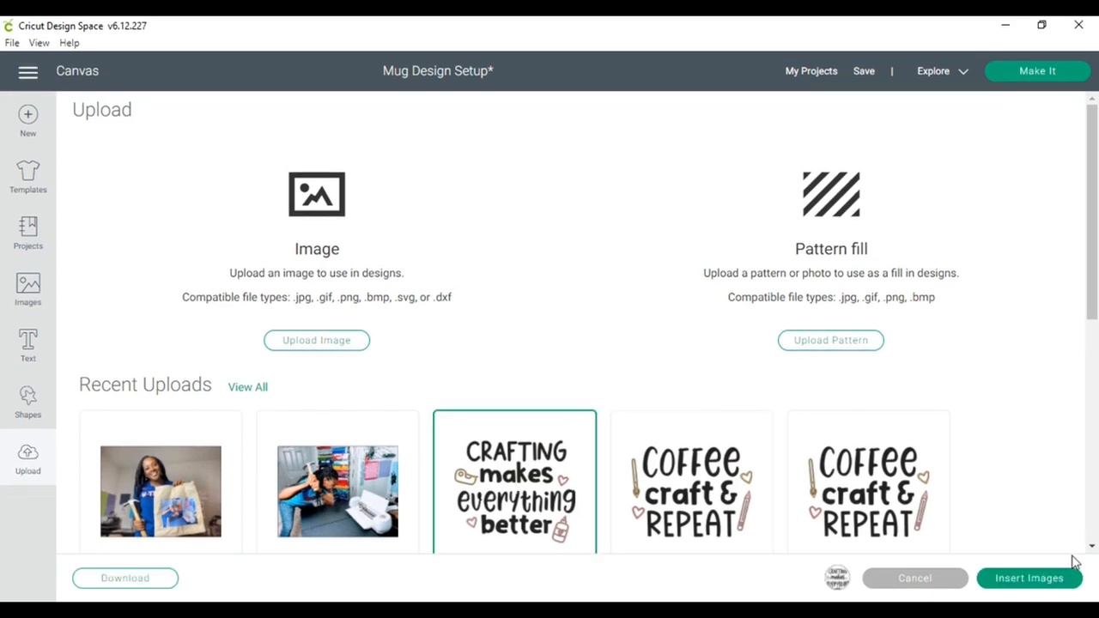
{"action": "left_click", "coordinate": [1029, 577]}
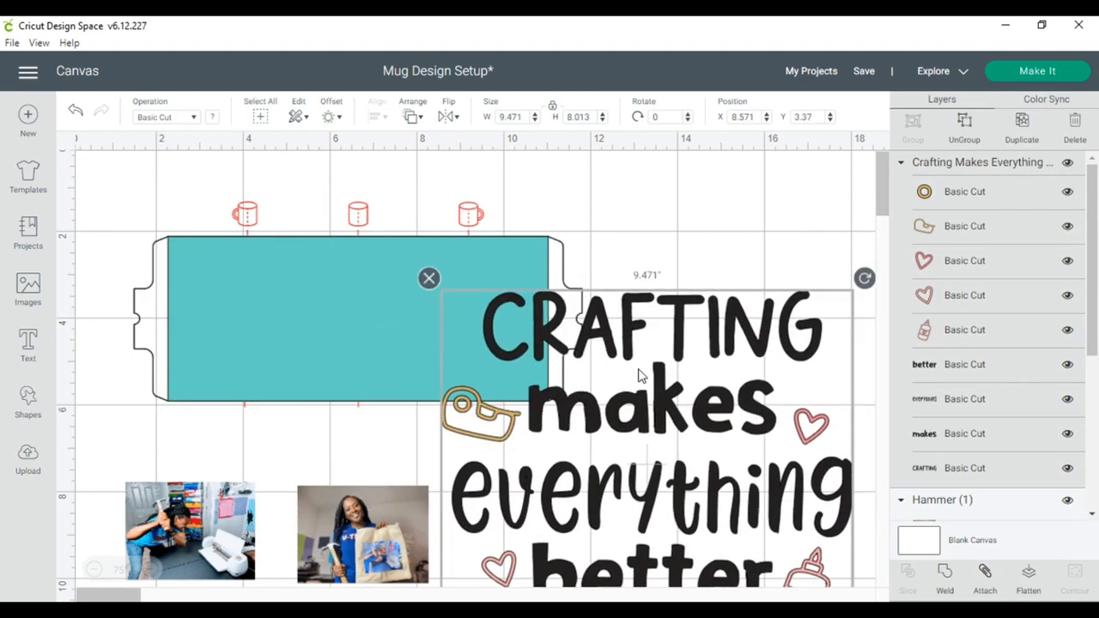
{"action": "left_click", "coordinate": [512, 116]}
{"action": "type", "text": "3"}
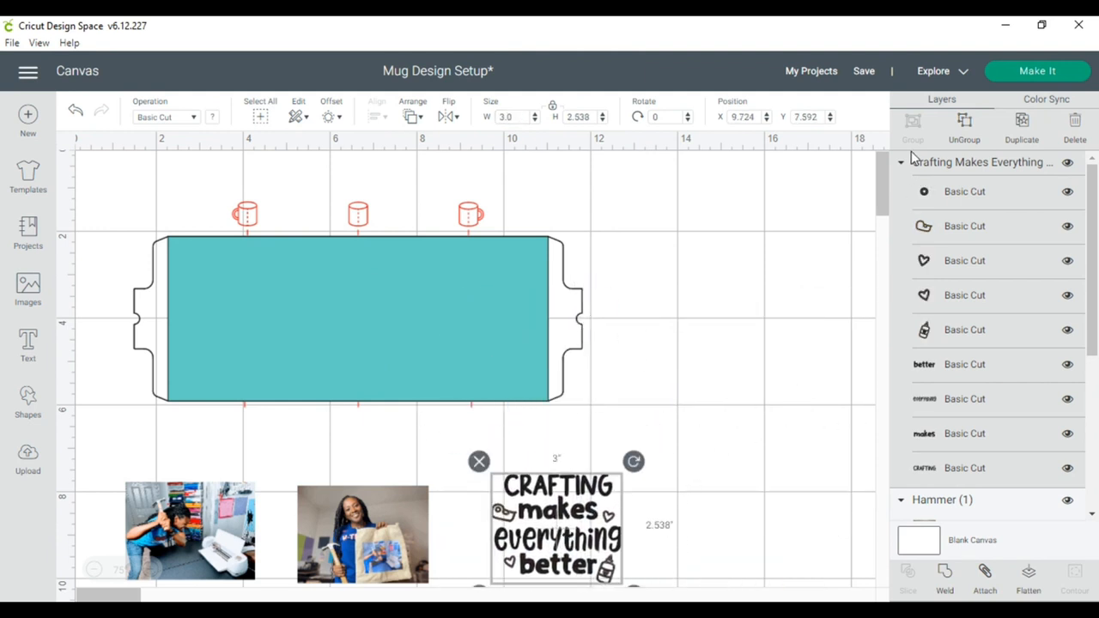
{"action": "mouse_move", "coordinate": [667, 422]}
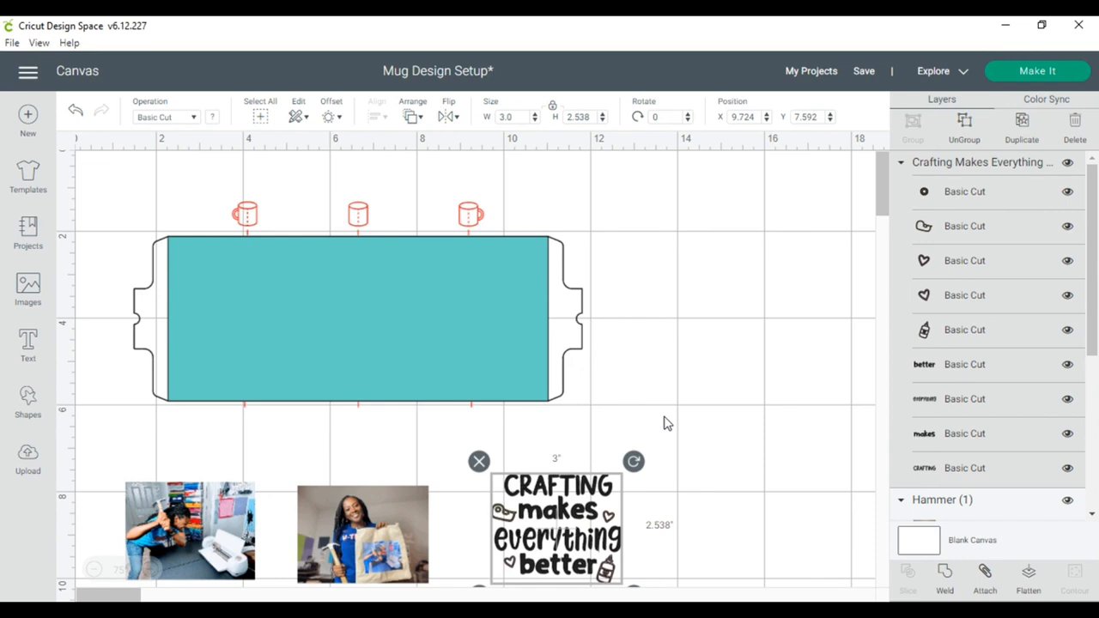
{"action": "mouse_move", "coordinate": [120, 412]}
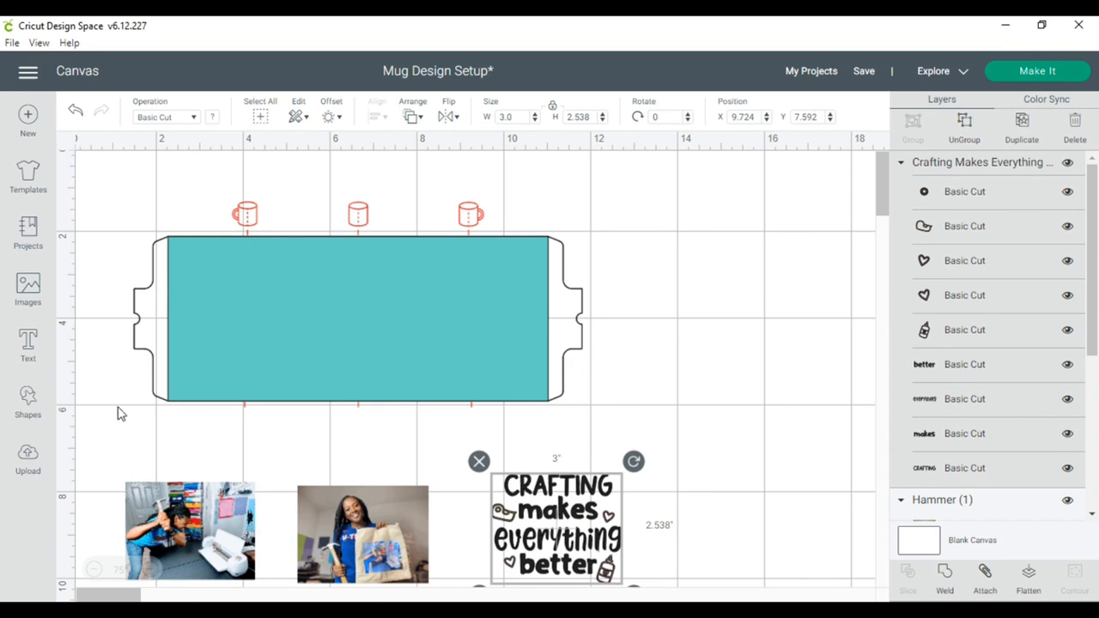
{"action": "mouse_move", "coordinate": [93, 570]}
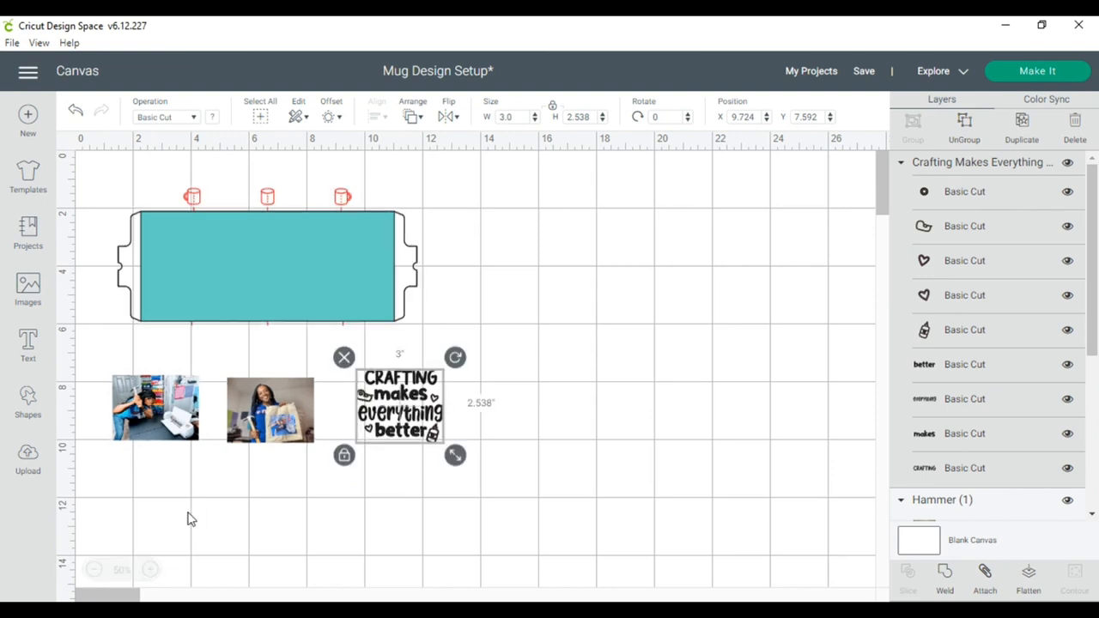
Add a 2.8 in square from Shapes, duplicate it, and arrange the squares across the wrap.
{"action": "left_click", "coordinate": [28, 397]}
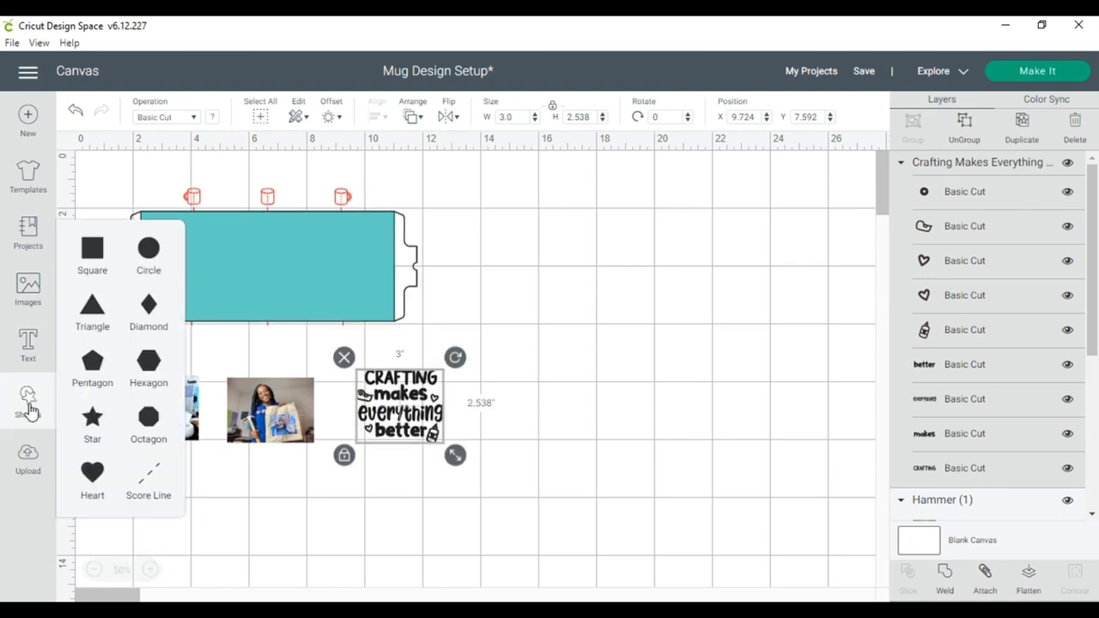
{"action": "left_click", "coordinate": [93, 249]}
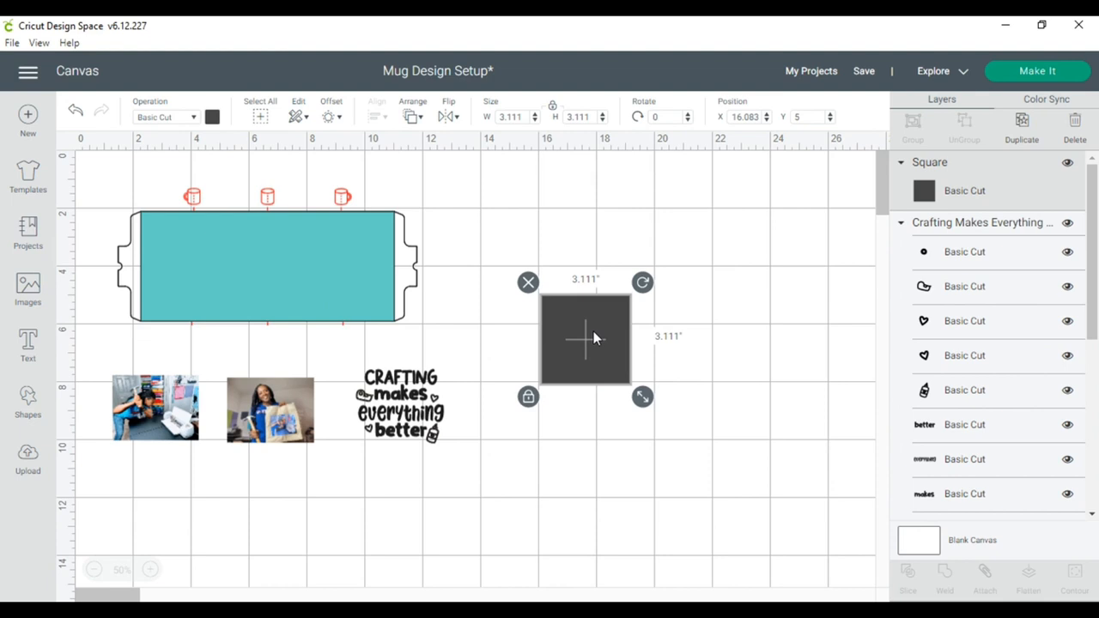
{"action": "mouse_move", "coordinate": [329, 260]}
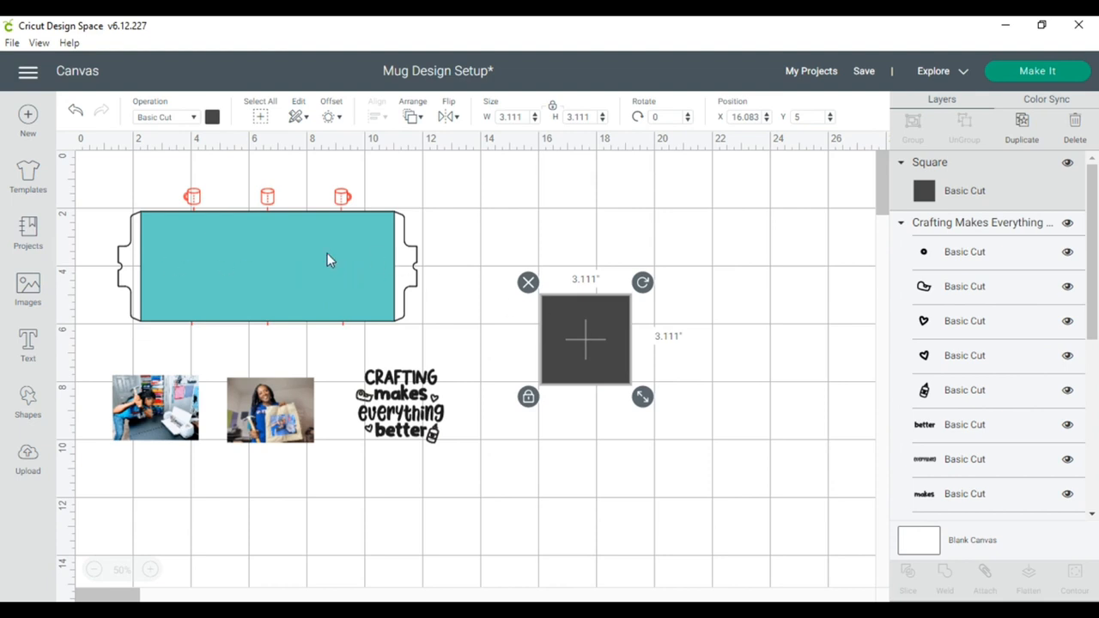
{"action": "mouse_move", "coordinate": [567, 285]}
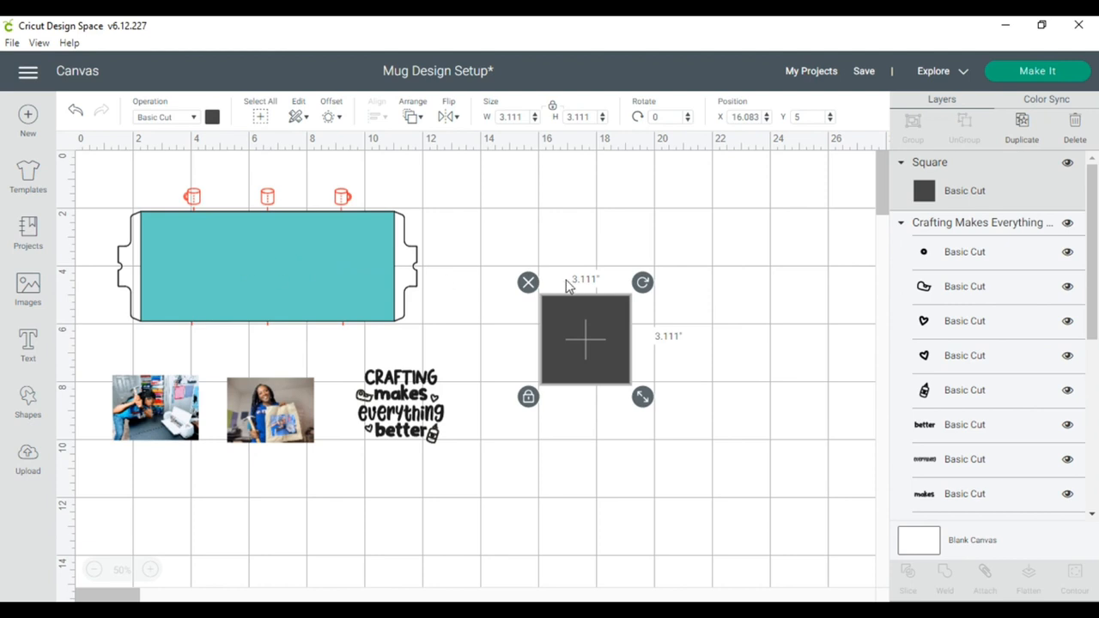
{"action": "mouse_move", "coordinate": [632, 340]}
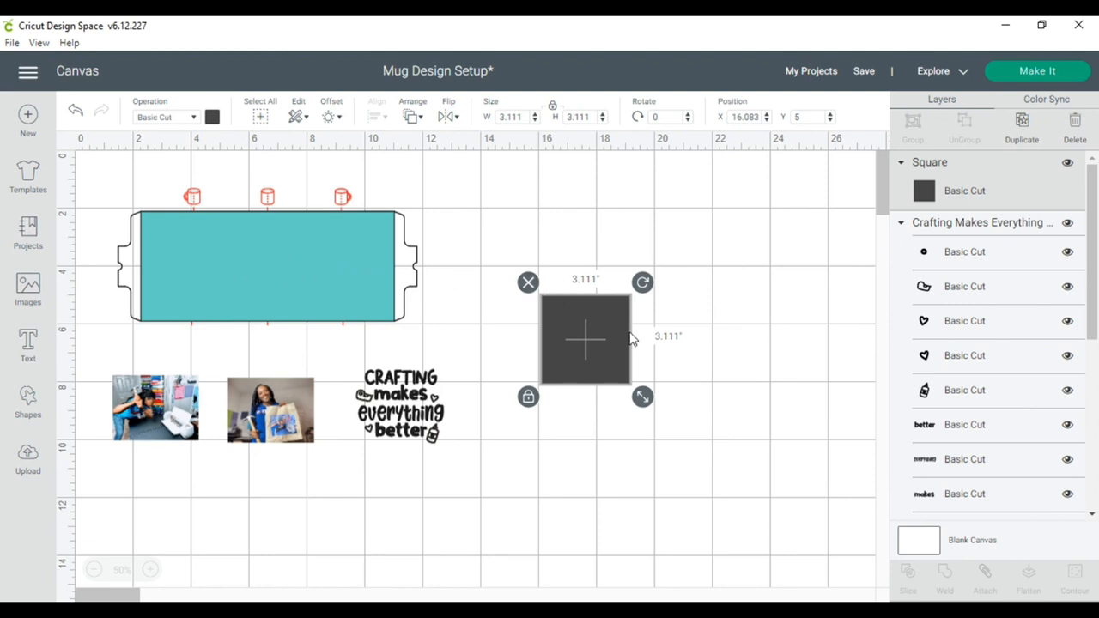
{"action": "mouse_move", "coordinate": [565, 325]}
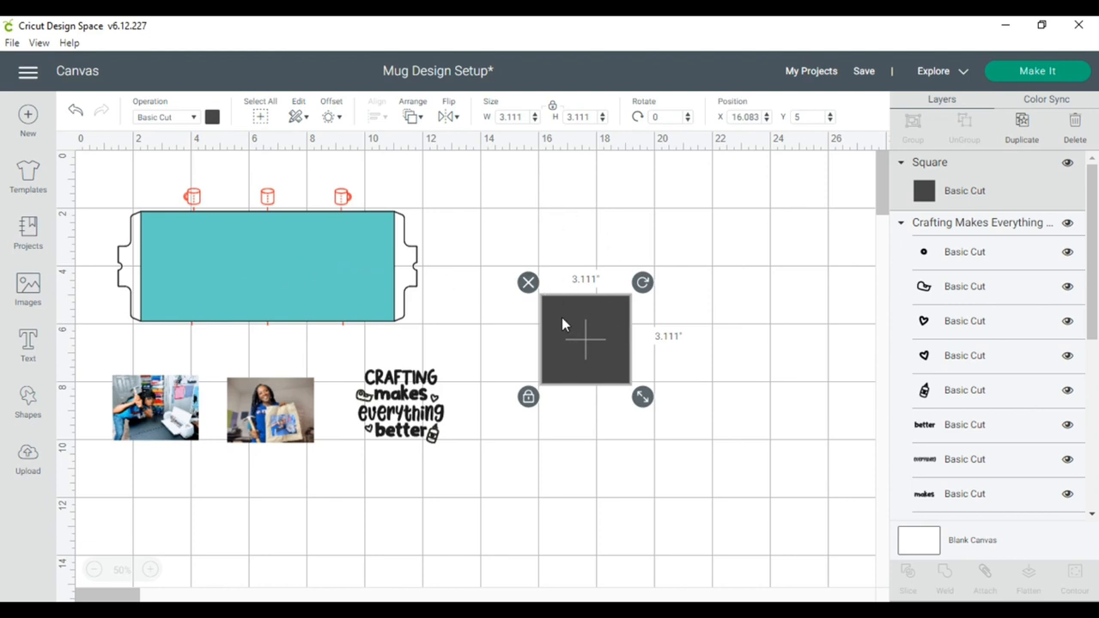
{"action": "mouse_move", "coordinate": [525, 144]}
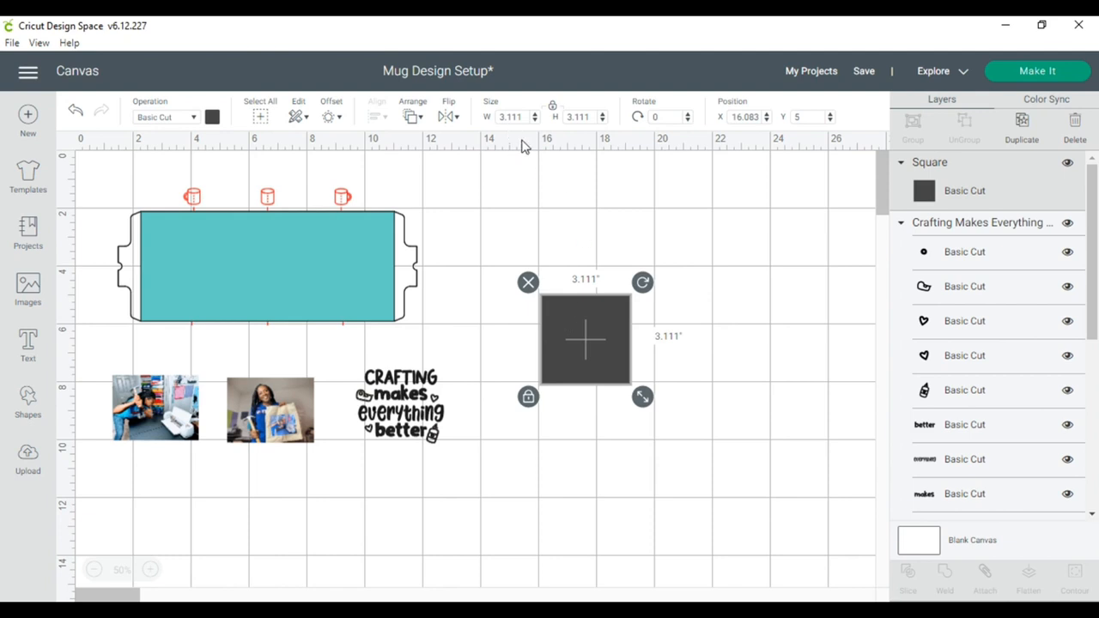
{"action": "left_click", "coordinate": [511, 117]}
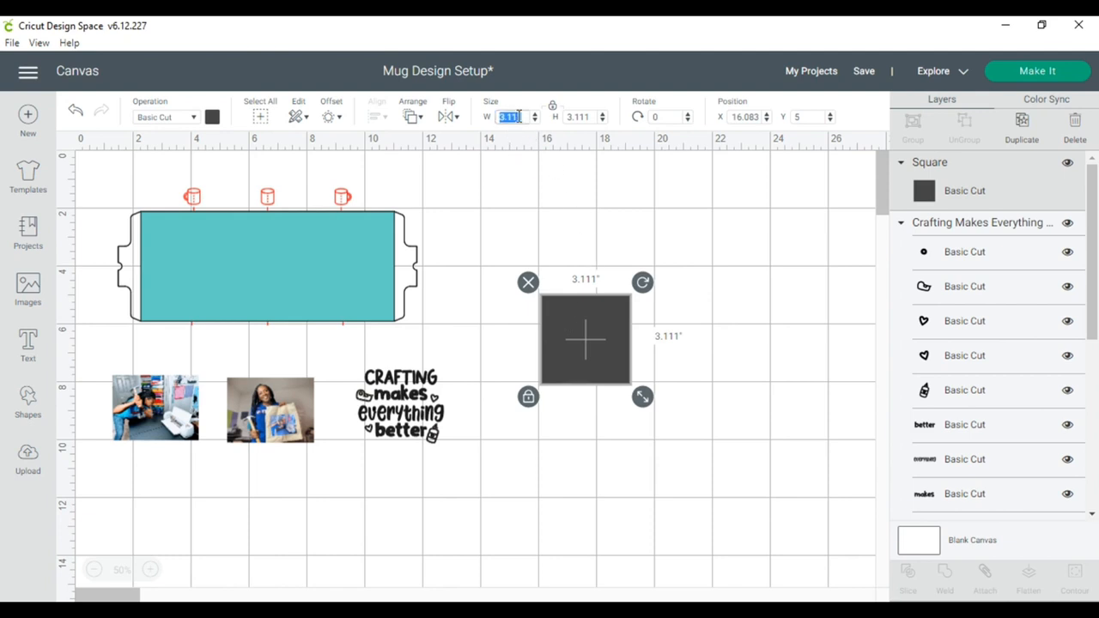
{"action": "type", "text": "2.8"}
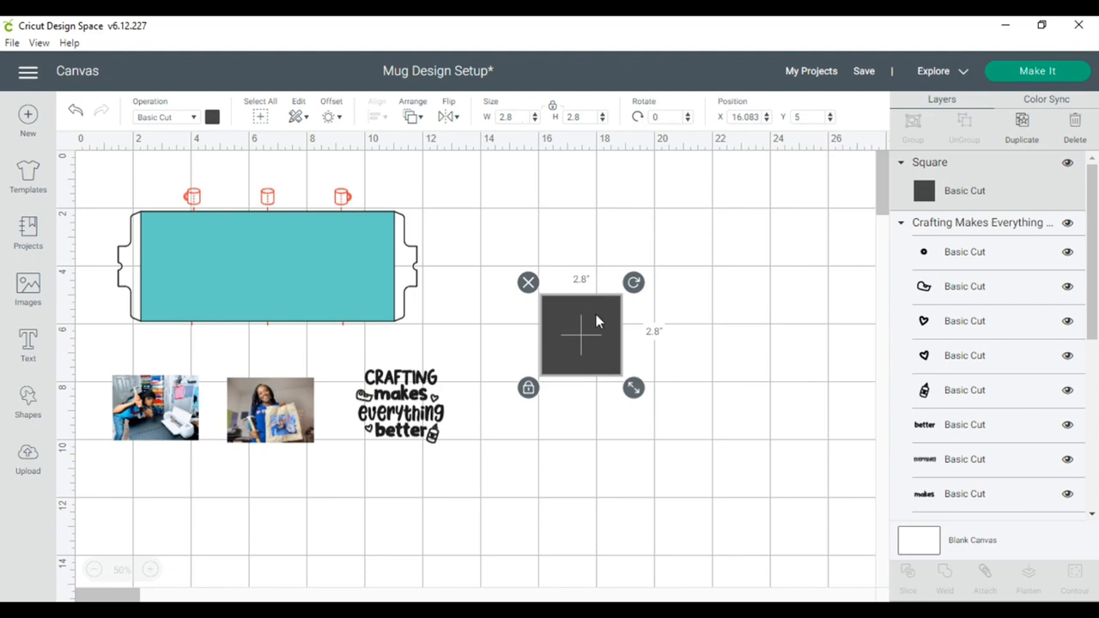
{"action": "mouse_move", "coordinate": [598, 323]}
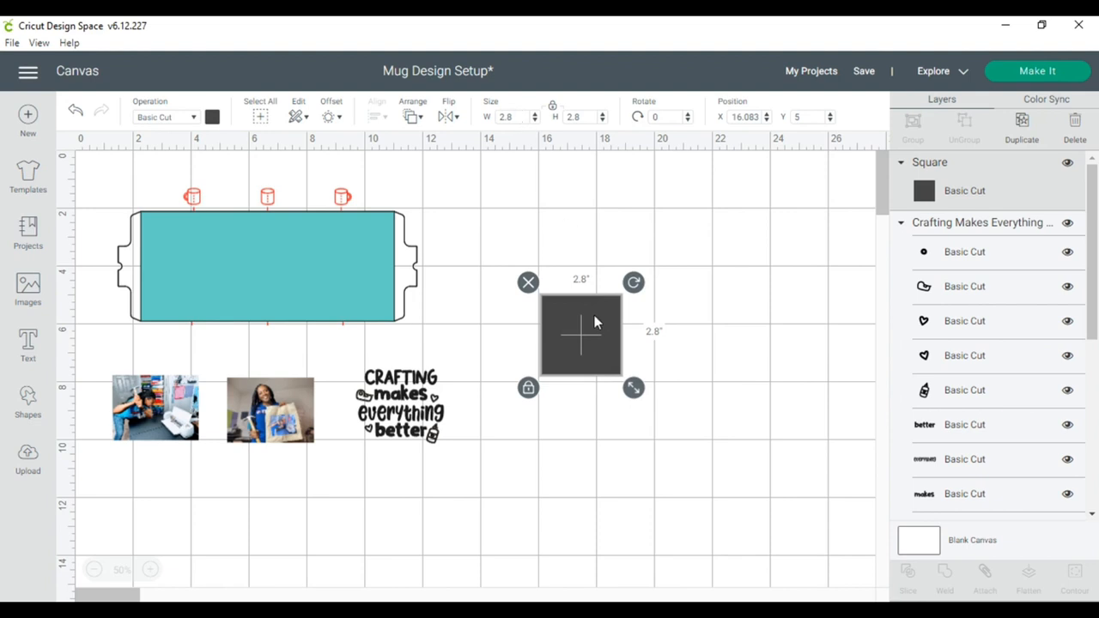
{"action": "mouse_move", "coordinate": [580, 333]}
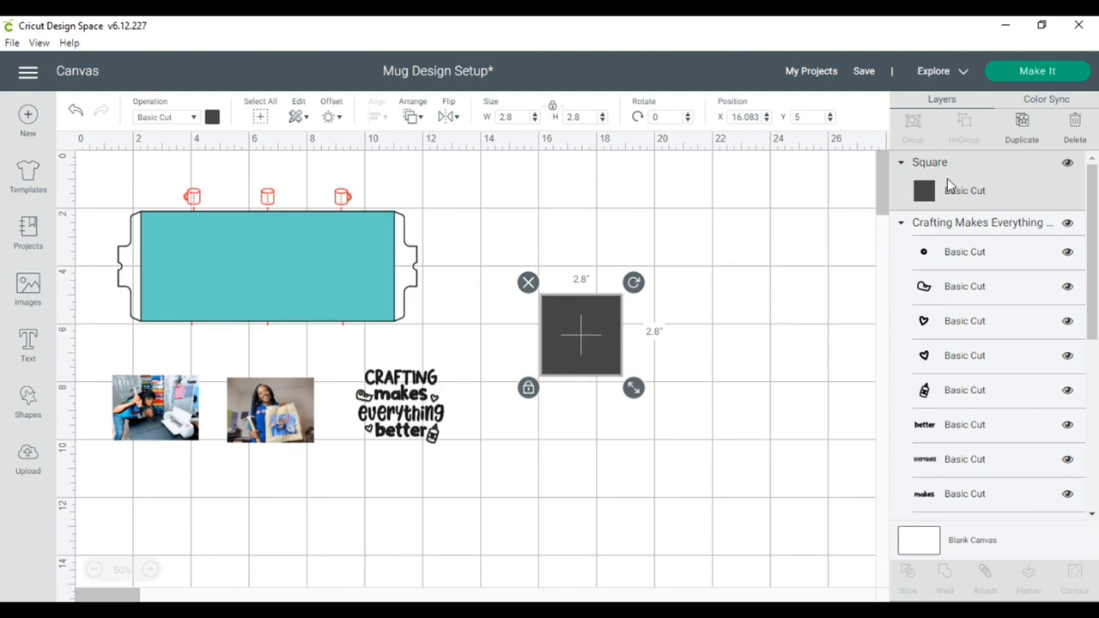
{"action": "left_click", "coordinate": [1022, 123]}
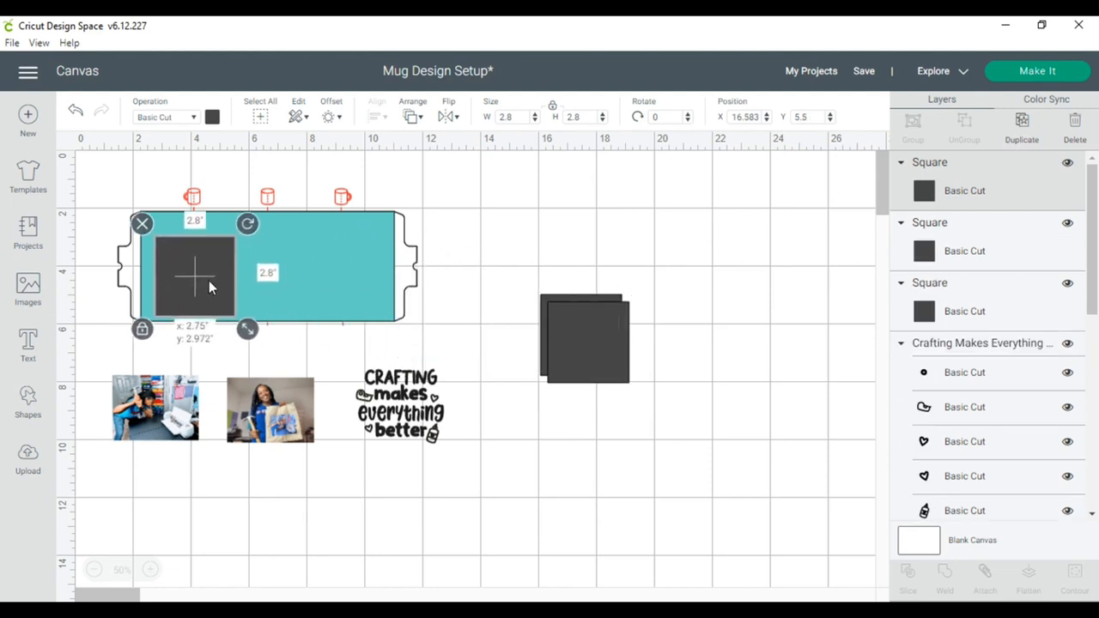
{"action": "left_click_drag", "start_coordinate": [213, 288], "coordinate": [205, 275]}
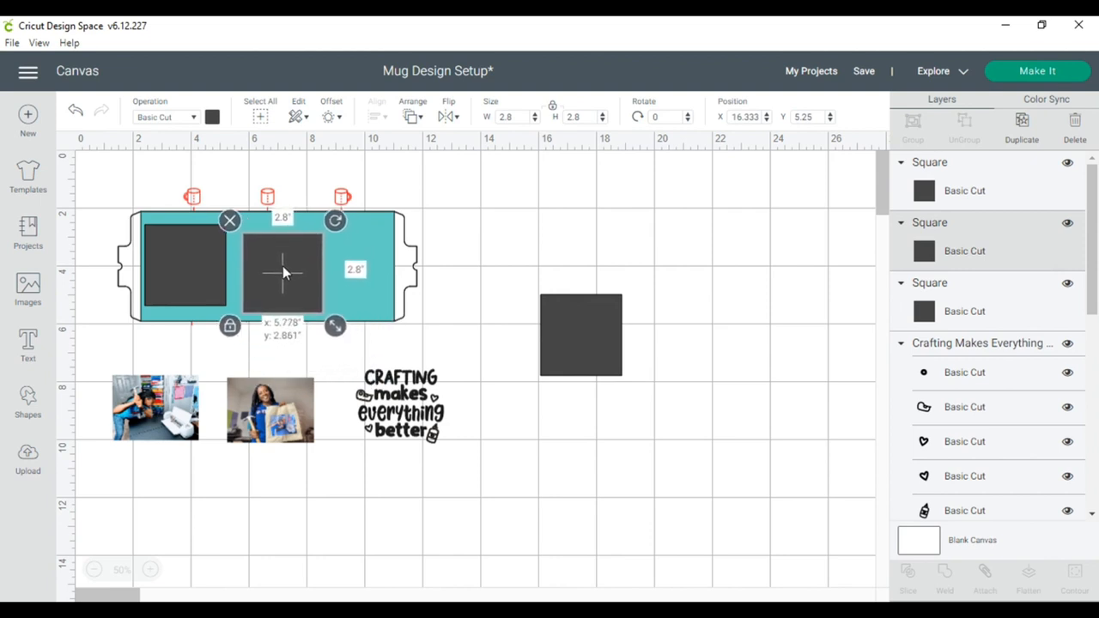
{"action": "left_click_drag", "start_coordinate": [283, 271], "coordinate": [273, 264]}
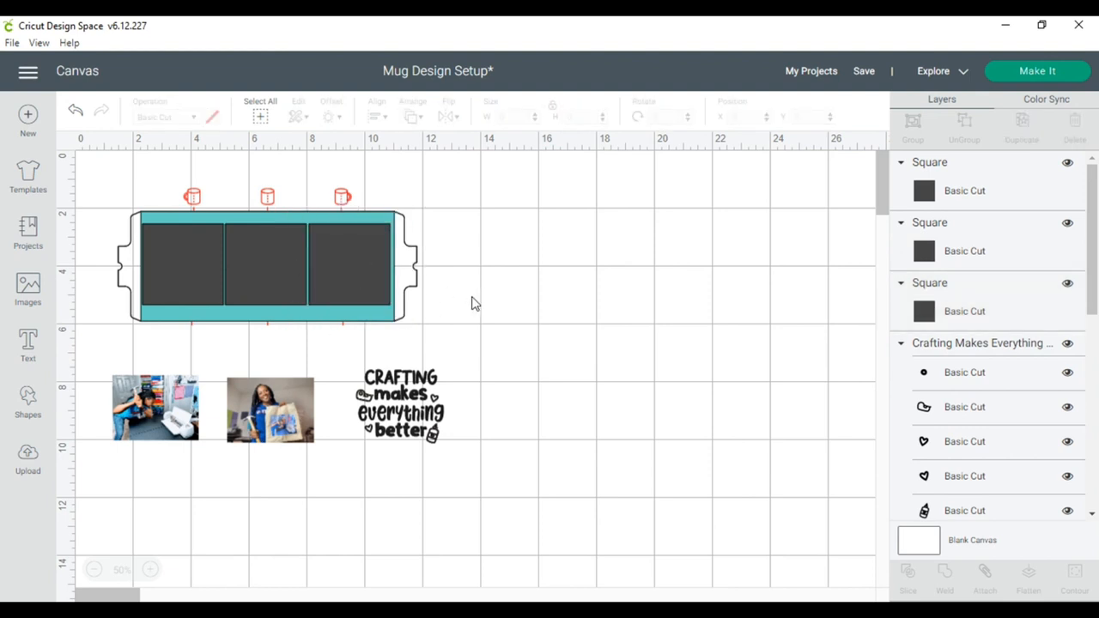
{"action": "mouse_move", "coordinate": [480, 306]}
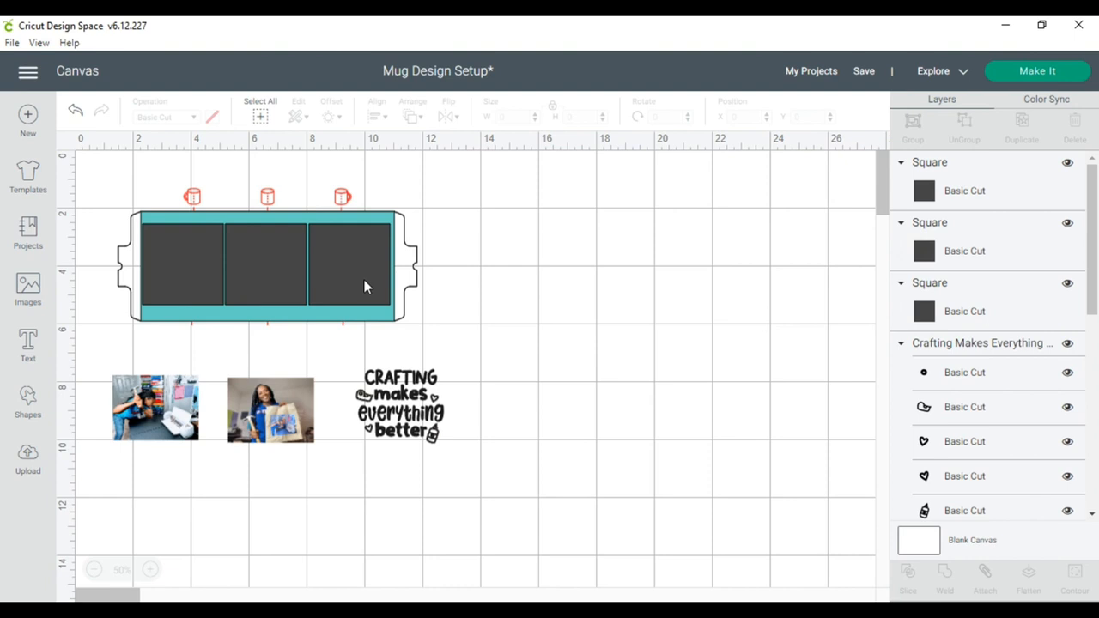
{"action": "mouse_move", "coordinate": [165, 419]}
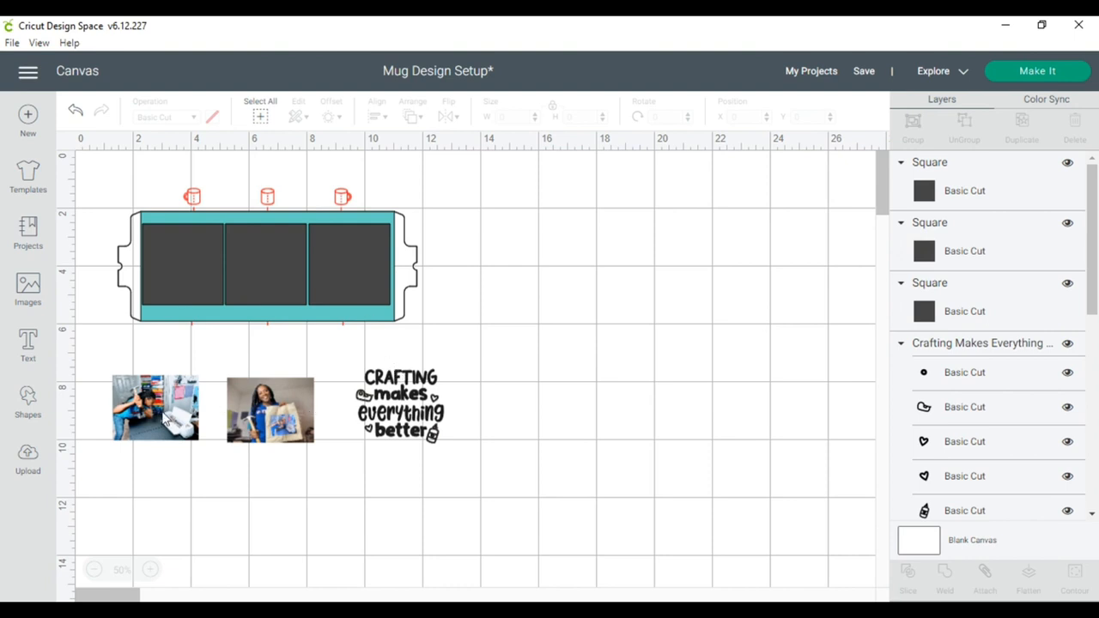
{"action": "mouse_move", "coordinate": [158, 256]}
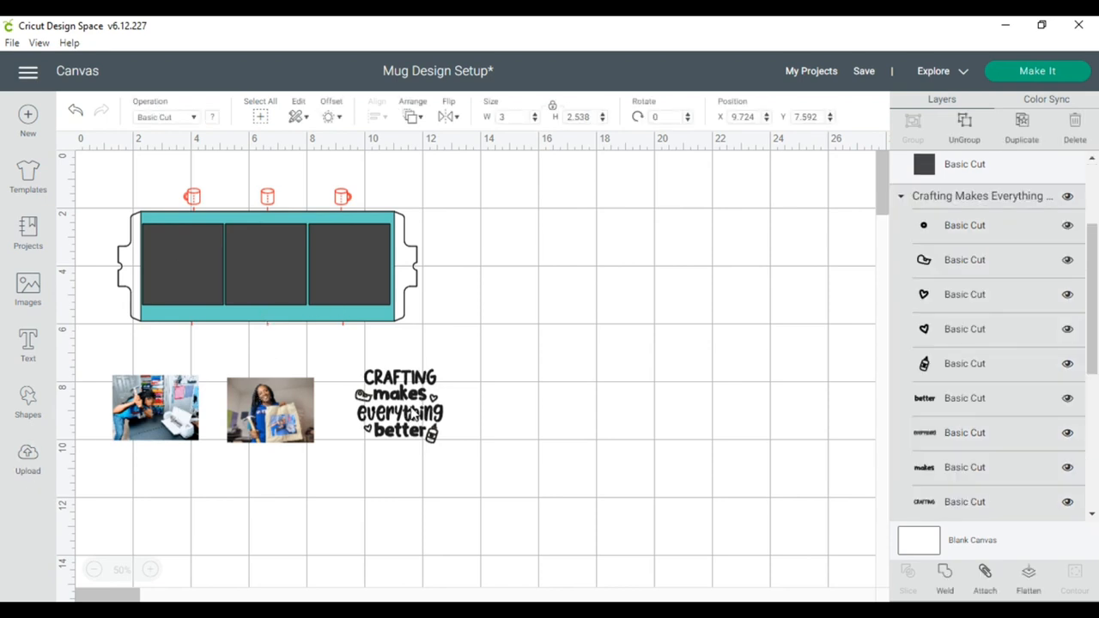
Move the Crafting graphic right of the photos and bring up the Images library.
{"action": "left_click_drag", "start_coordinate": [399, 403], "coordinate": [541, 410]}
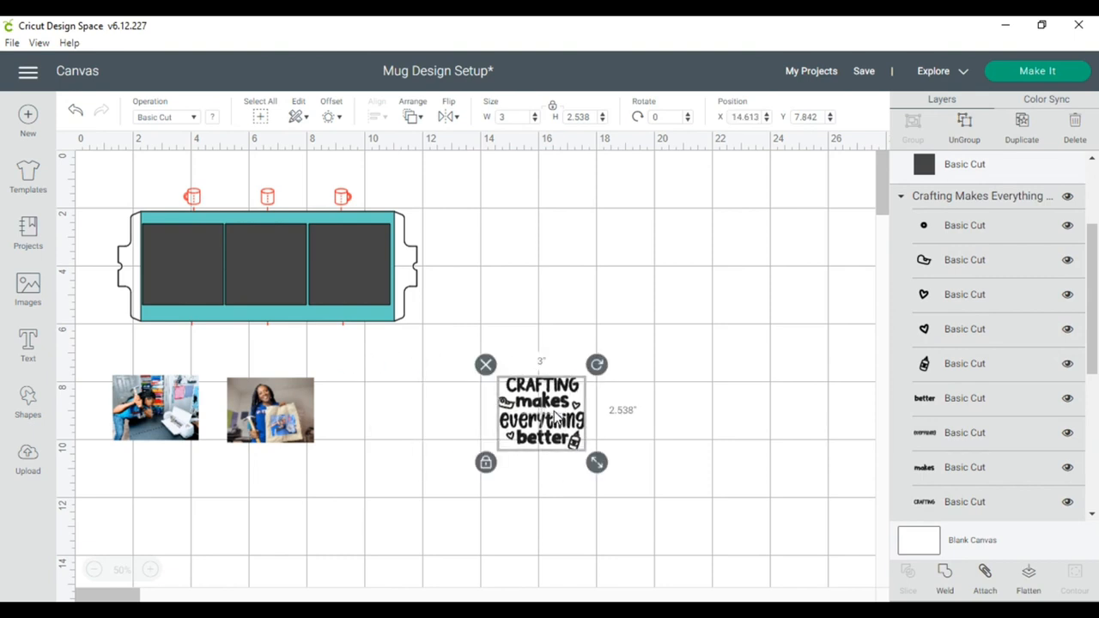
{"action": "mouse_move", "coordinate": [557, 413]}
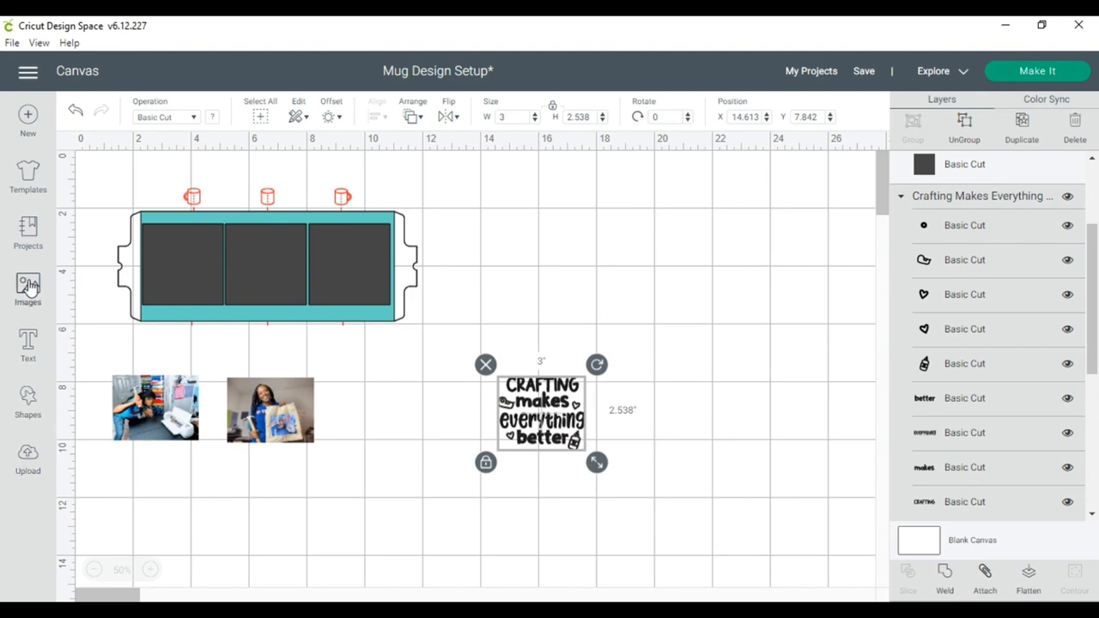
{"action": "mouse_move", "coordinate": [580, 421]}
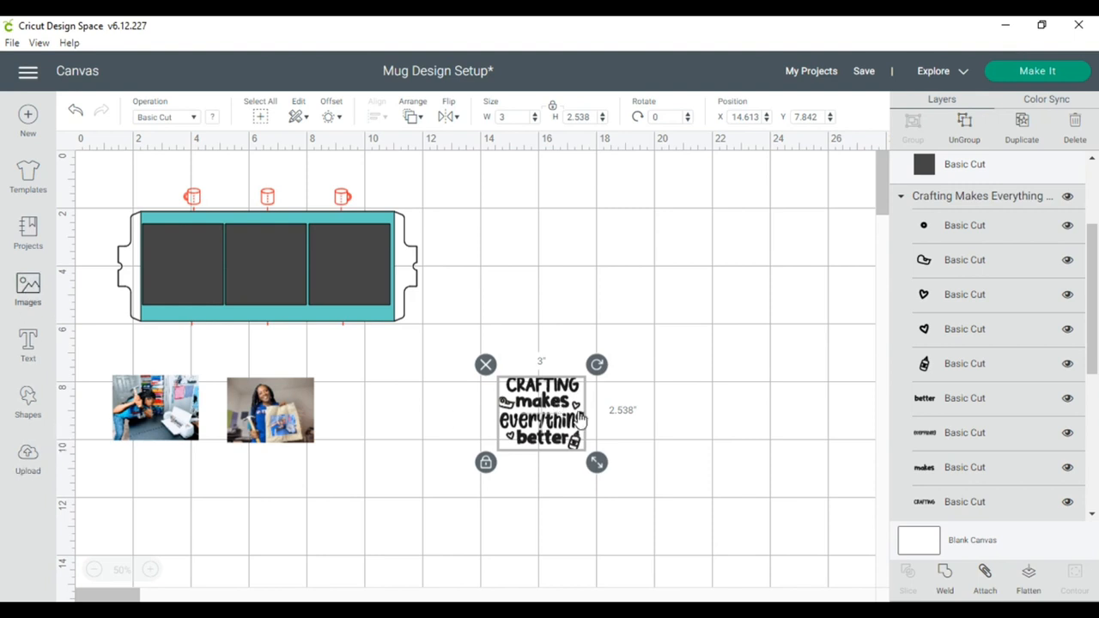
{"action": "left_click", "coordinate": [28, 292]}
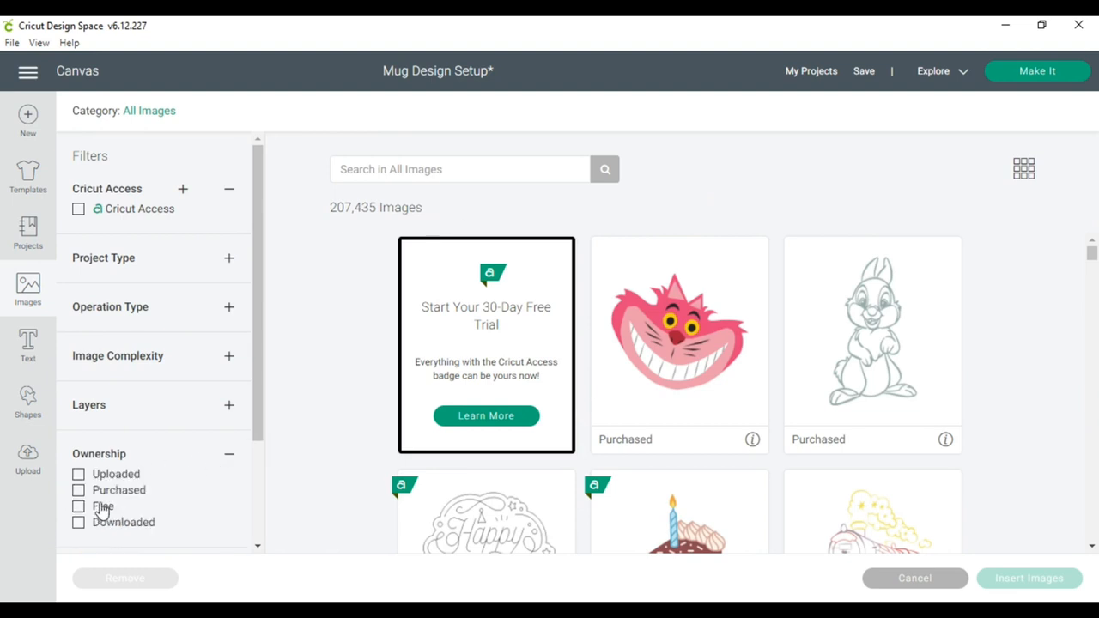
Search images for 'cutie', browse the free results, and insert Peeking Cricut Cutie.
{"action": "left_click", "coordinate": [79, 505]}
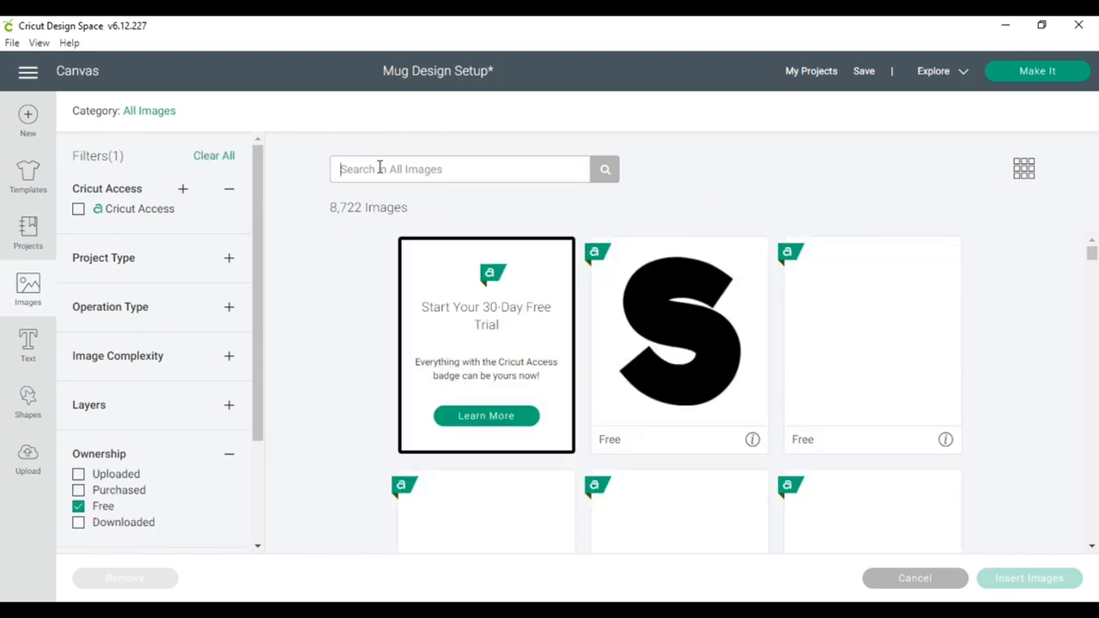
{"action": "type", "text": "cutie"}
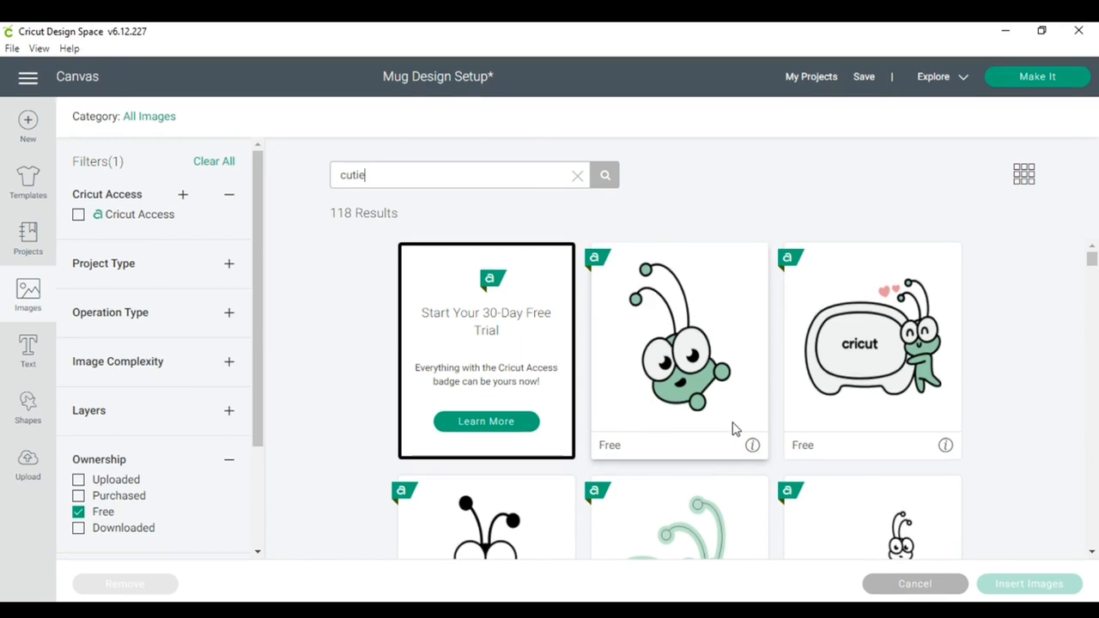
{"action": "scroll", "scroll_direction": "down", "scroll_amount": 3}
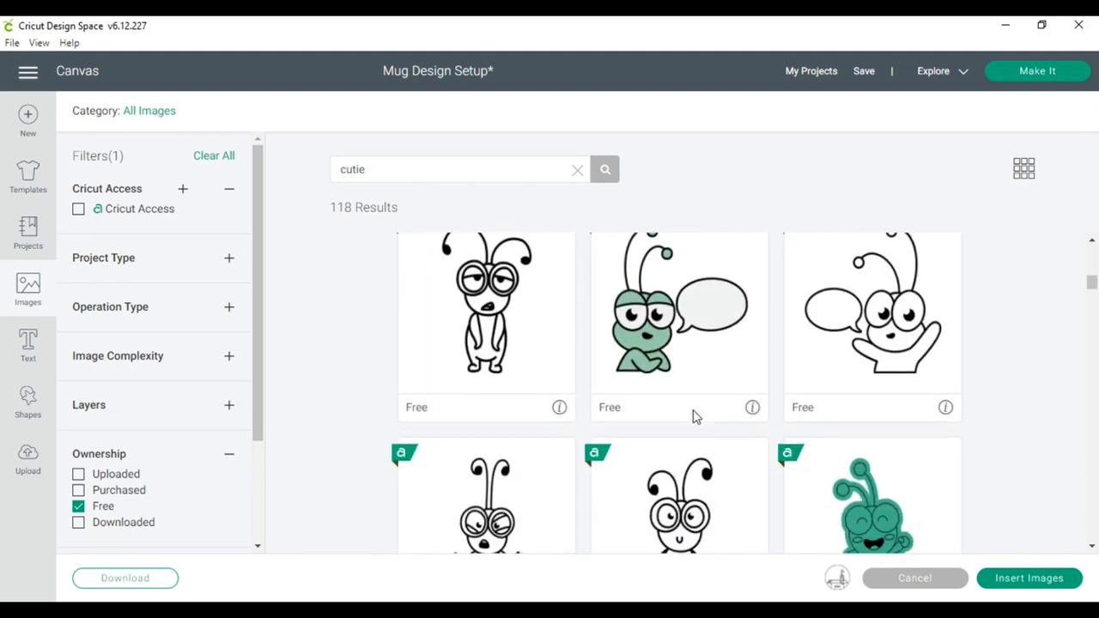
{"action": "scroll", "scroll_direction": "down", "scroll_amount": 3}
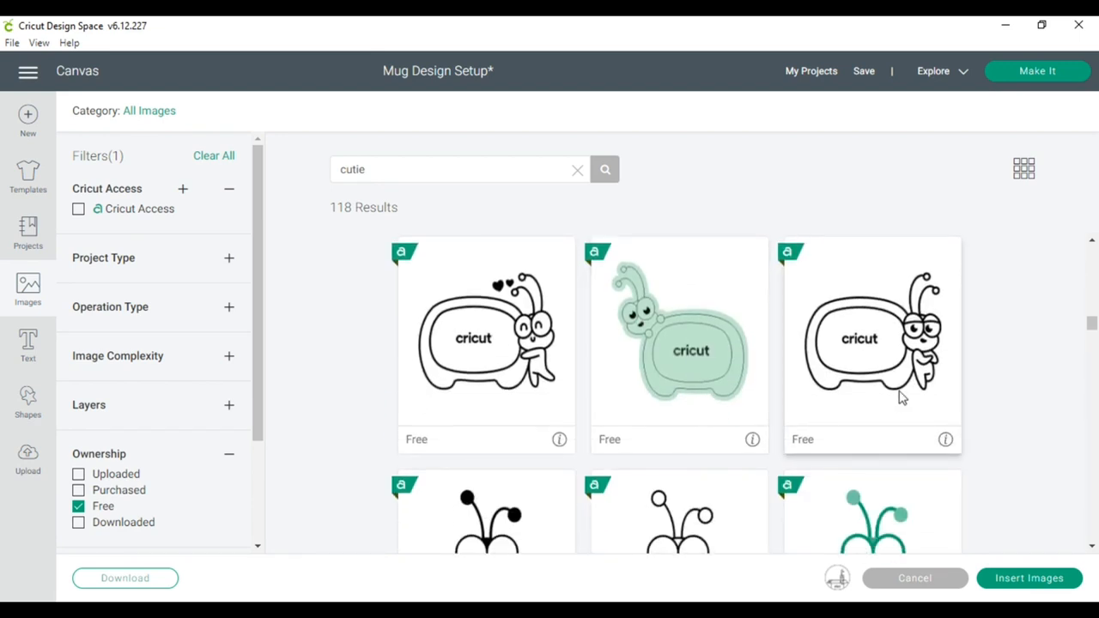
{"action": "mouse_move", "coordinate": [914, 369]}
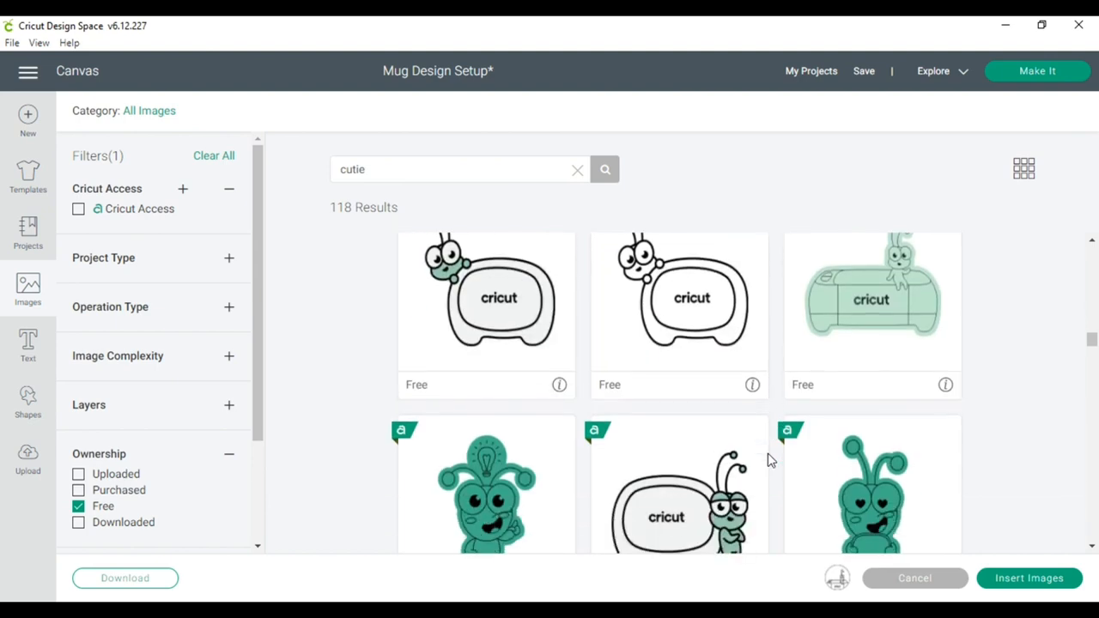
{"action": "scroll", "scroll_direction": "down", "scroll_amount": 3}
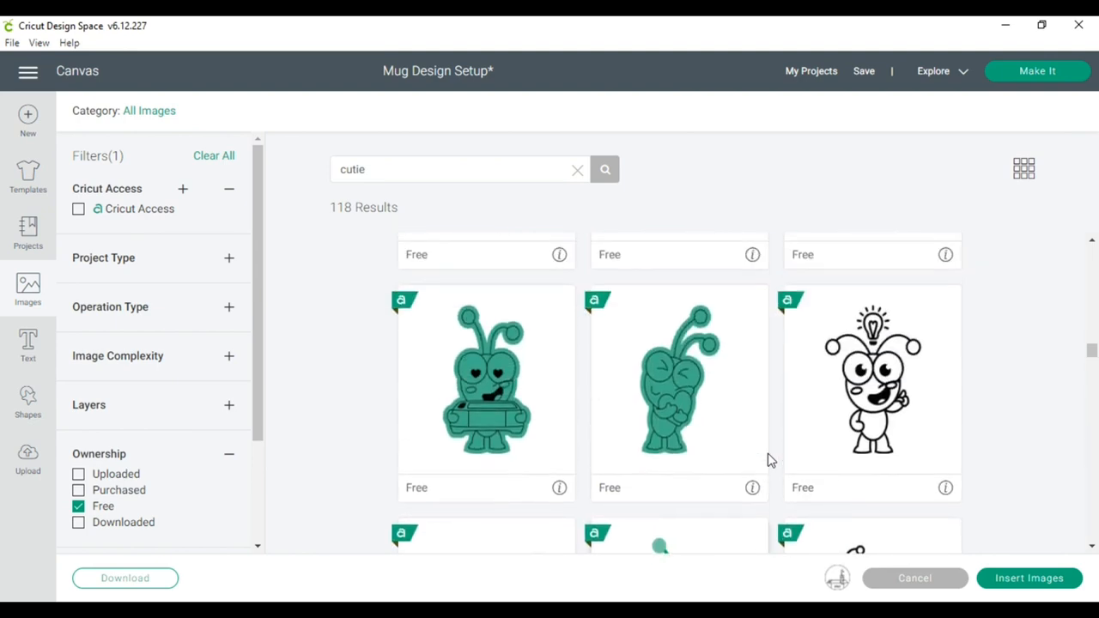
{"action": "scroll", "scroll_direction": "down", "scroll_amount": 3}
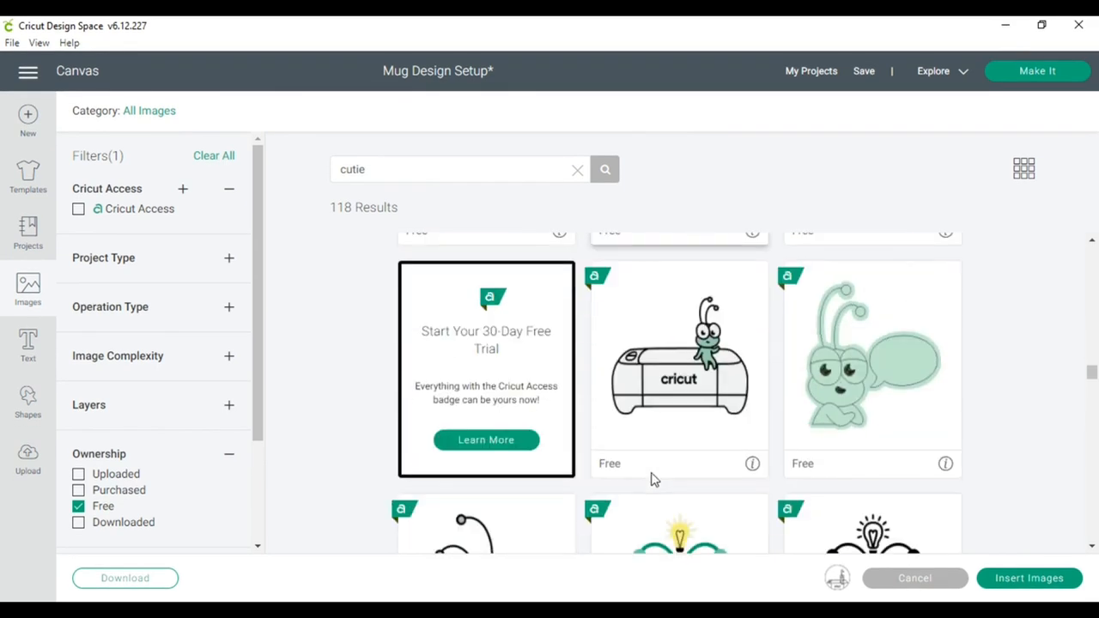
{"action": "scroll", "scroll_direction": "down", "scroll_amount": 3}
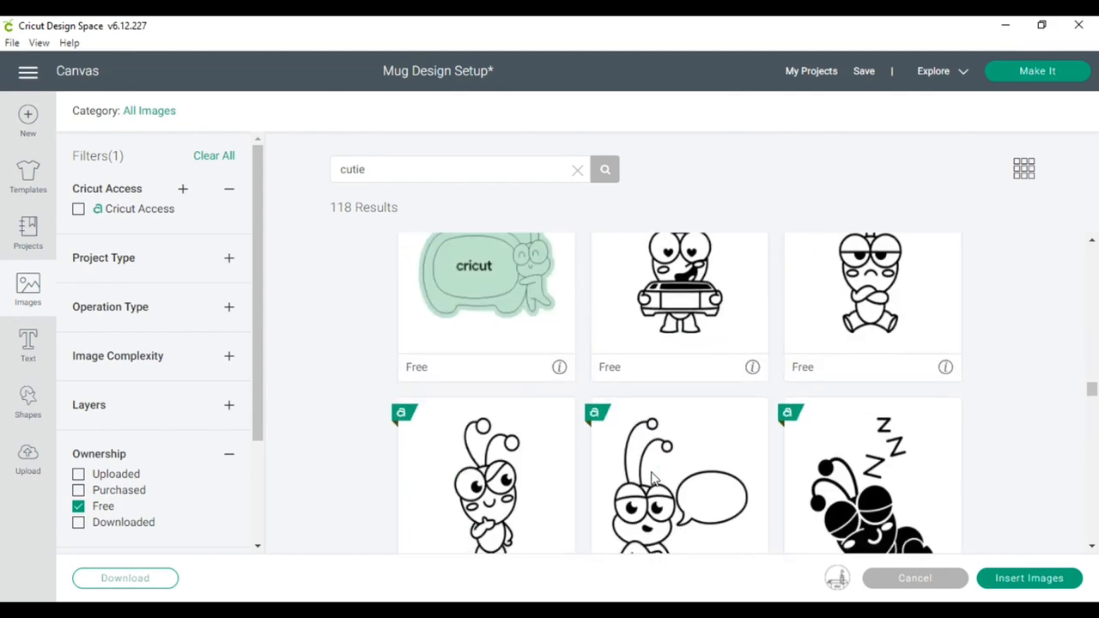
{"action": "scroll", "scroll_direction": "down", "scroll_amount": 3}
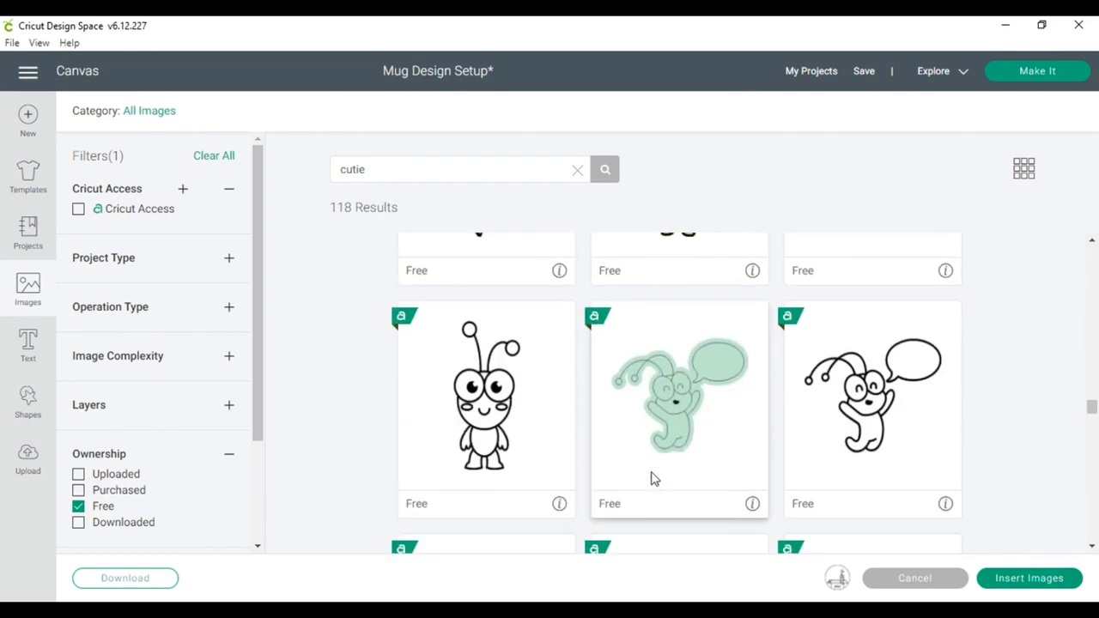
{"action": "scroll", "scroll_direction": "down", "scroll_amount": 3}
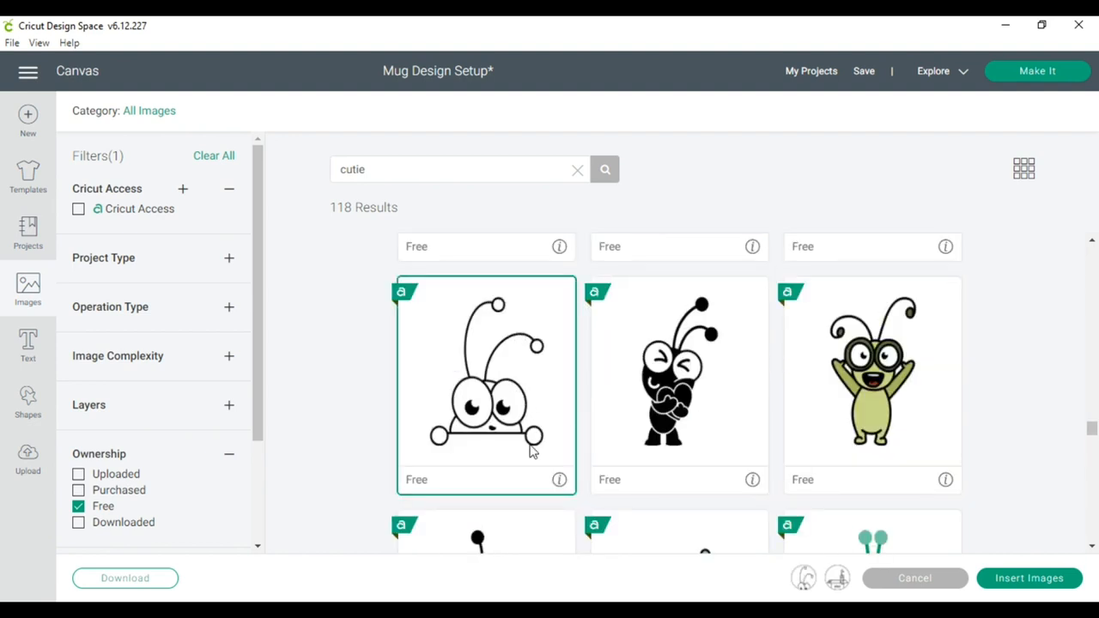
{"action": "scroll", "scroll_direction": "down", "scroll_amount": 3}
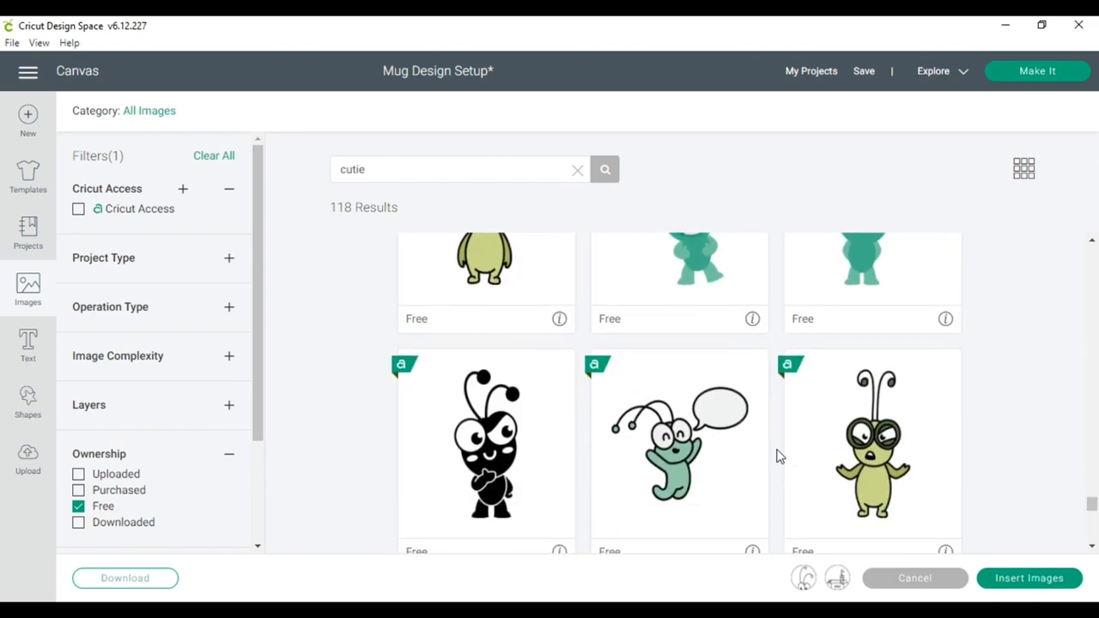
{"action": "scroll", "scroll_direction": "down", "scroll_amount": 3}
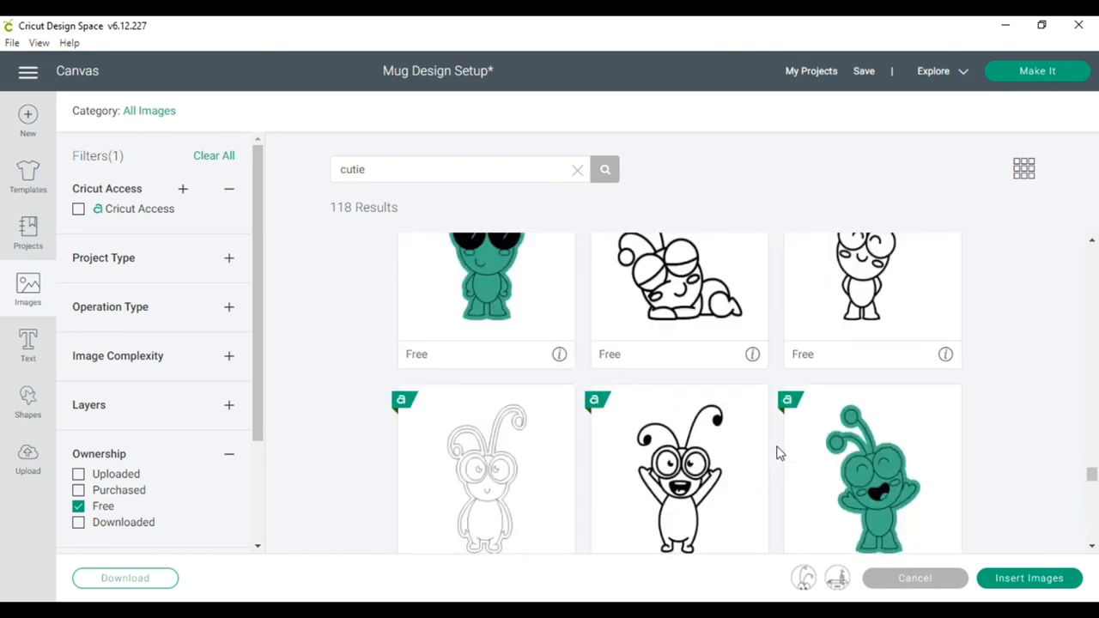
{"action": "scroll", "scroll_direction": "down", "scroll_amount": 3}
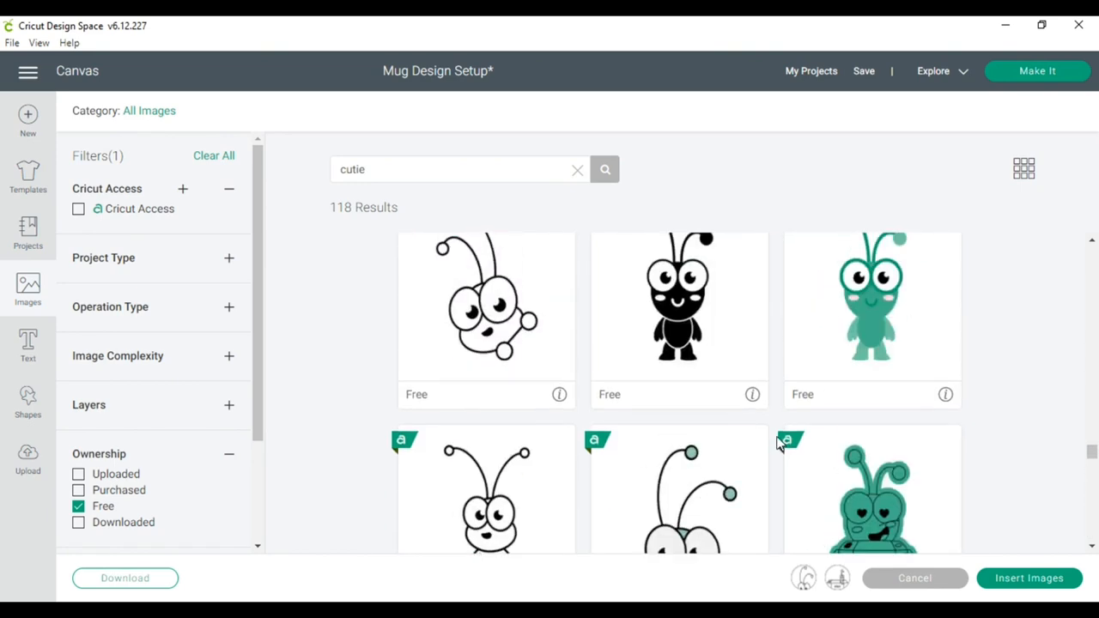
{"action": "scroll", "scroll_direction": "down", "scroll_amount": 3}
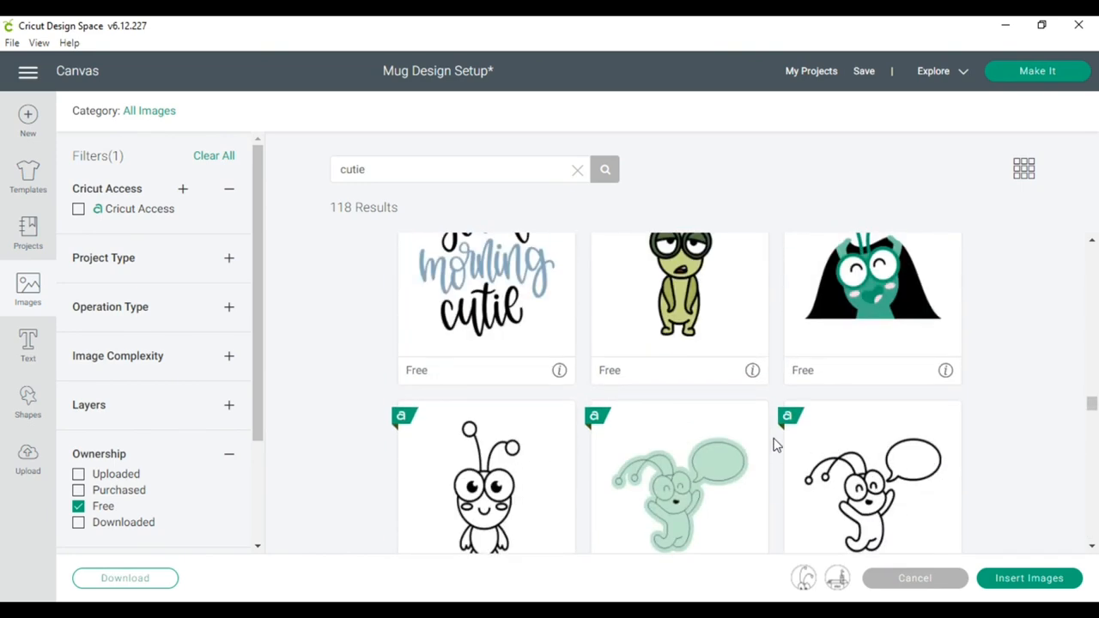
{"action": "scroll", "scroll_direction": "down", "scroll_amount": 3}
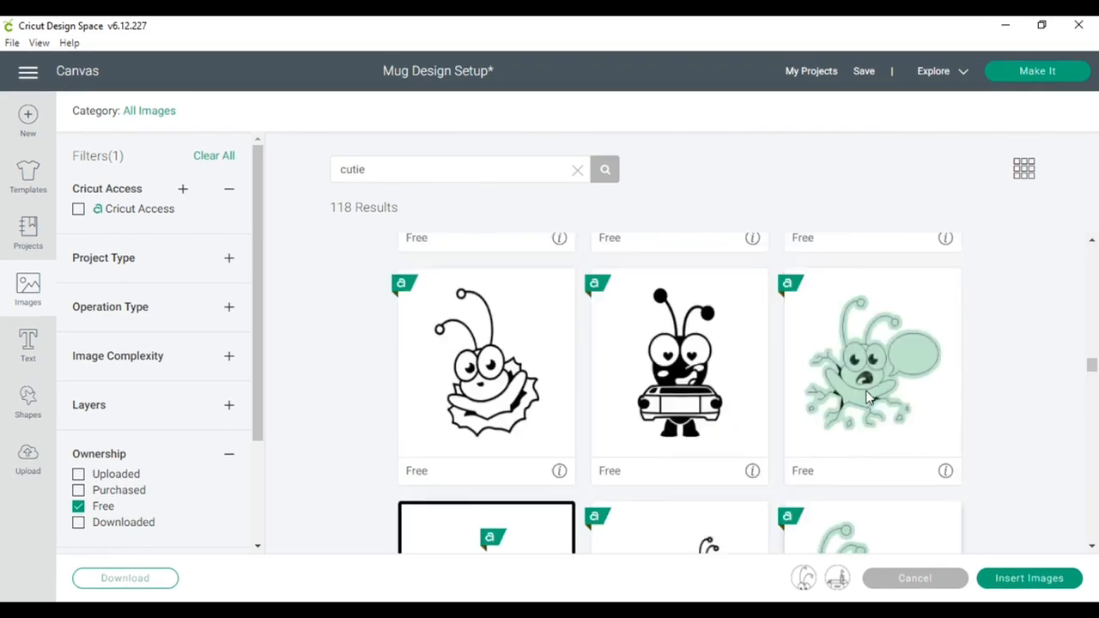
{"action": "scroll", "scroll_direction": "down", "scroll_amount": 3}
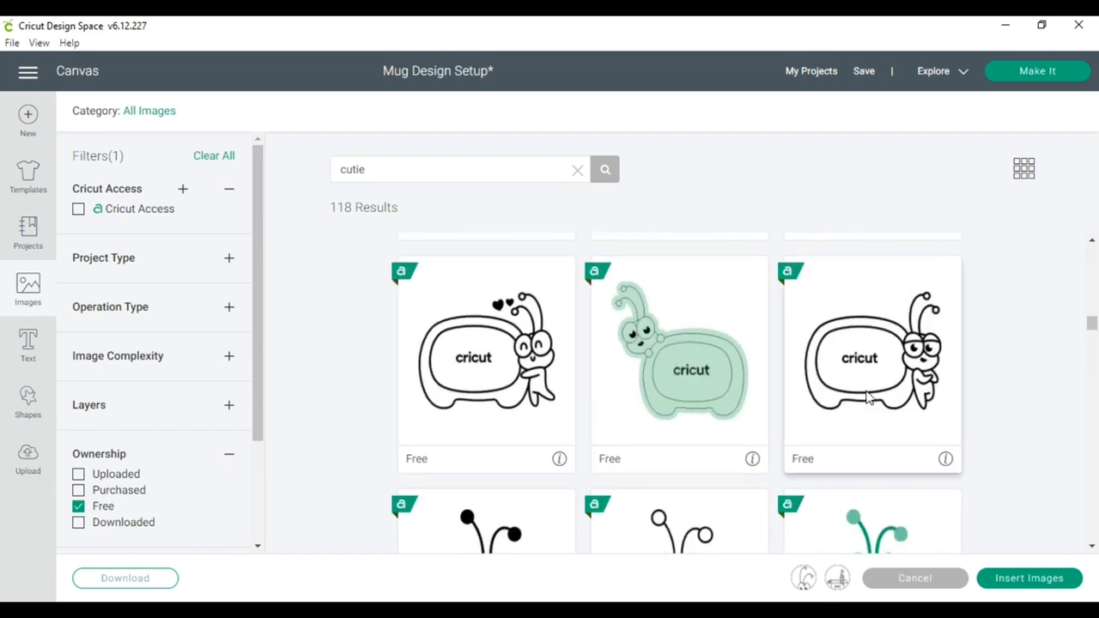
{"action": "scroll", "scroll_direction": "down", "scroll_amount": 3}
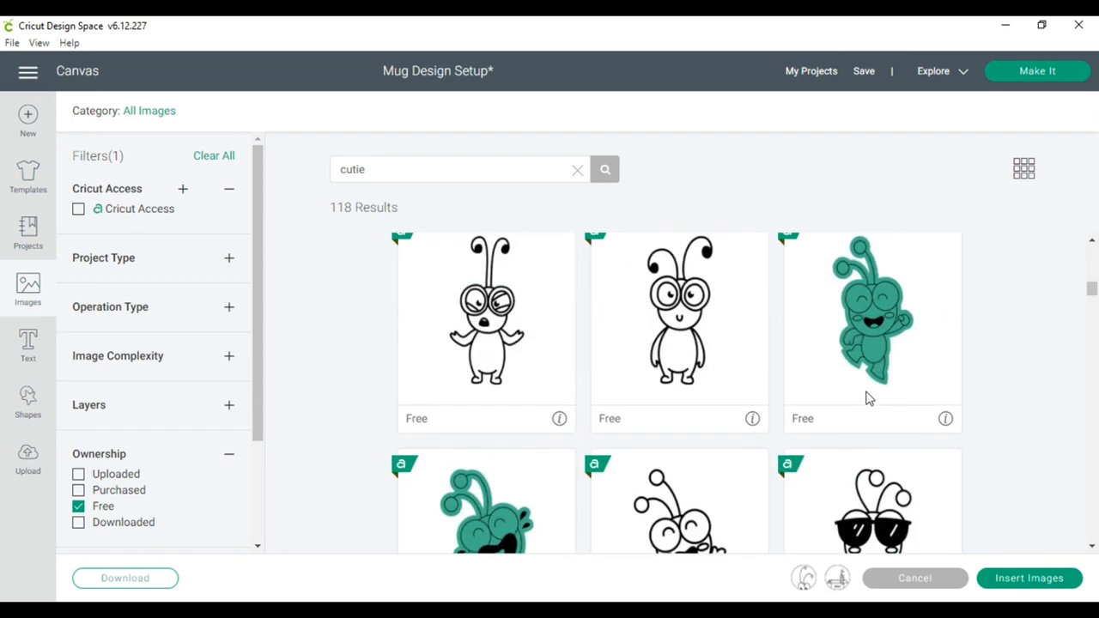
{"action": "scroll", "scroll_direction": "down", "scroll_amount": 3}
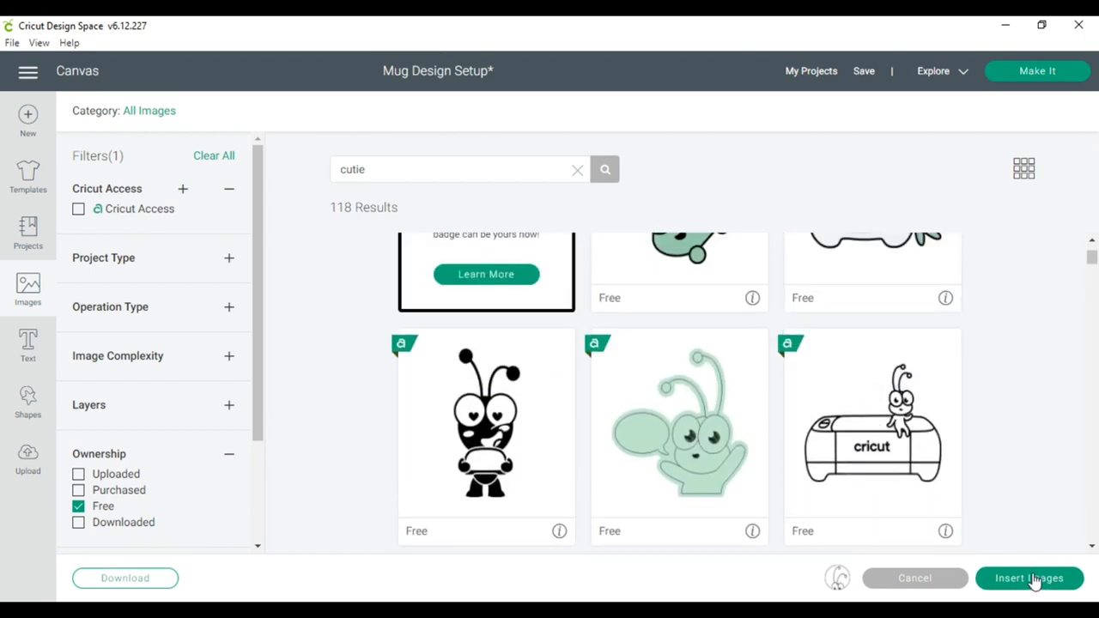
{"action": "left_click", "coordinate": [1028, 576]}
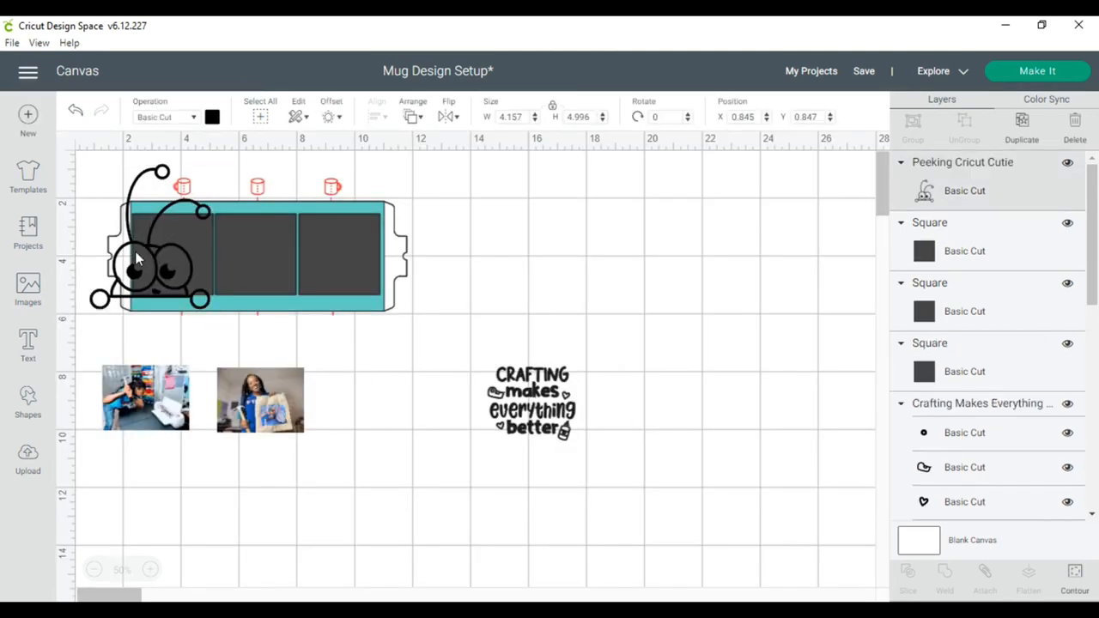
Move the peeking cutie off the template, filter images to Free, and start a new cutie search.
{"action": "left_click_drag", "start_coordinate": [138, 258], "coordinate": [175, 251]}
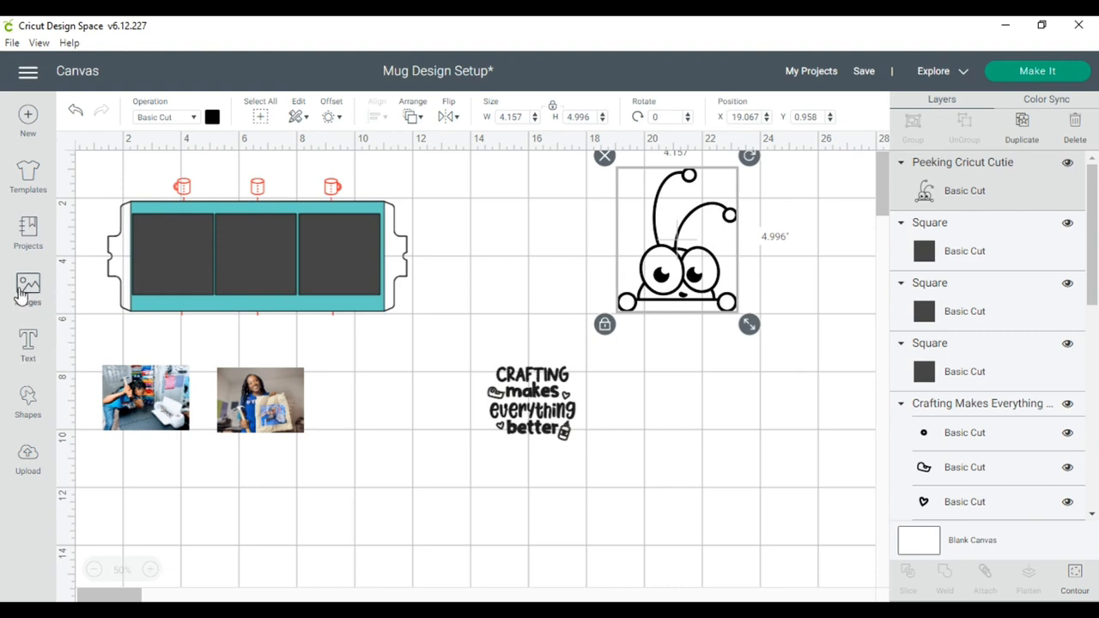
{"action": "left_click", "coordinate": [28, 288]}
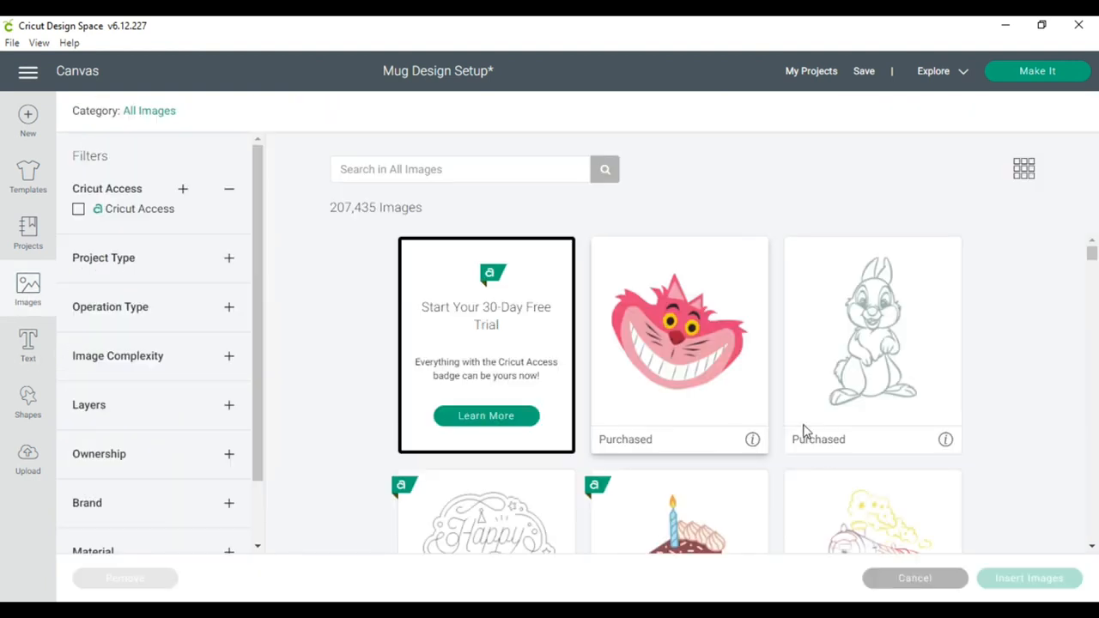
{"action": "left_click", "coordinate": [99, 453]}
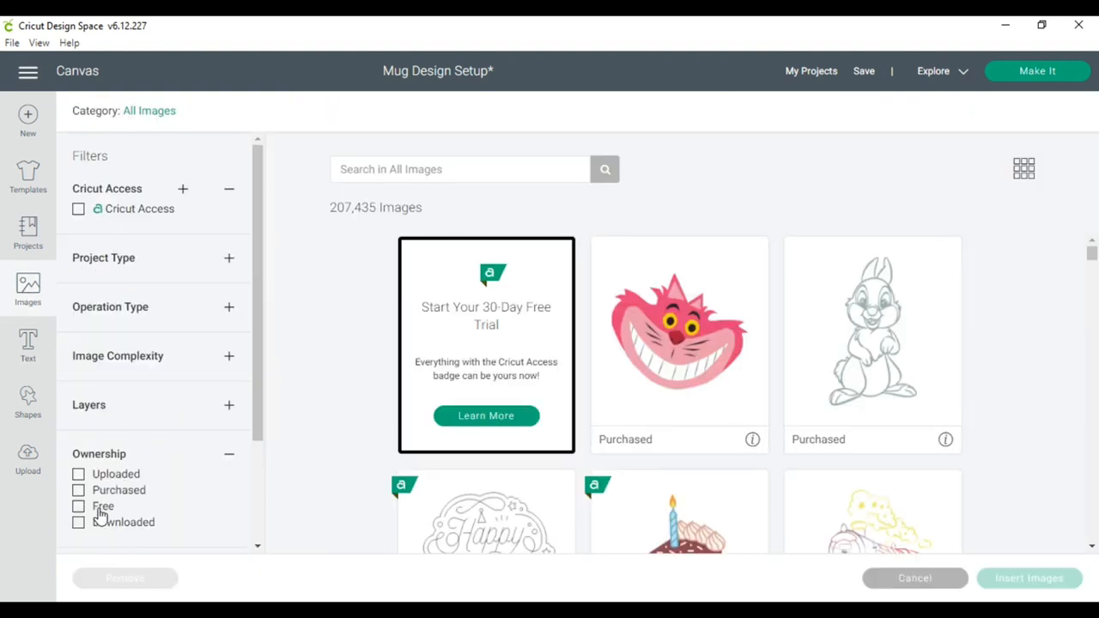
{"action": "left_click", "coordinate": [79, 505]}
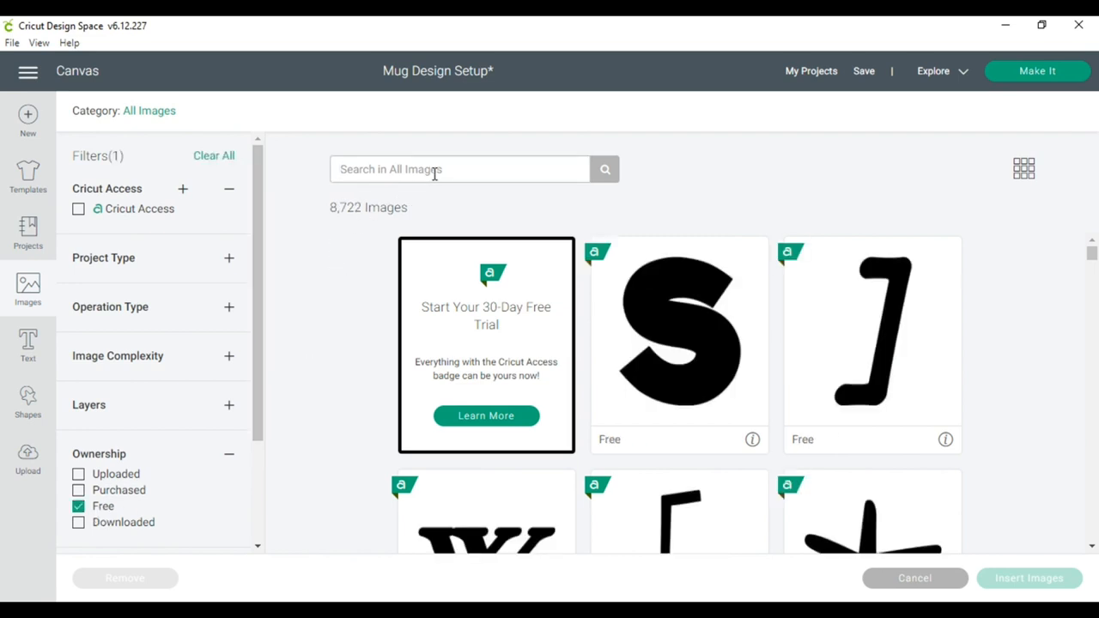
{"action": "type", "text": "cu"}
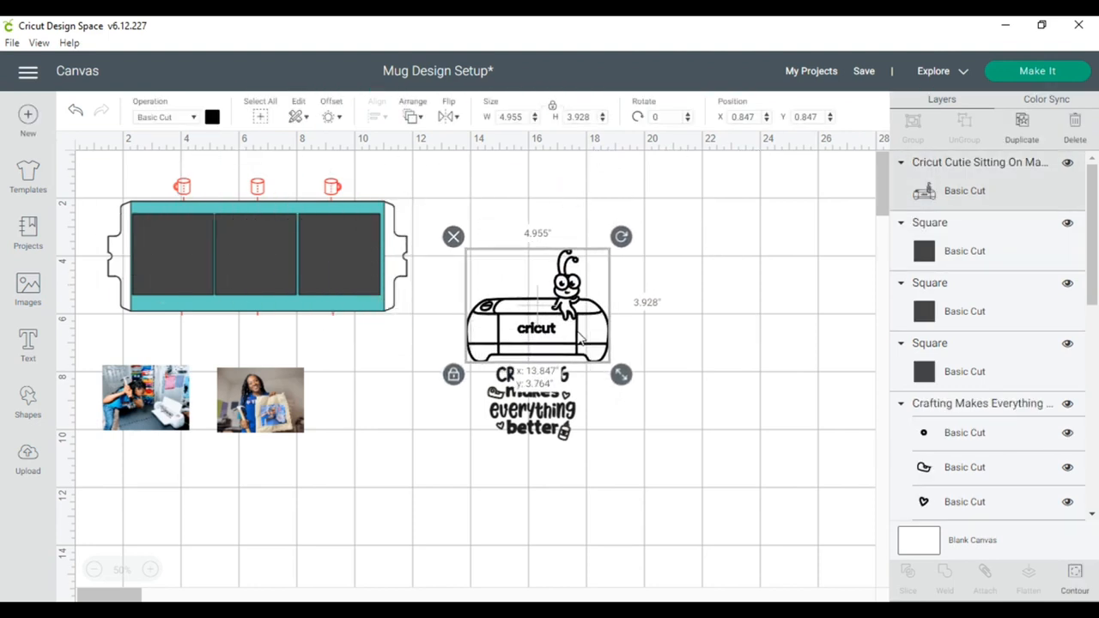
Shrink the sitting-on-machine cutie, perch it above the Crafting text, and select both together.
{"action": "left_click_drag", "start_coordinate": [621, 374], "coordinate": [594, 354]}
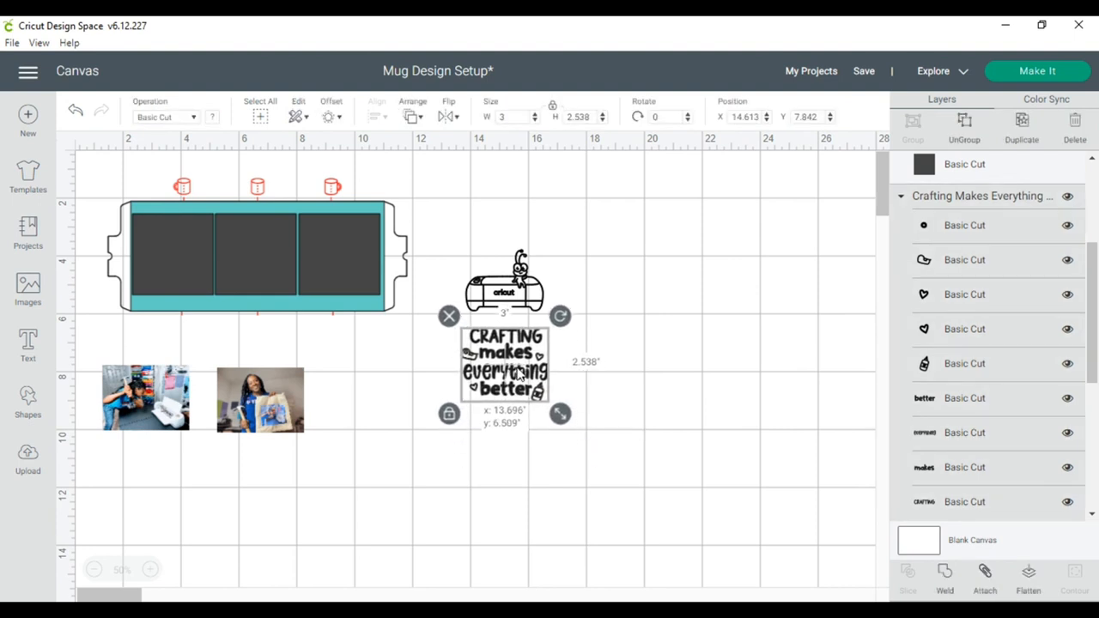
{"action": "left_click_drag", "start_coordinate": [505, 360], "coordinate": [504, 352]}
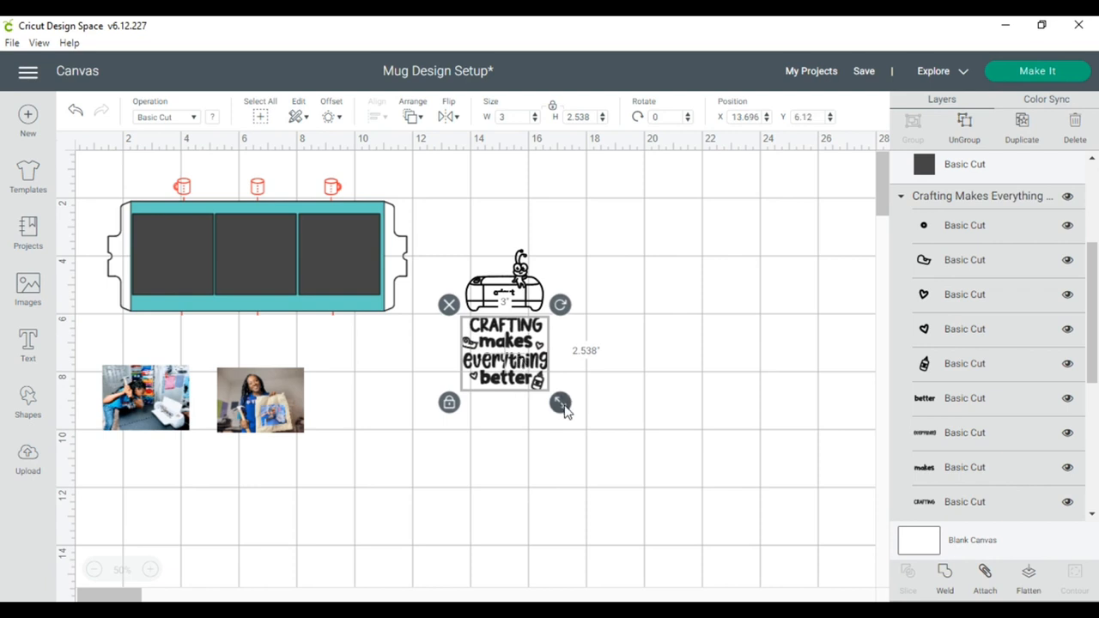
{"action": "left_click_drag", "start_coordinate": [560, 402], "coordinate": [558, 399]}
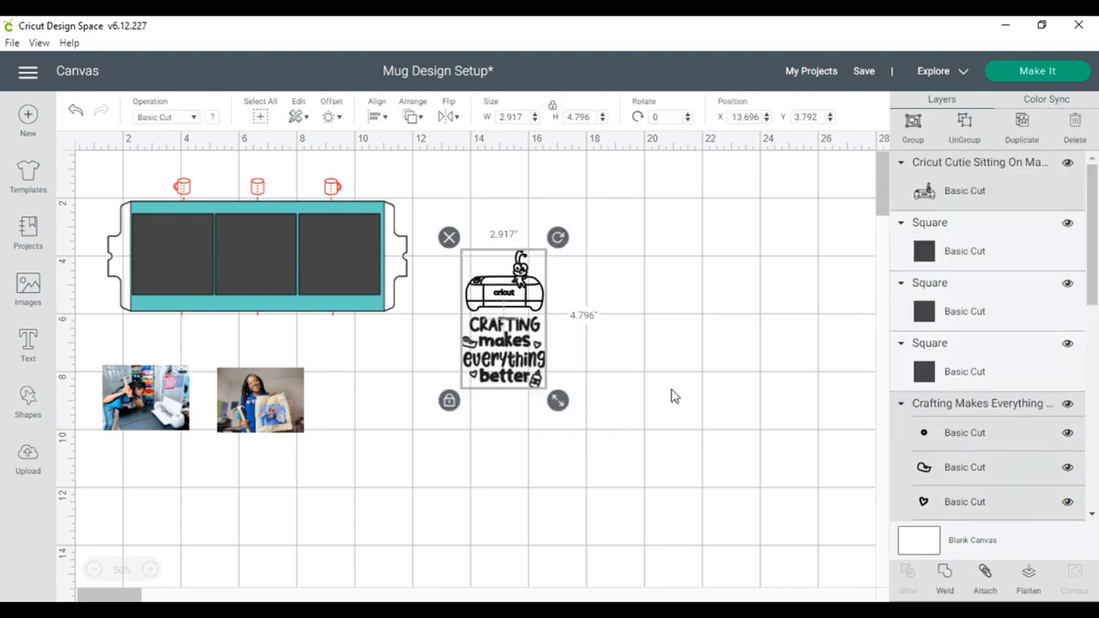
{"action": "mouse_move", "coordinate": [676, 395]}
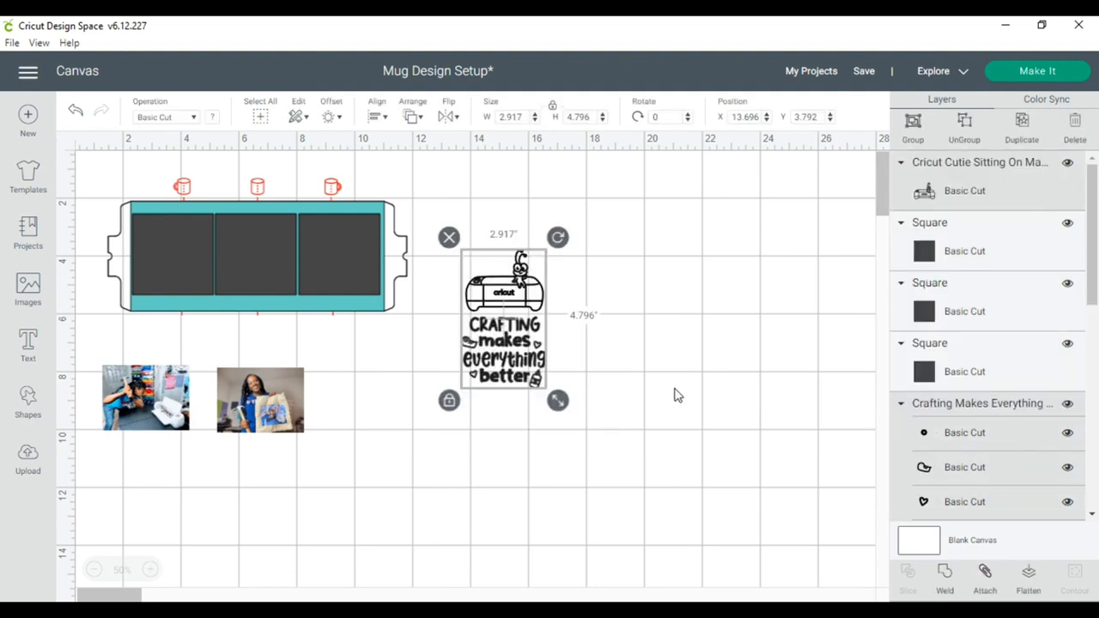
Group the cutie with the Crafting graphic and scale the group to about 4.1 by 6.8 inches.
{"action": "left_click", "coordinate": [913, 124]}
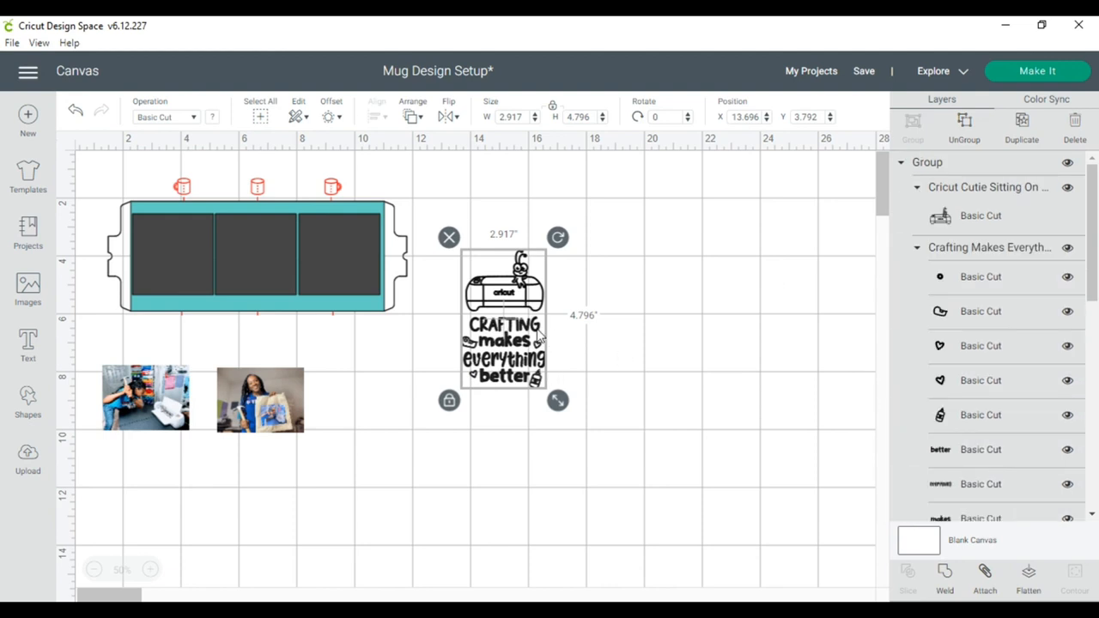
{"action": "left_click_drag", "start_coordinate": [556, 399], "coordinate": [541, 376]}
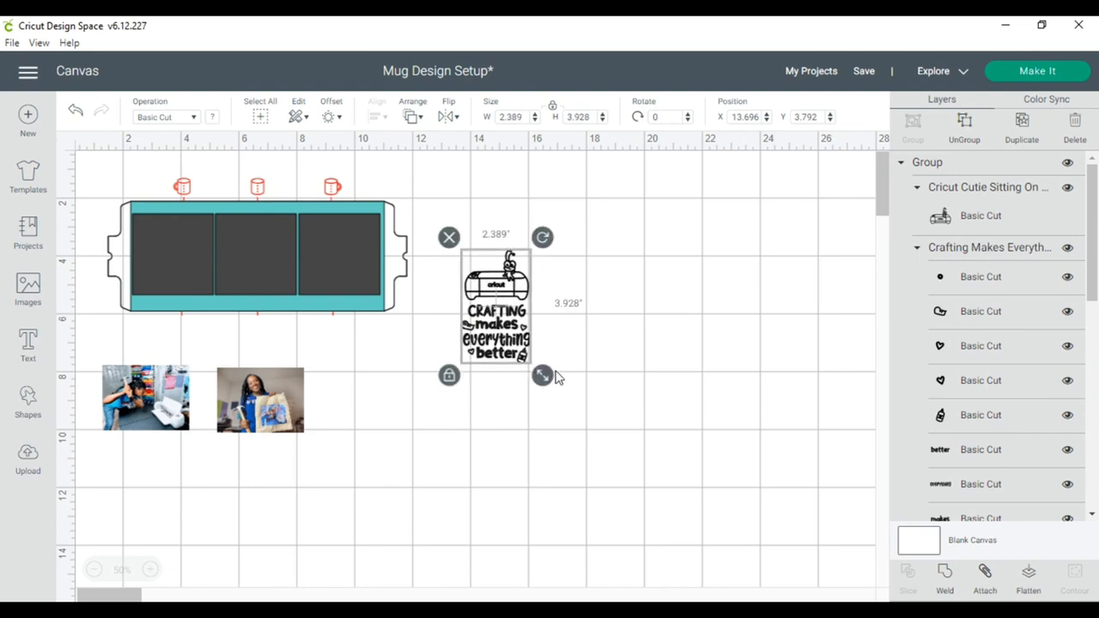
{"action": "left_click_drag", "start_coordinate": [543, 375], "coordinate": [586, 446]}
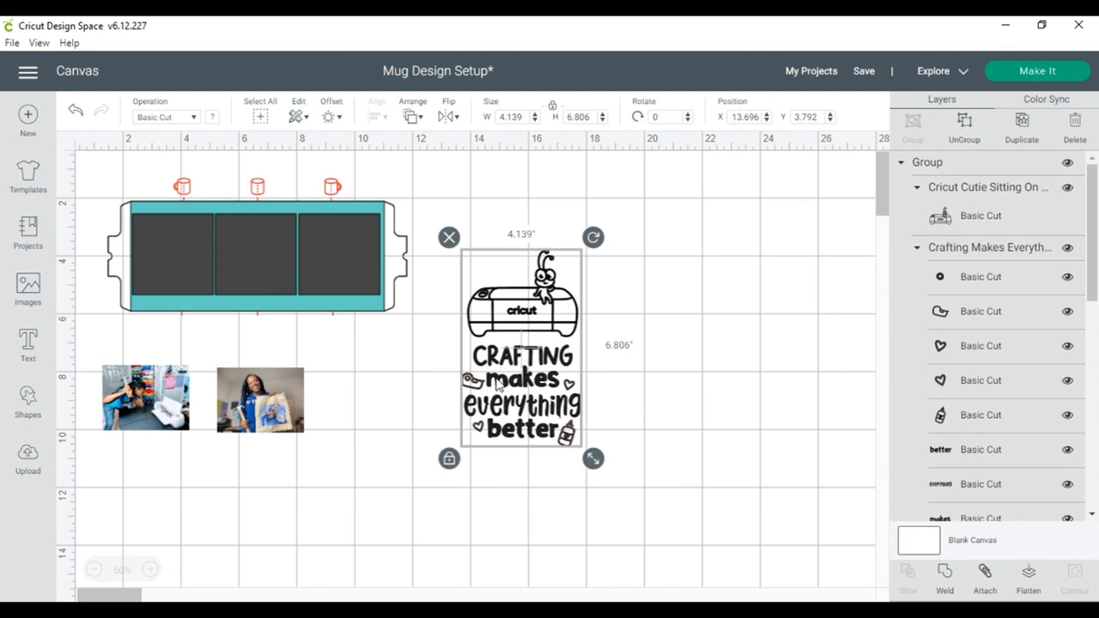
Add a 2.8 x 2.8 inch square below the photos and recolor it white.
{"action": "left_click", "coordinate": [149, 570]}
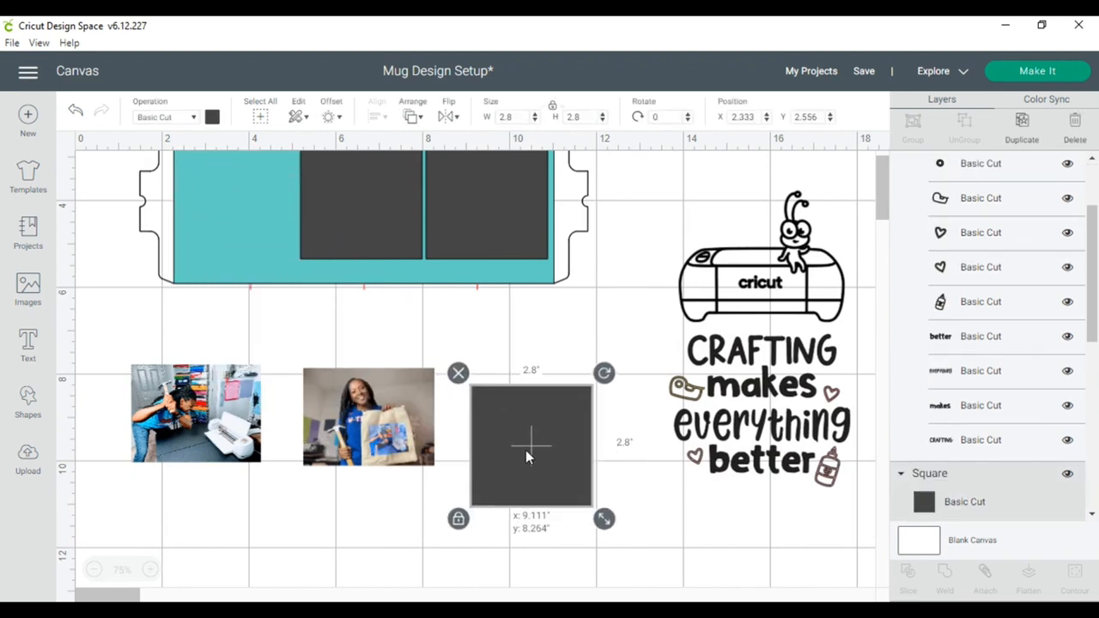
{"action": "left_click_drag", "start_coordinate": [529, 444], "coordinate": [543, 439]}
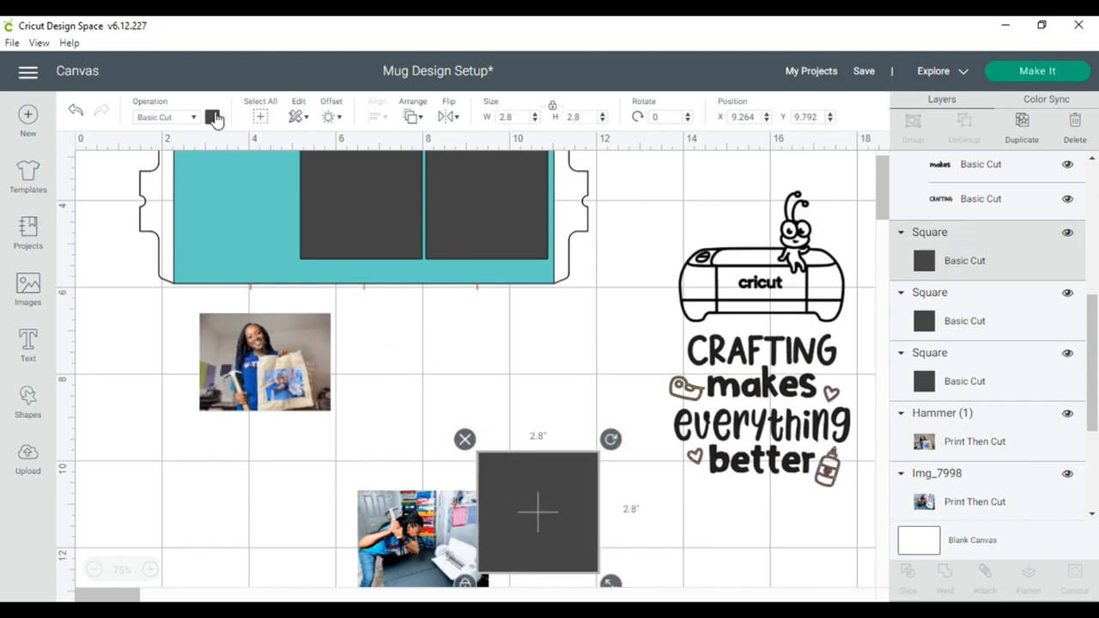
{"action": "left_click", "coordinate": [213, 117]}
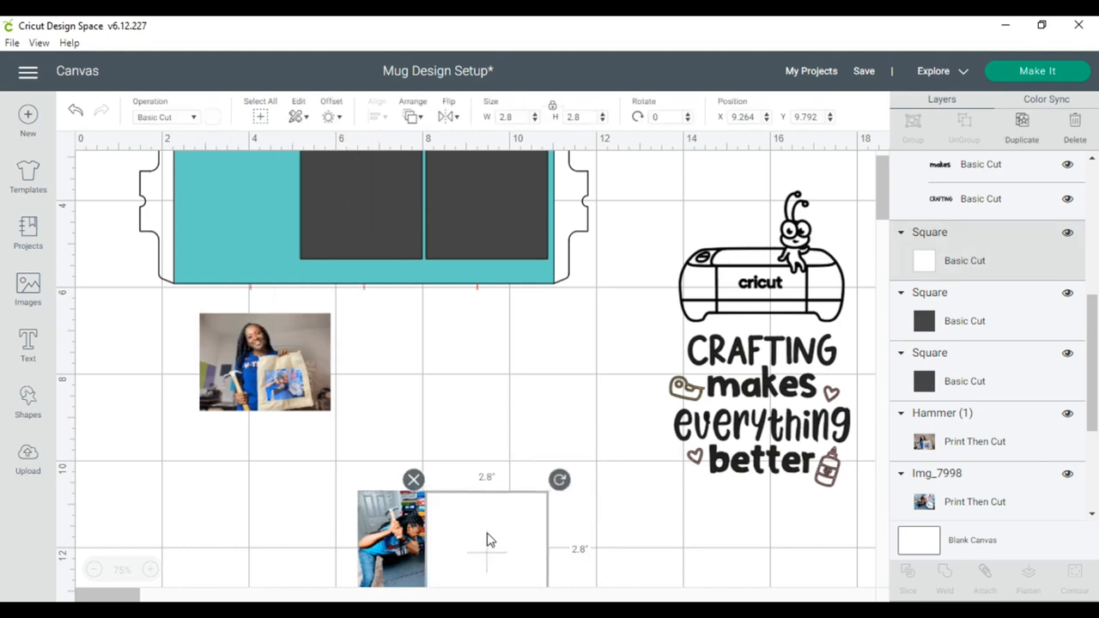
Set the square to Draw > Pen and enlarge the photo under it to cover the square.
{"action": "left_click", "coordinate": [168, 117]}
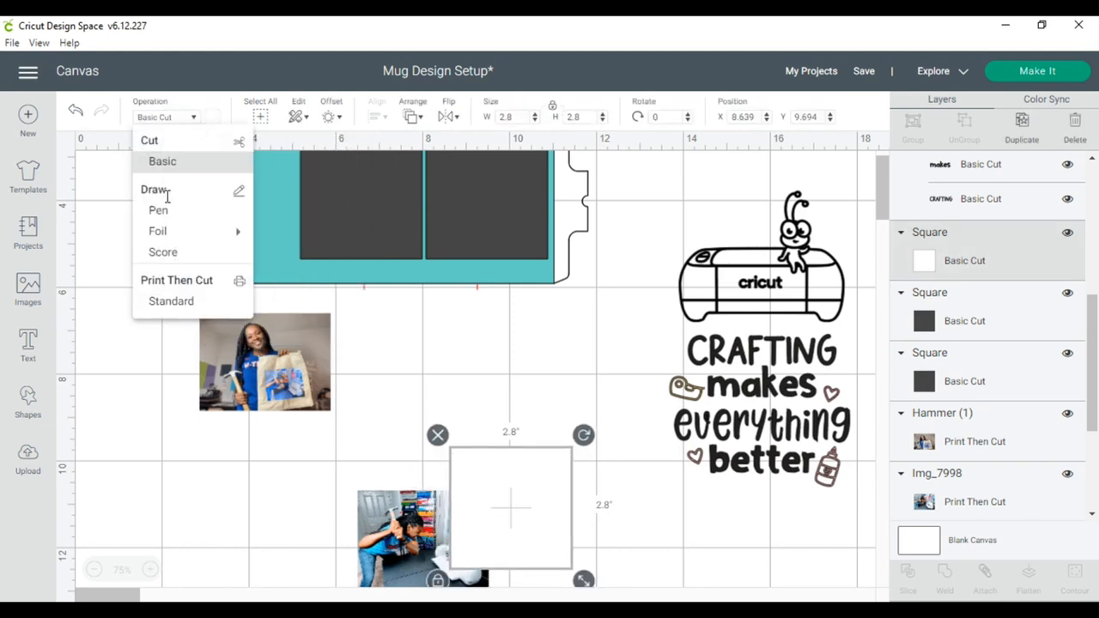
{"action": "left_click", "coordinate": [158, 210]}
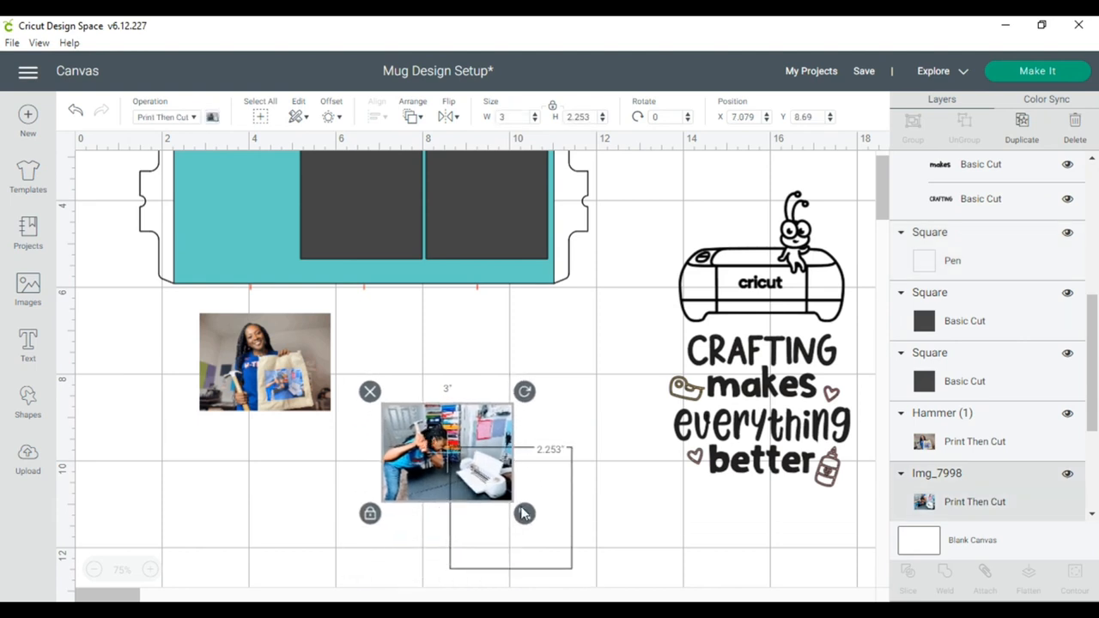
{"action": "mouse_move", "coordinate": [525, 515]}
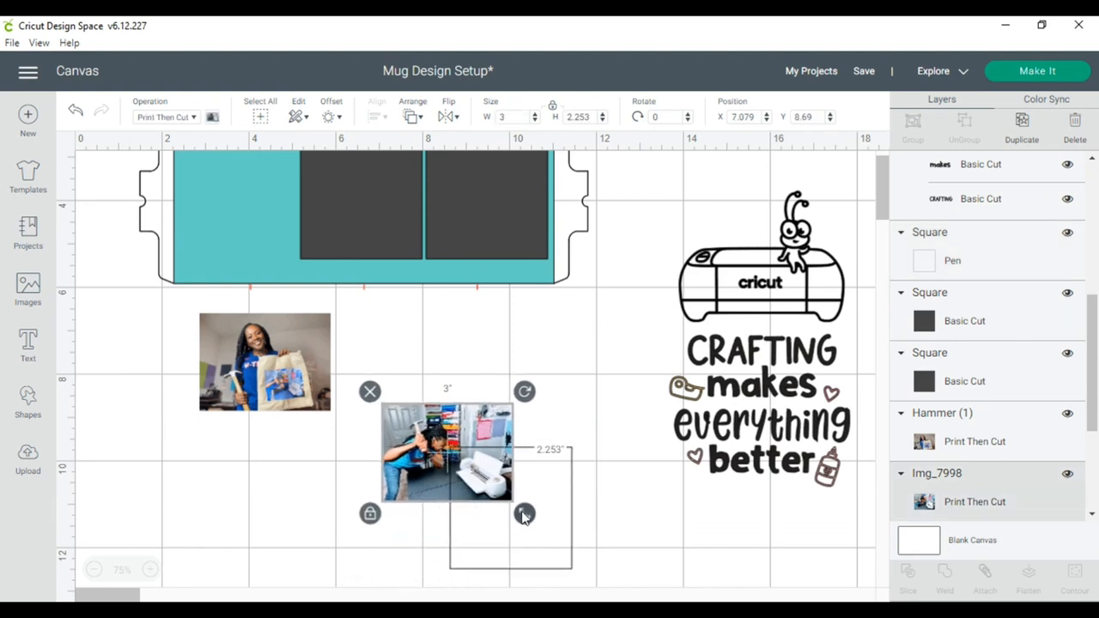
{"action": "left_click_drag", "start_coordinate": [525, 513], "coordinate": [545, 549]}
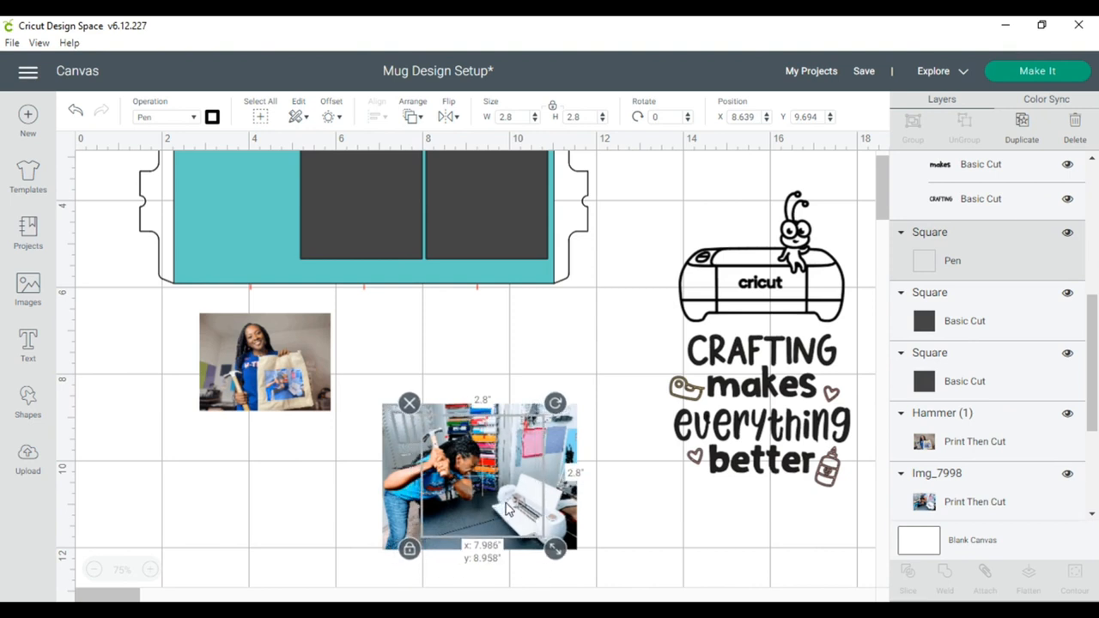
{"action": "left_click_drag", "start_coordinate": [480, 478], "coordinate": [479, 472]}
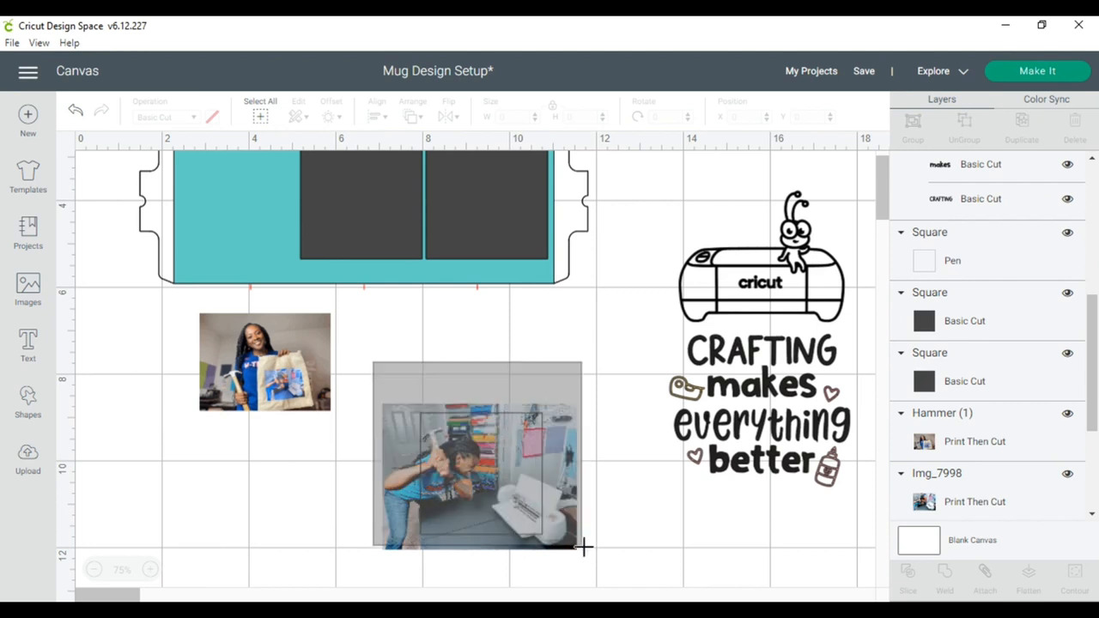
Slice the photo to the 2.8-inch square and move the crop into the wrap's left panel.
{"action": "left_click", "coordinate": [478, 477]}
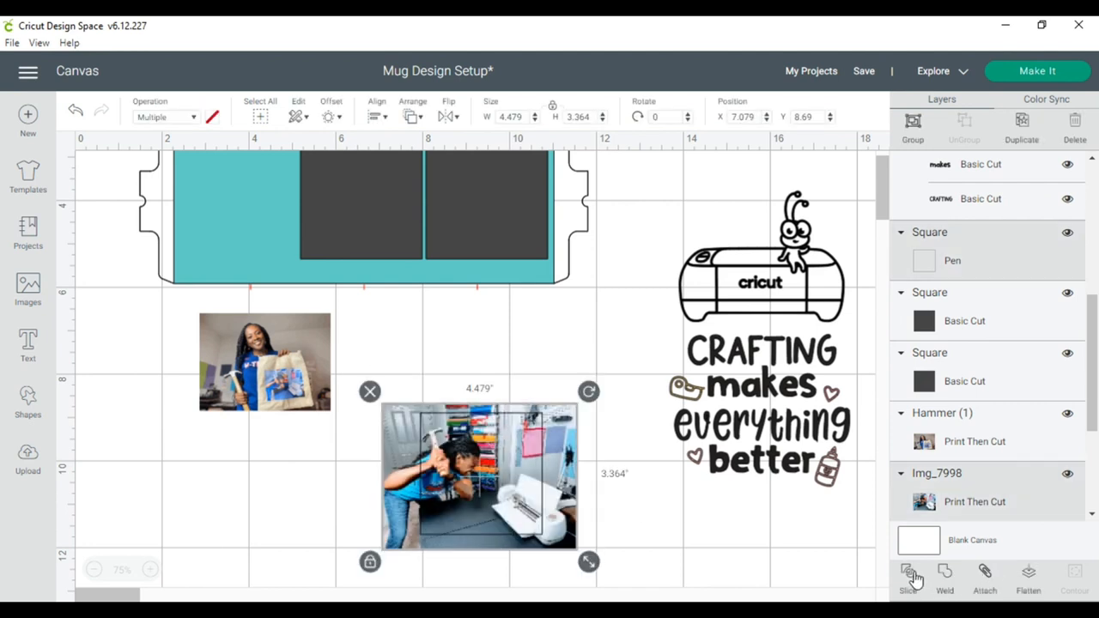
{"action": "left_click", "coordinate": [984, 580]}
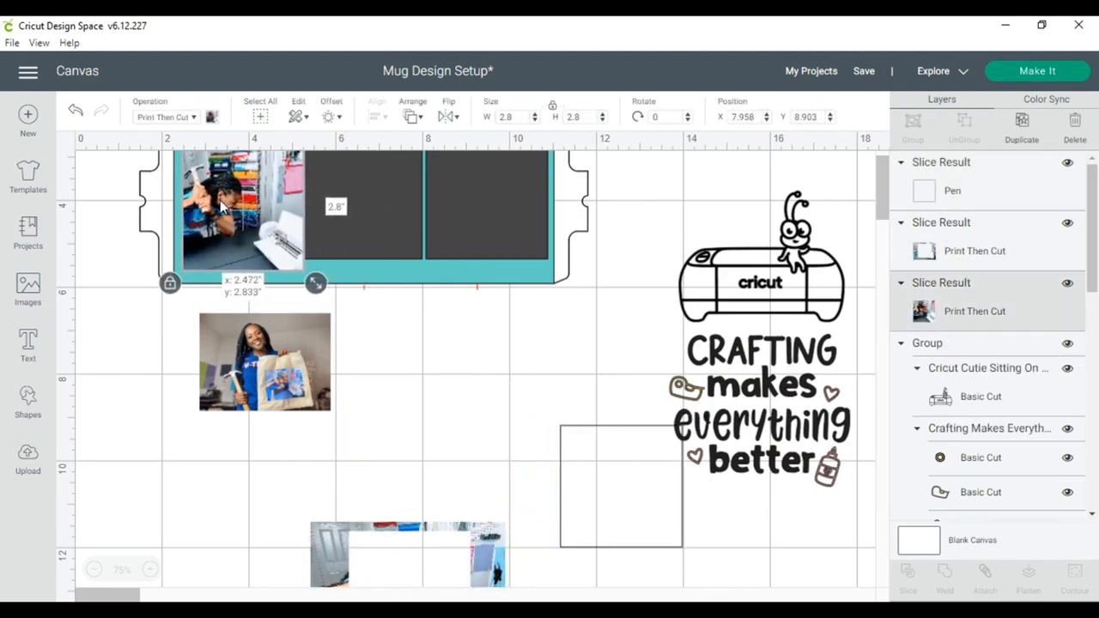
{"action": "left_click_drag", "start_coordinate": [240, 209], "coordinate": [237, 203]}
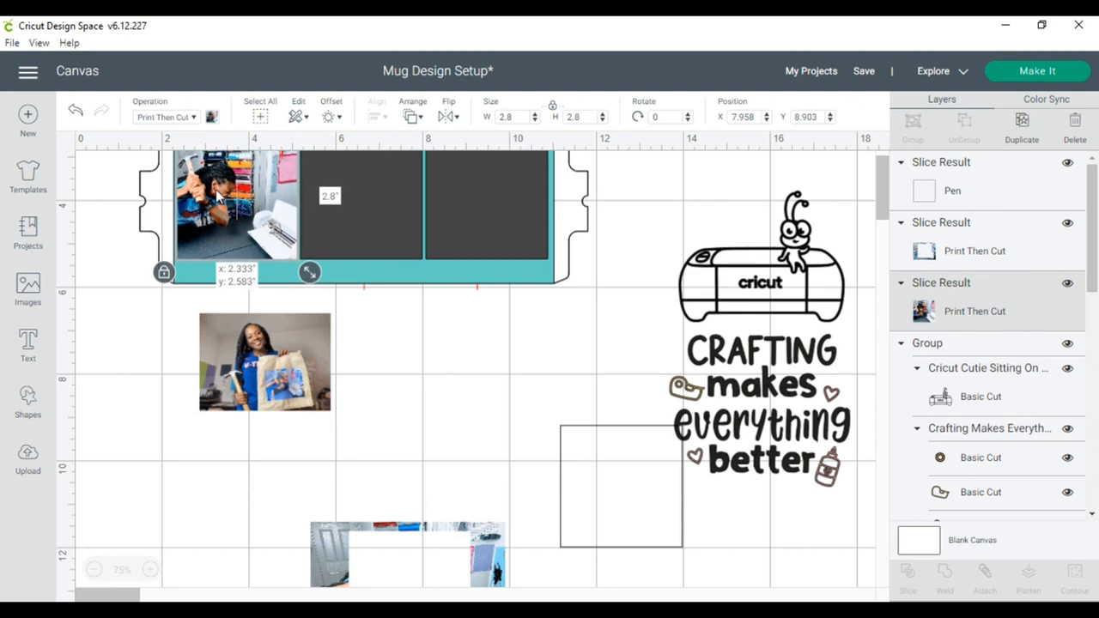
{"action": "left_click", "coordinate": [614, 532]}
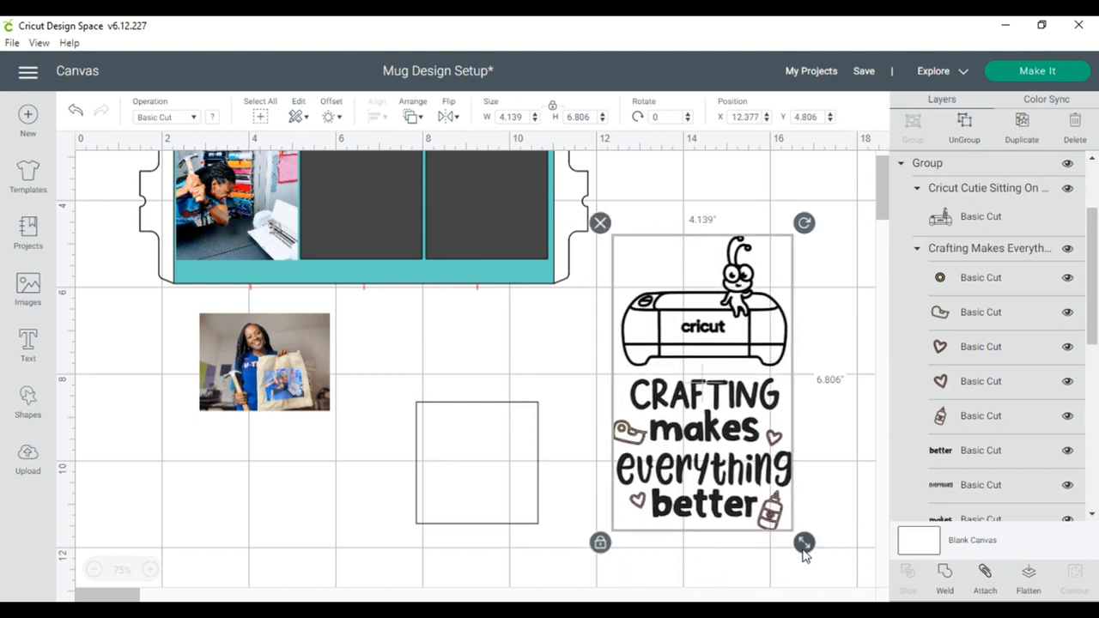
Shrink the Crafting Makes Everything Better graphic with its corner handle.
{"action": "left_click_drag", "start_coordinate": [803, 542], "coordinate": [758, 467]}
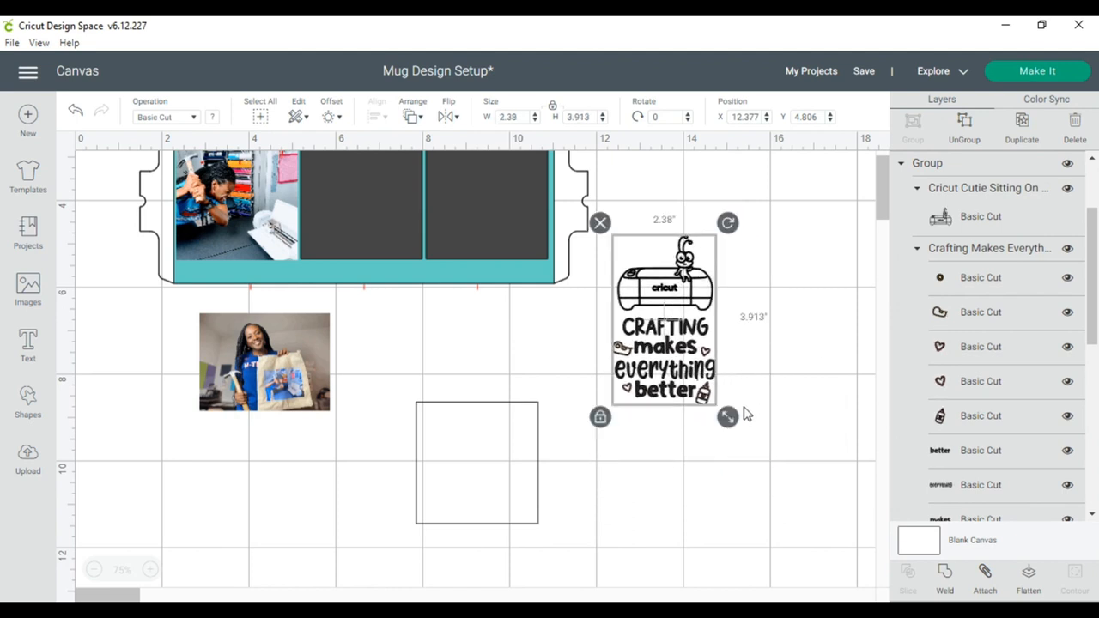
{"action": "left_click_drag", "start_coordinate": [728, 417], "coordinate": [759, 467]}
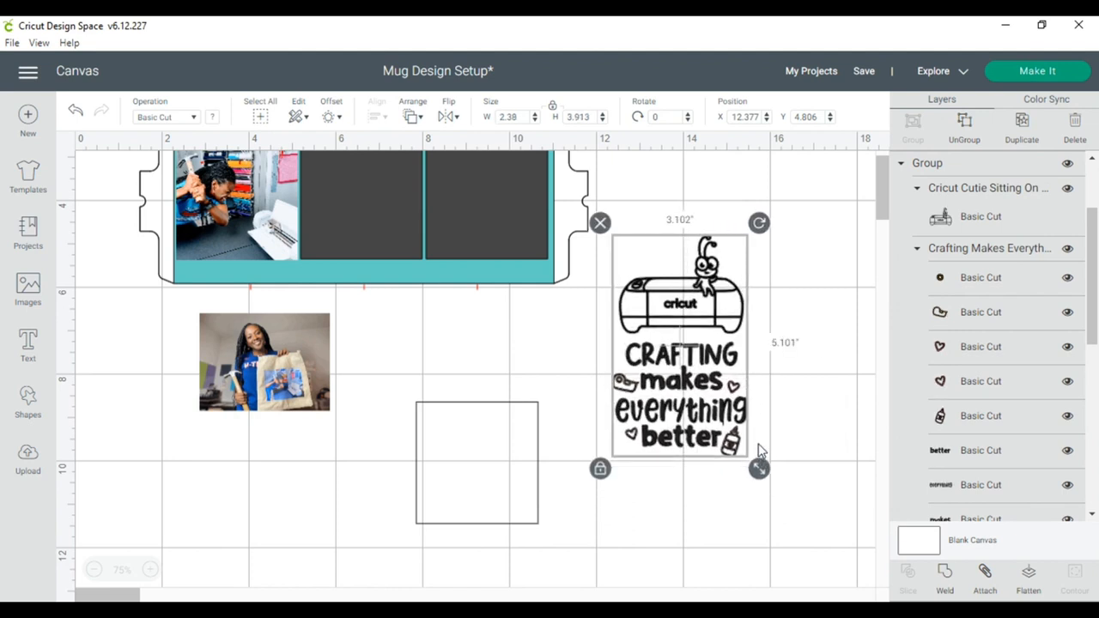
{"action": "left_click_drag", "start_coordinate": [759, 467], "coordinate": [727, 414]}
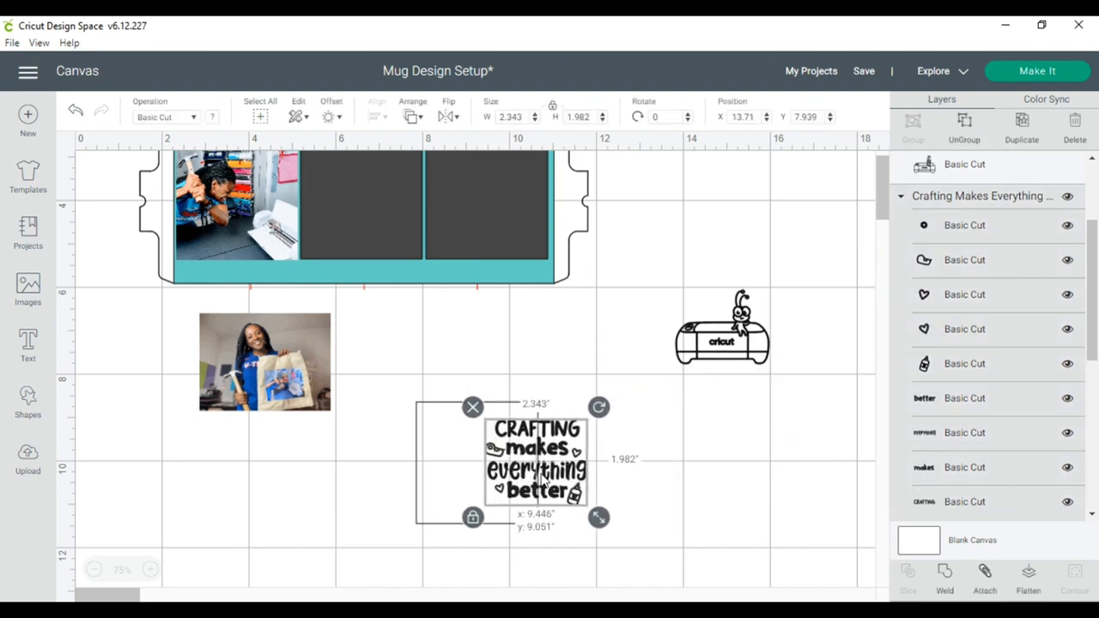
Move the words into the square outline and shrink the Cricut machine drawing above them.
{"action": "left_click_drag", "start_coordinate": [535, 460], "coordinate": [477, 477]}
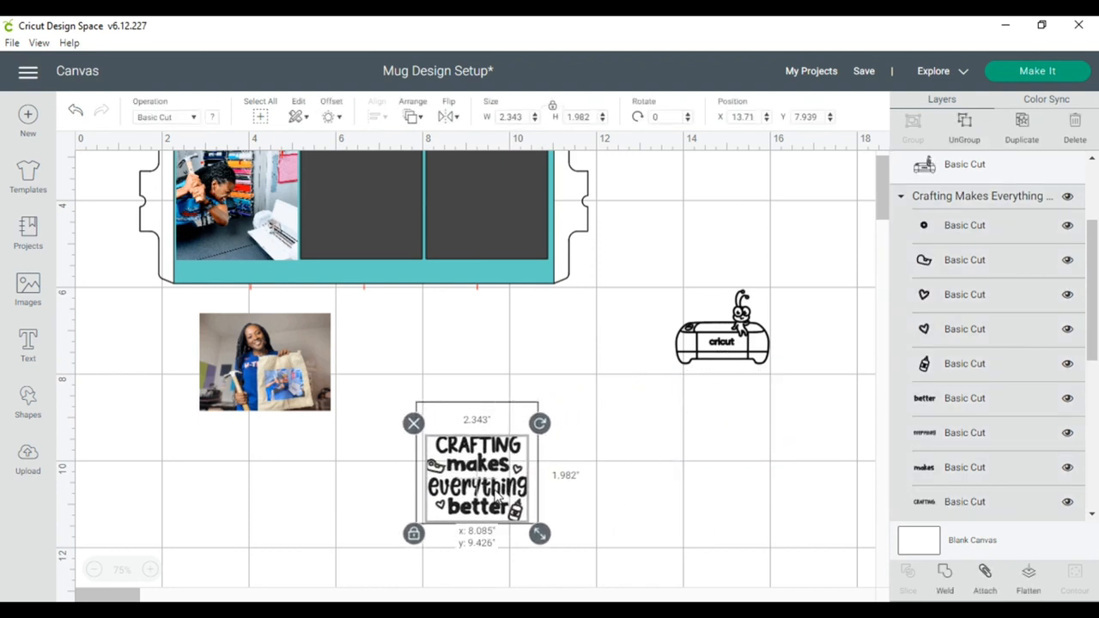
{"action": "left_click_drag", "start_coordinate": [477, 477], "coordinate": [481, 472]}
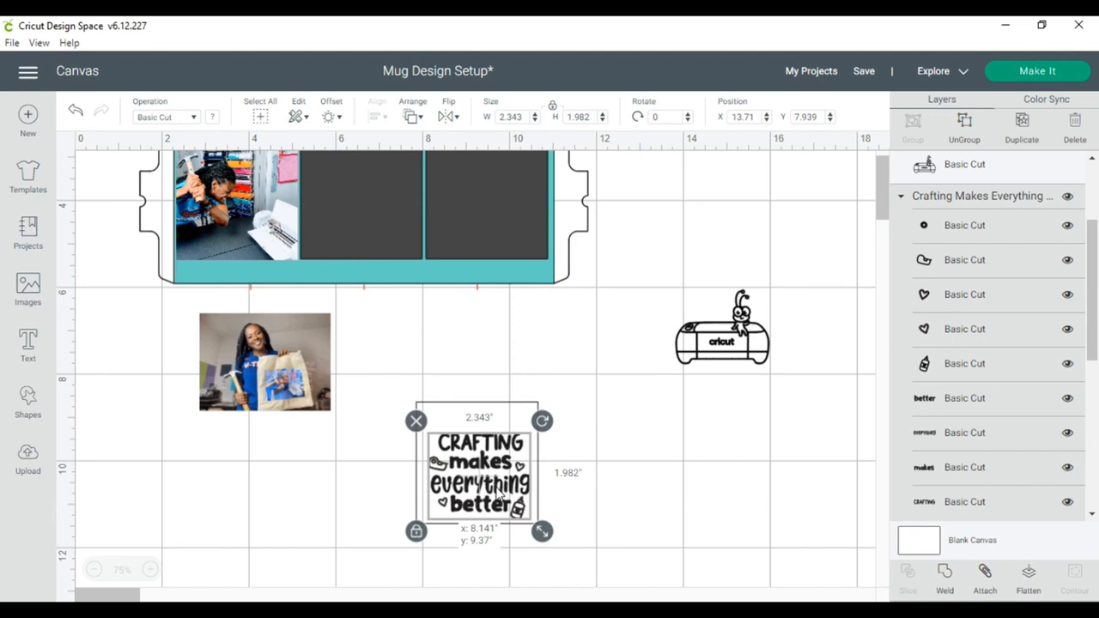
{"action": "left_click_drag", "start_coordinate": [478, 474], "coordinate": [474, 479]}
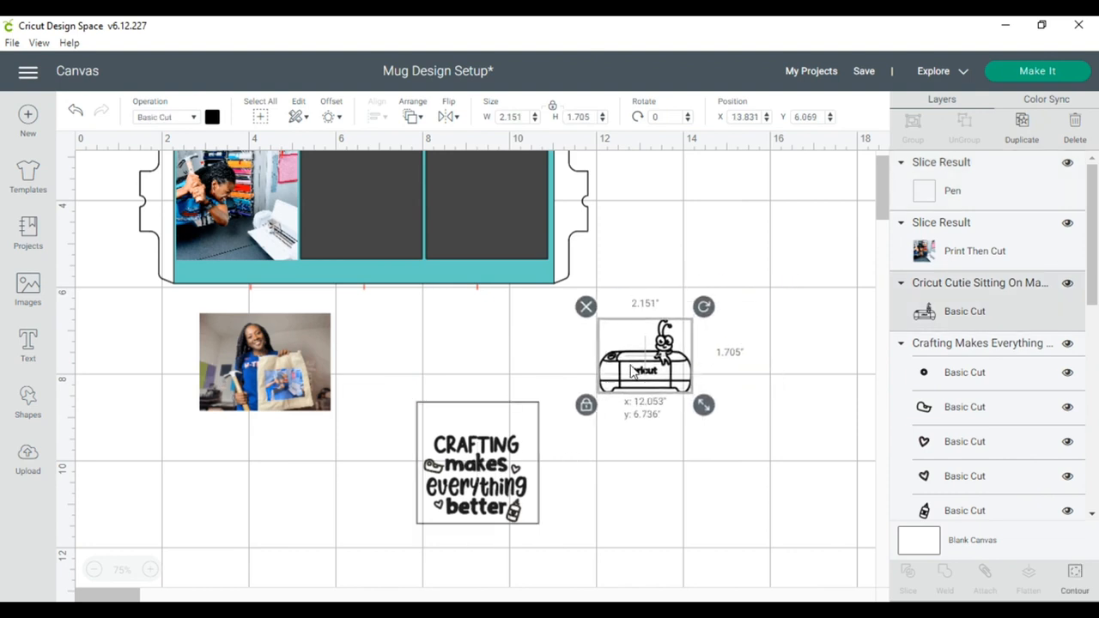
{"action": "left_click_drag", "start_coordinate": [644, 353], "coordinate": [471, 404]}
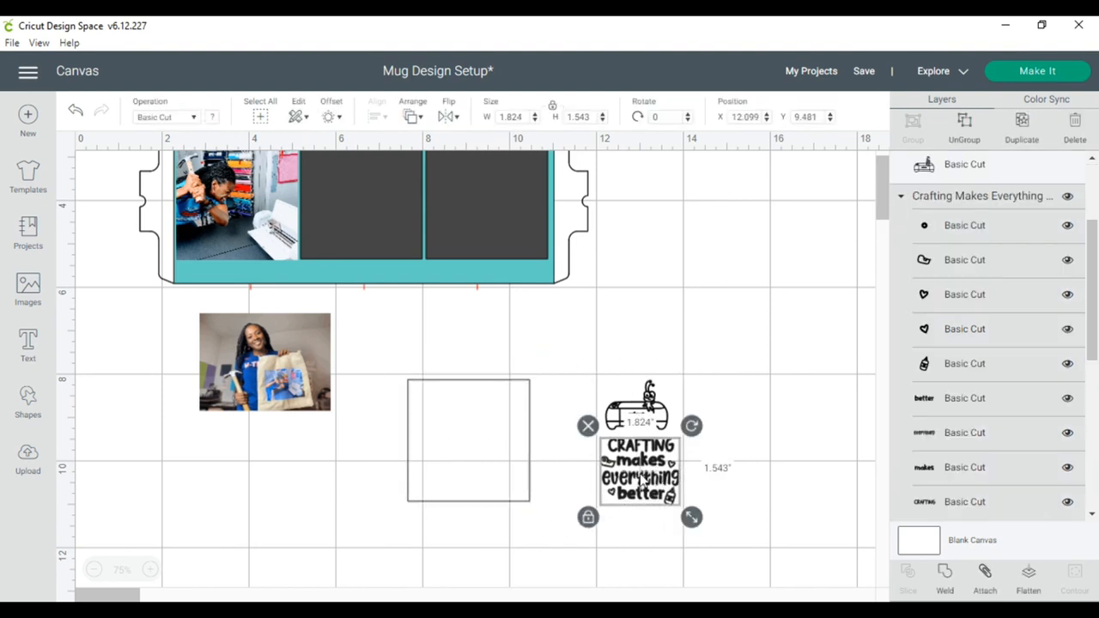
Position the square outline around the graphic and select both for alignment.
{"action": "left_click_drag", "start_coordinate": [691, 515], "coordinate": [680, 511]}
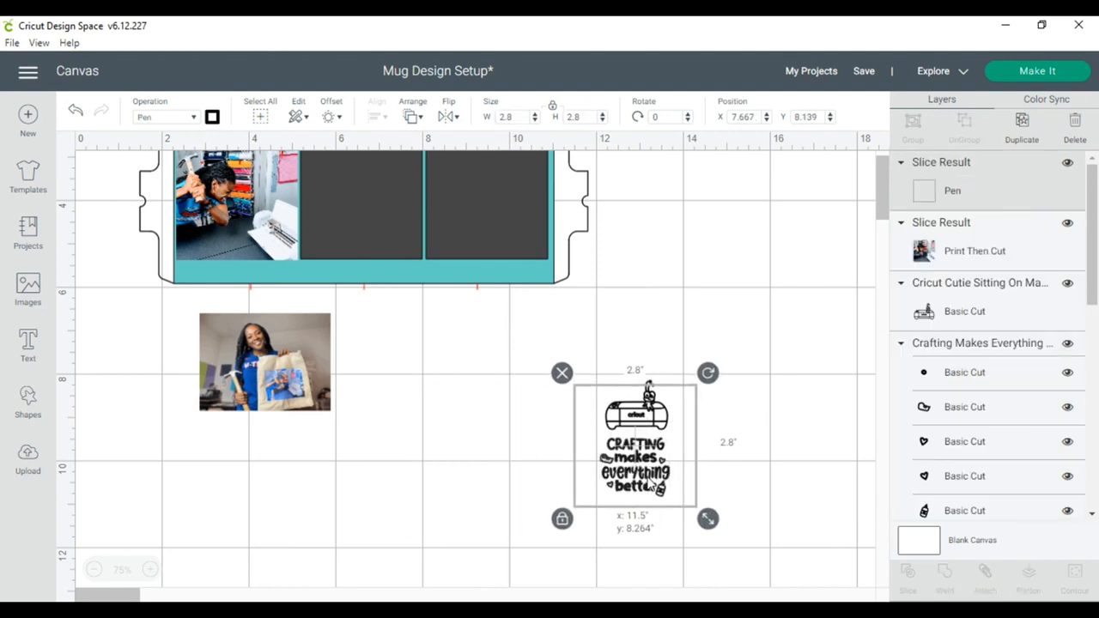
{"action": "left_click_drag", "start_coordinate": [635, 443], "coordinate": [638, 432]}
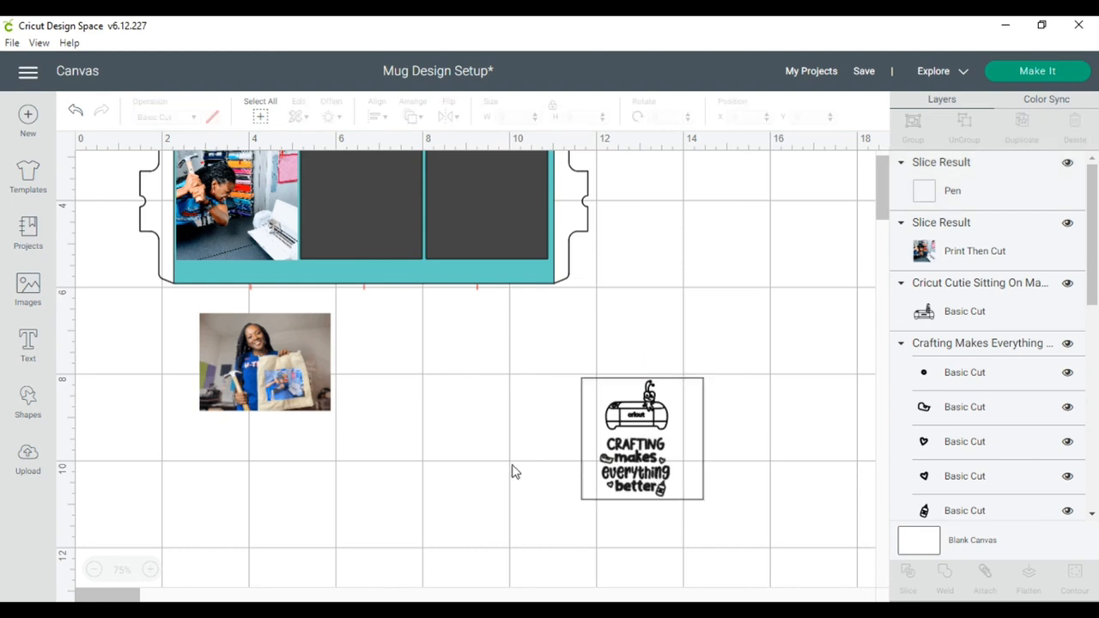
{"action": "left_click", "coordinate": [642, 437]}
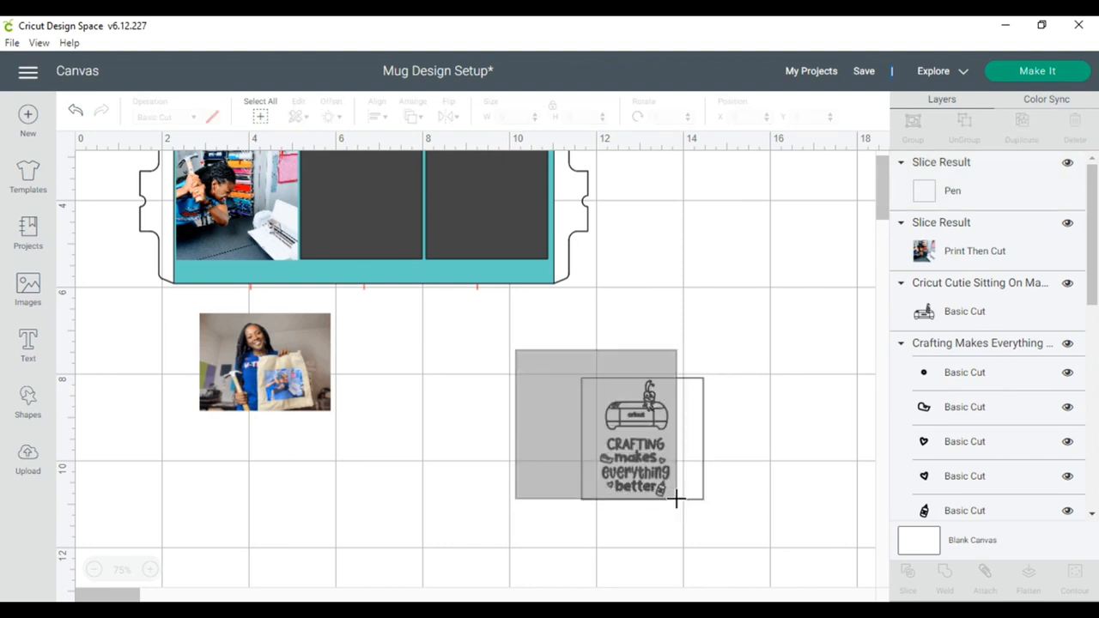
{"action": "left_click", "coordinate": [635, 438]}
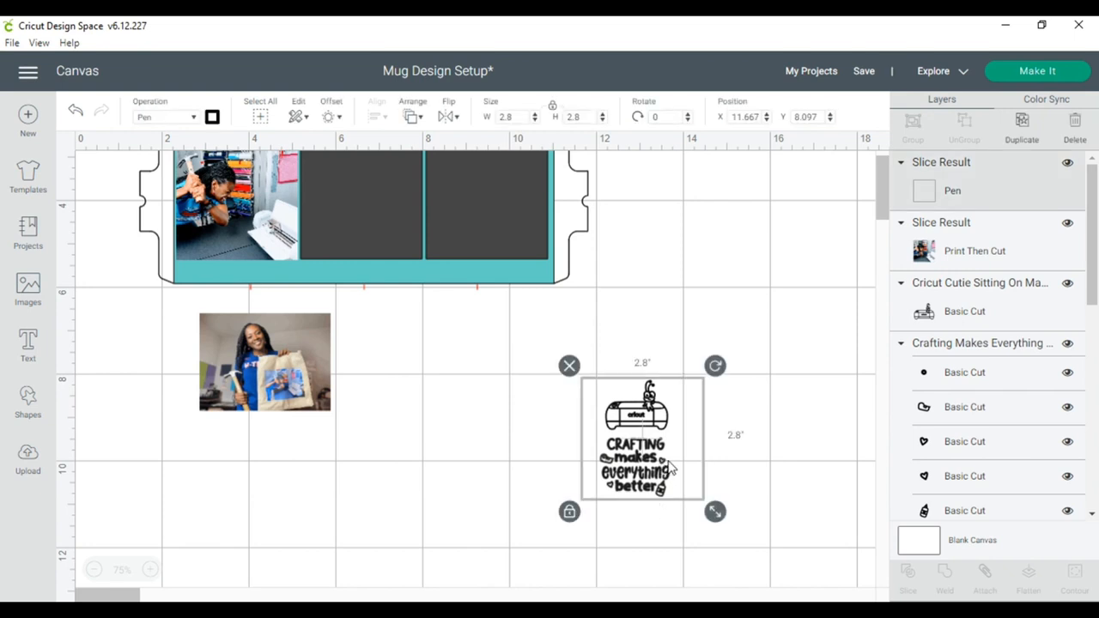
{"action": "left_click", "coordinate": [752, 453]}
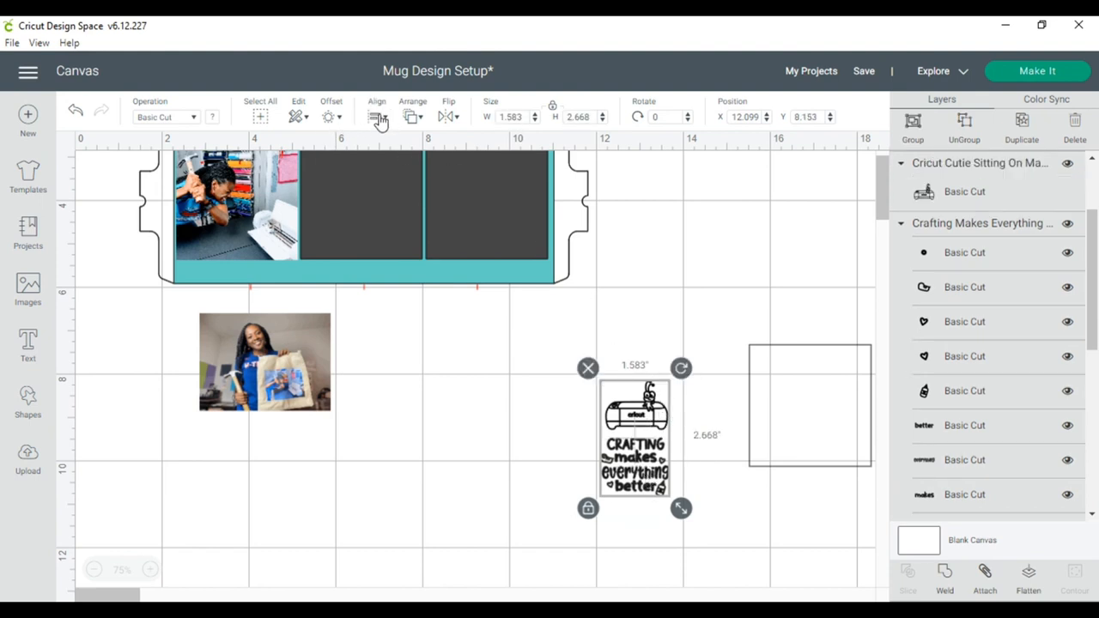
{"action": "left_click", "coordinate": [376, 117]}
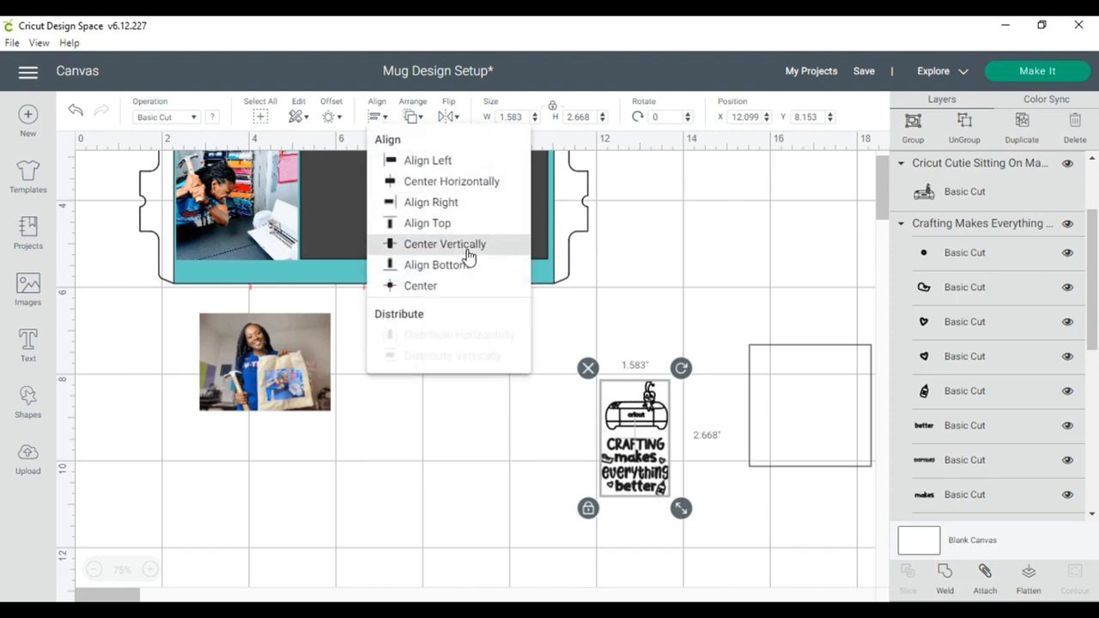
{"action": "mouse_move", "coordinate": [428, 161]}
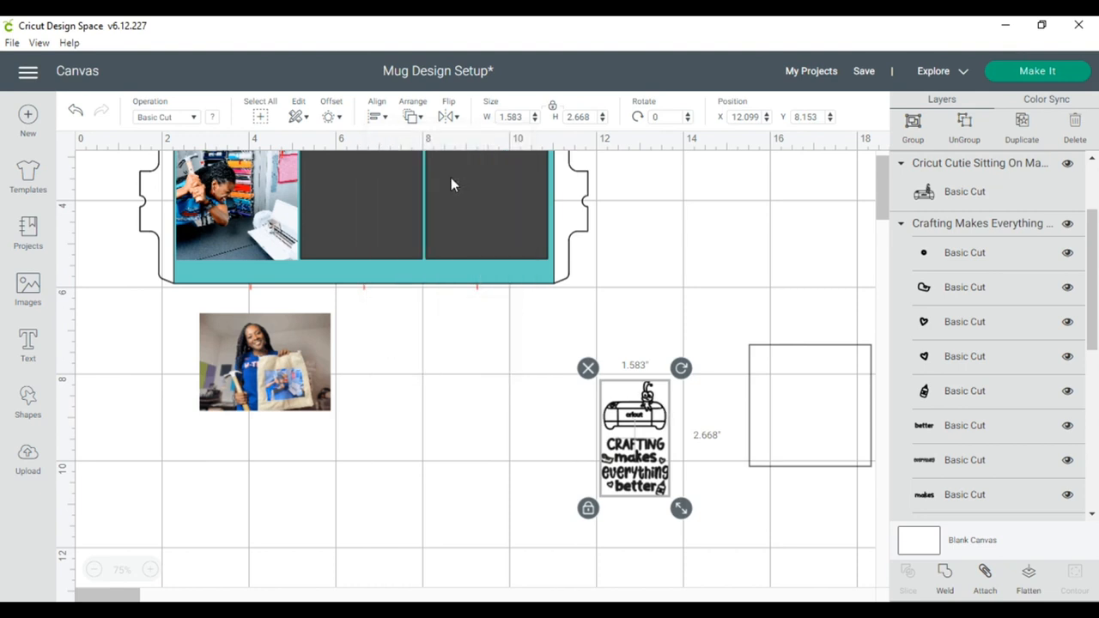
{"action": "mouse_move", "coordinate": [927, 181]}
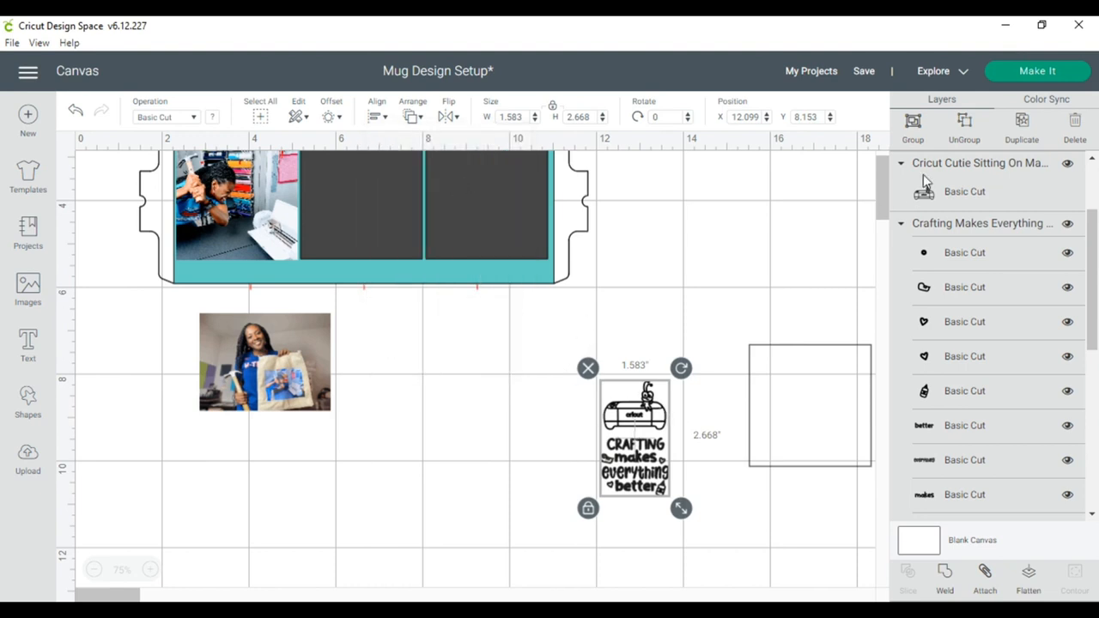
Move the regrouped graphic, about 1.6 by 2.7 inches, inside the square outline.
{"action": "left_click_drag", "start_coordinate": [635, 437], "coordinate": [776, 408]}
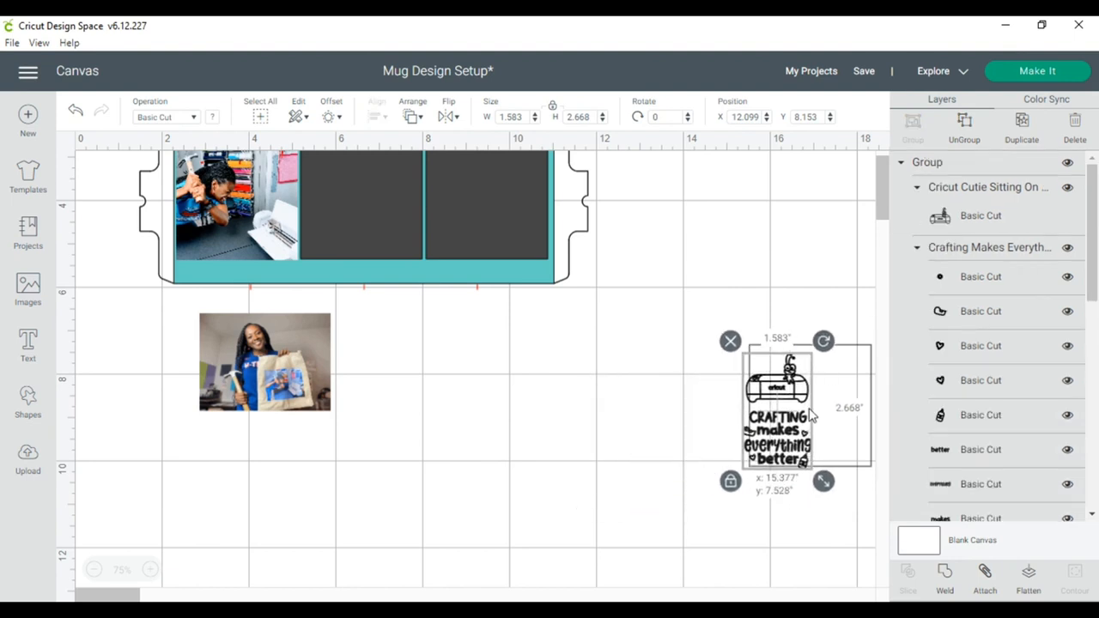
{"action": "left_click_drag", "start_coordinate": [776, 403], "coordinate": [807, 403]}
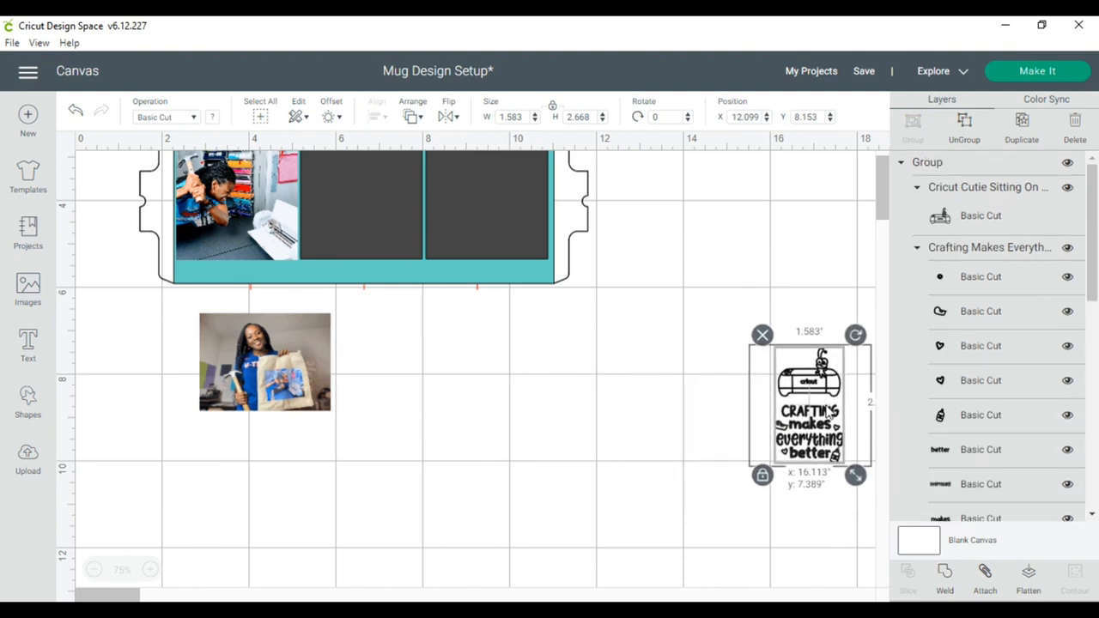
{"action": "left_click", "coordinate": [670, 422]}
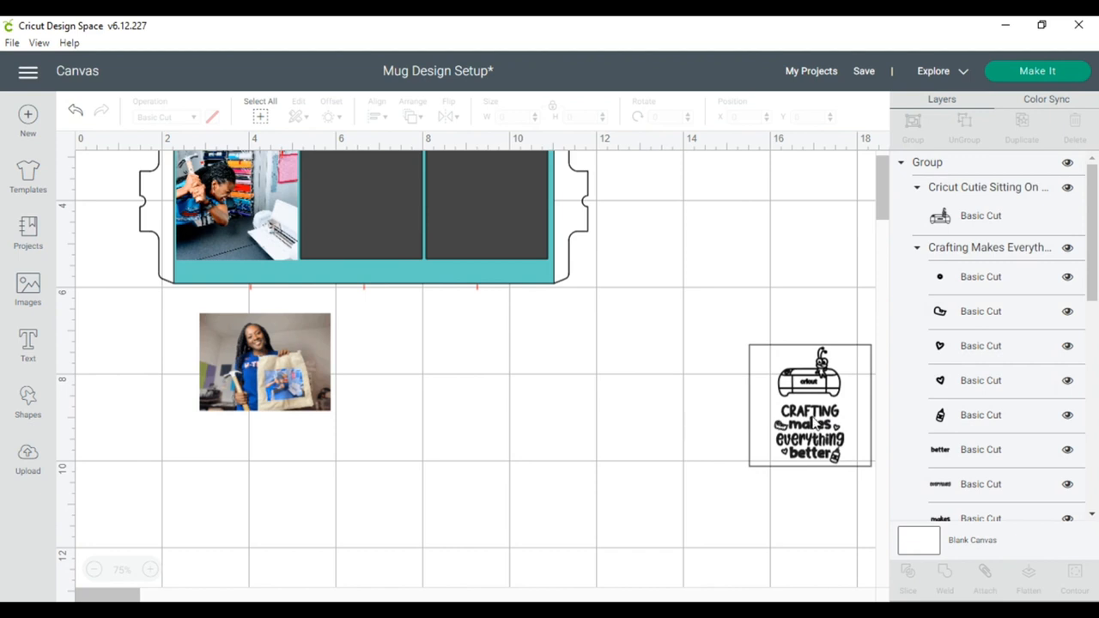
Move the Crafting graphic onto the dark 2.8-inch square and center it vertically within the square.
{"action": "left_click_drag", "start_coordinate": [811, 405], "coordinate": [460, 267]}
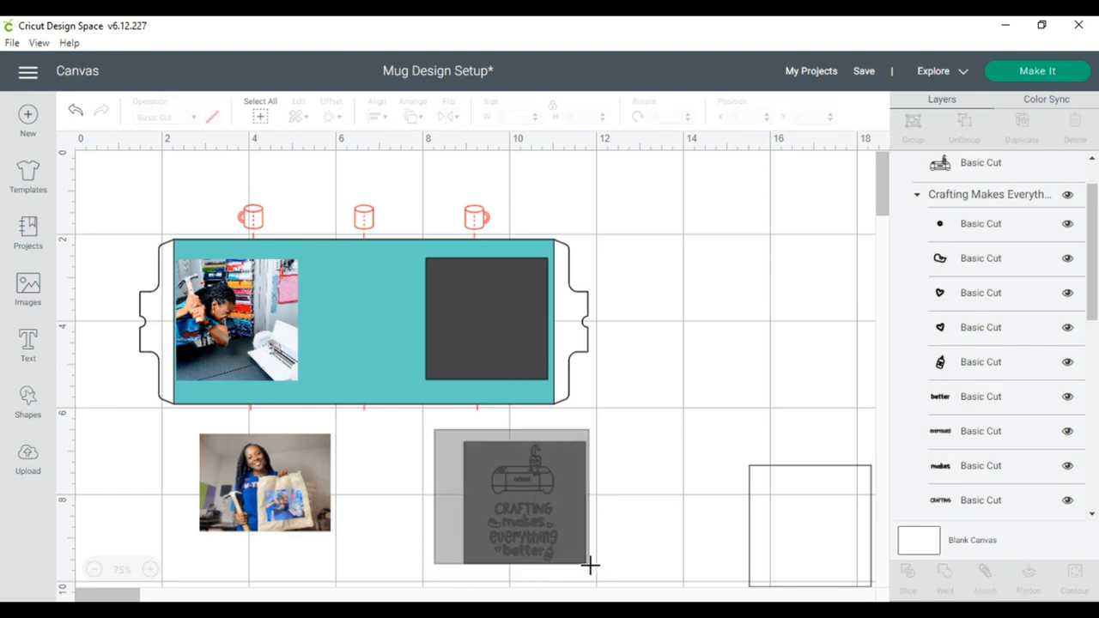
{"action": "left_click", "coordinate": [512, 498]}
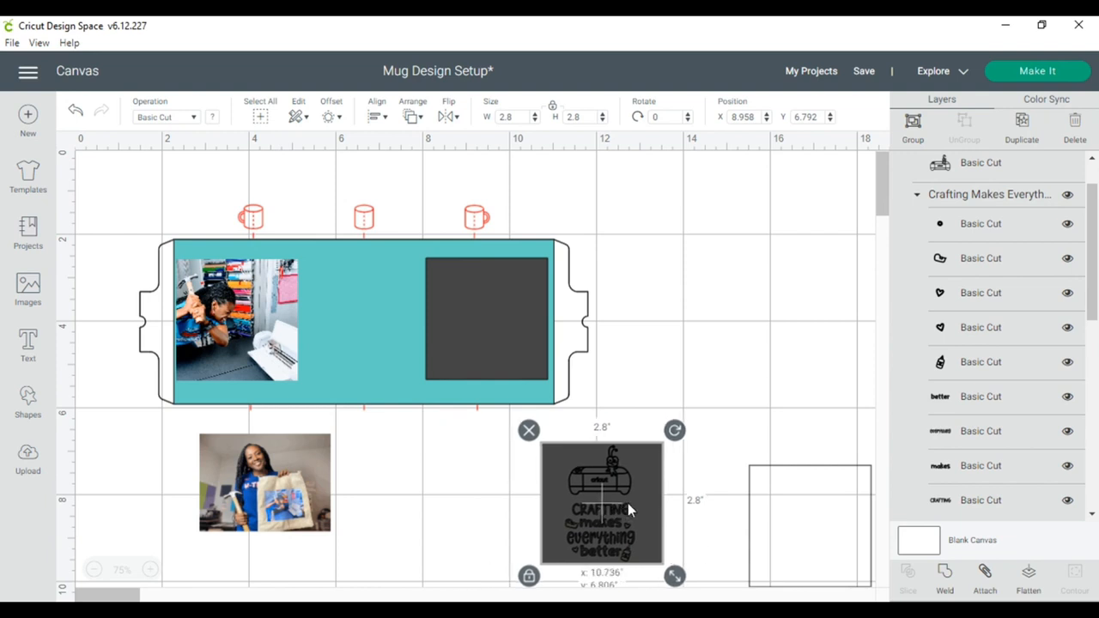
{"action": "left_click_drag", "start_coordinate": [601, 501], "coordinate": [467, 501]}
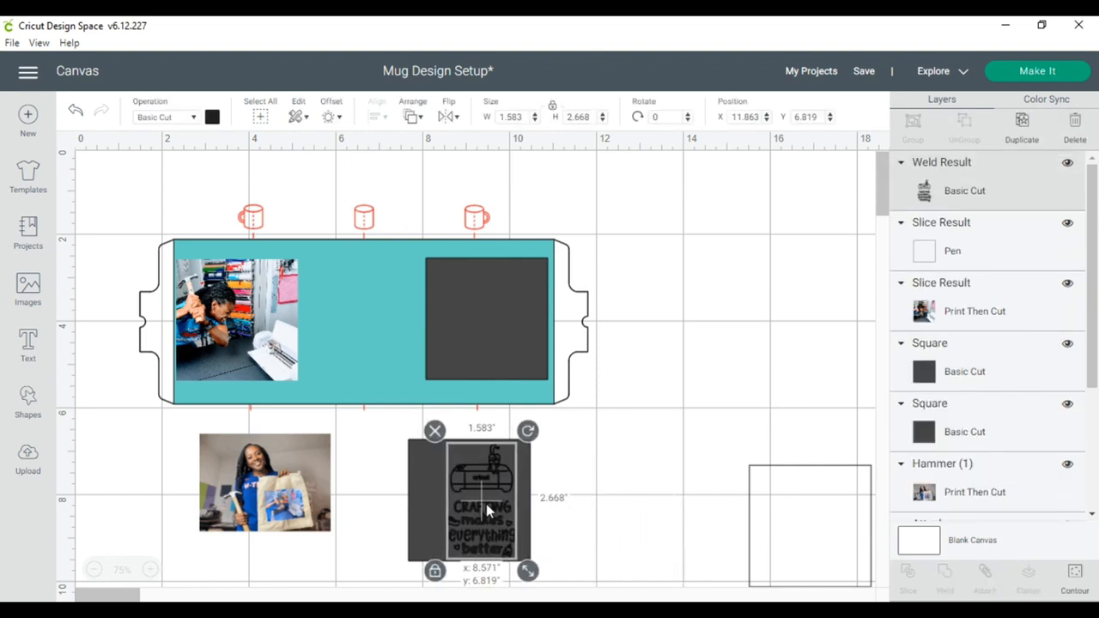
{"action": "left_click_drag", "start_coordinate": [484, 506], "coordinate": [477, 506]}
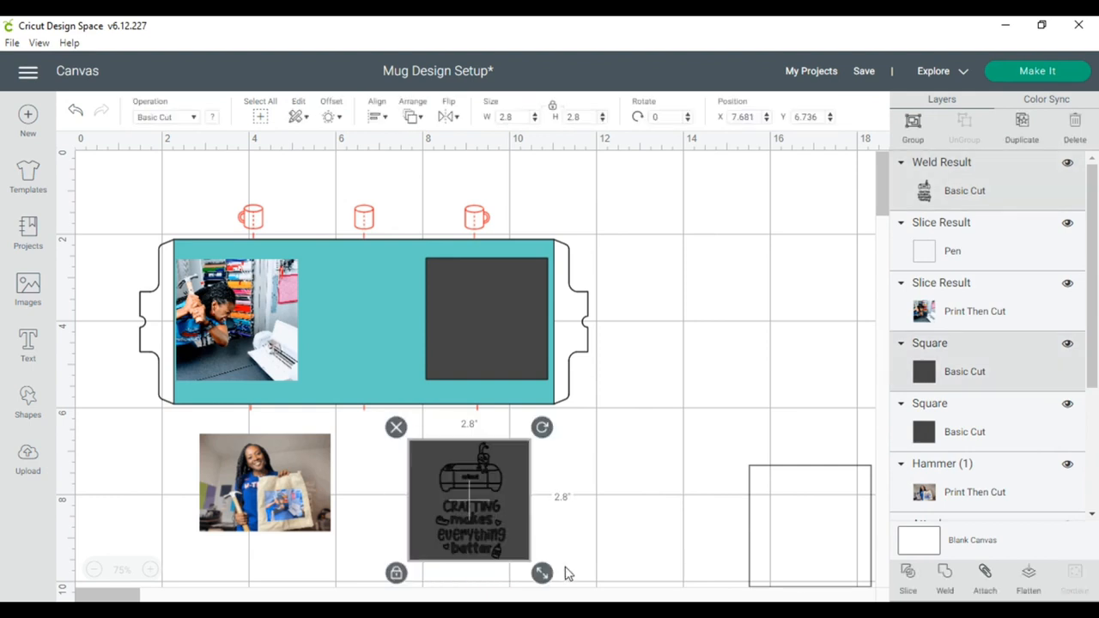
{"action": "left_click", "coordinate": [376, 117]}
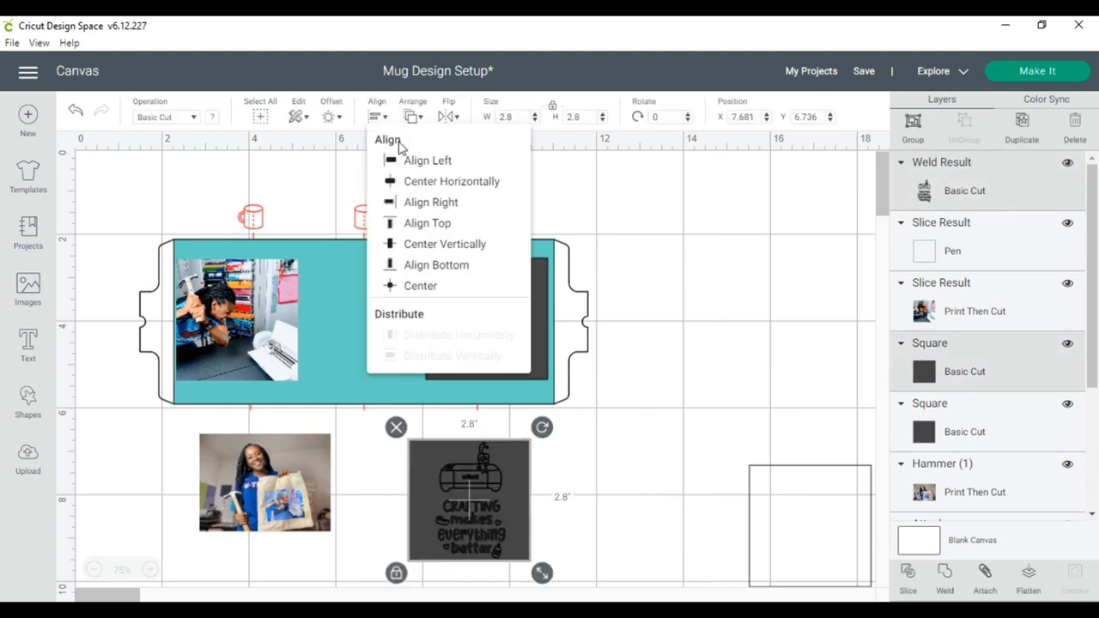
{"action": "mouse_move", "coordinate": [445, 244]}
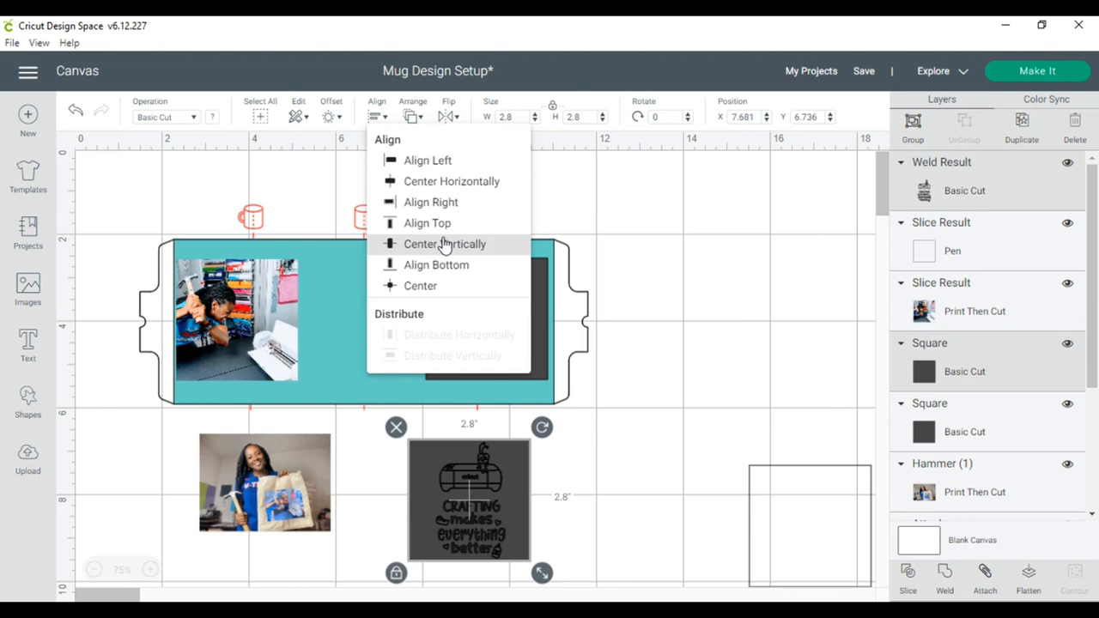
{"action": "left_click", "coordinate": [443, 243]}
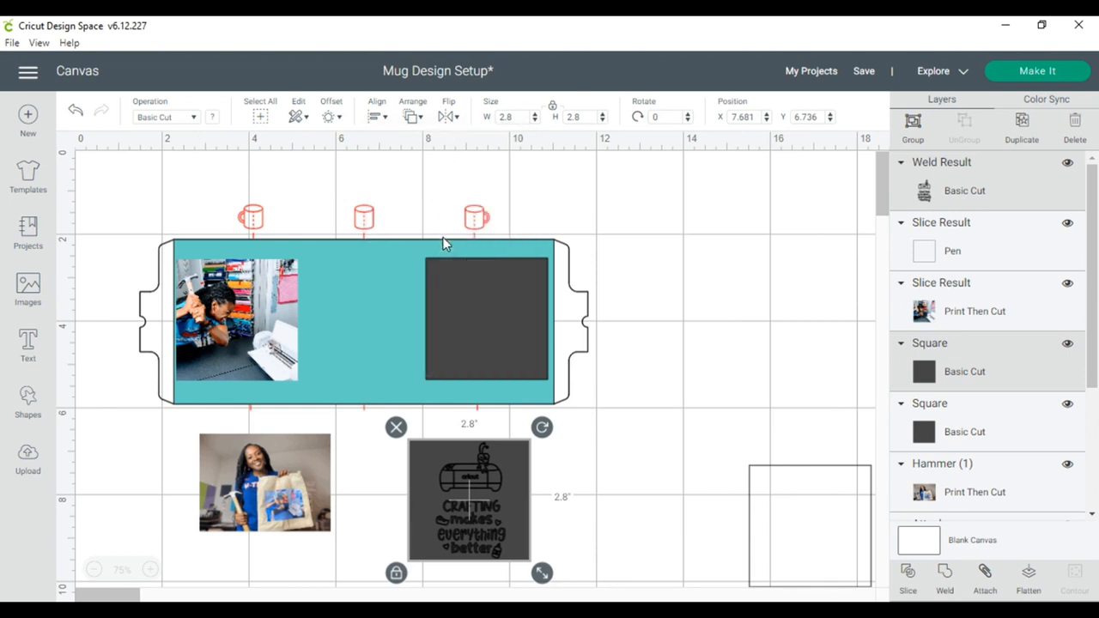
{"action": "mouse_move", "coordinate": [684, 460]}
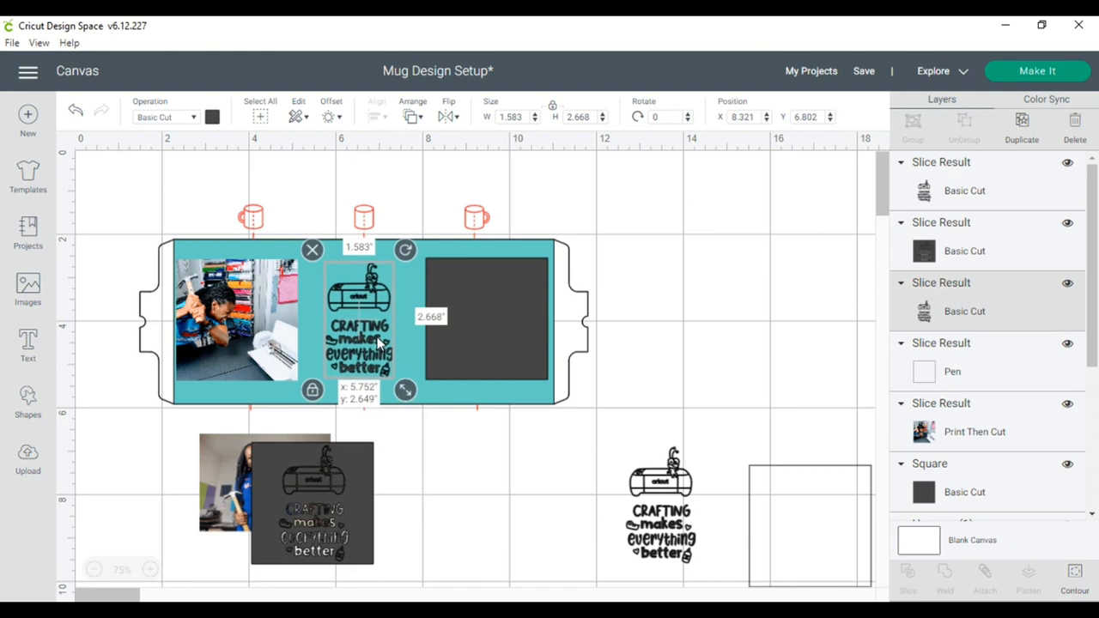
Place the Crafting cut-out in the wrap's middle panel, enlarge it to about 2.2 by 3.1 inches, and pick the leftover square for removal.
{"action": "left_click_drag", "start_coordinate": [360, 326], "coordinate": [352, 319]}
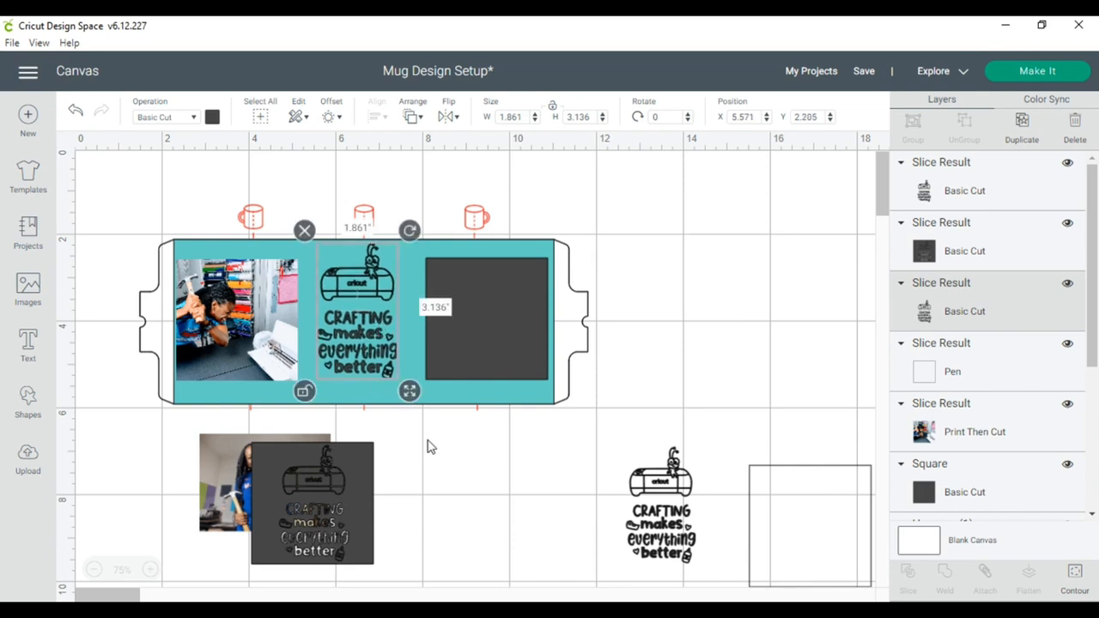
{"action": "left_click_drag", "start_coordinate": [409, 391], "coordinate": [428, 391]}
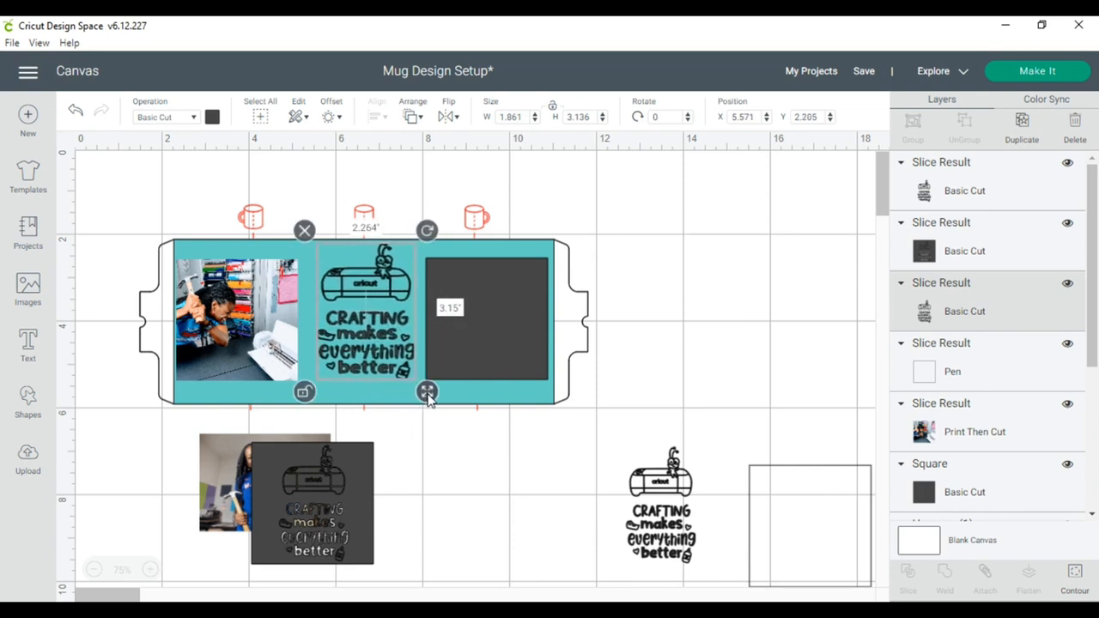
{"action": "left_click_drag", "start_coordinate": [428, 391], "coordinate": [426, 392]}
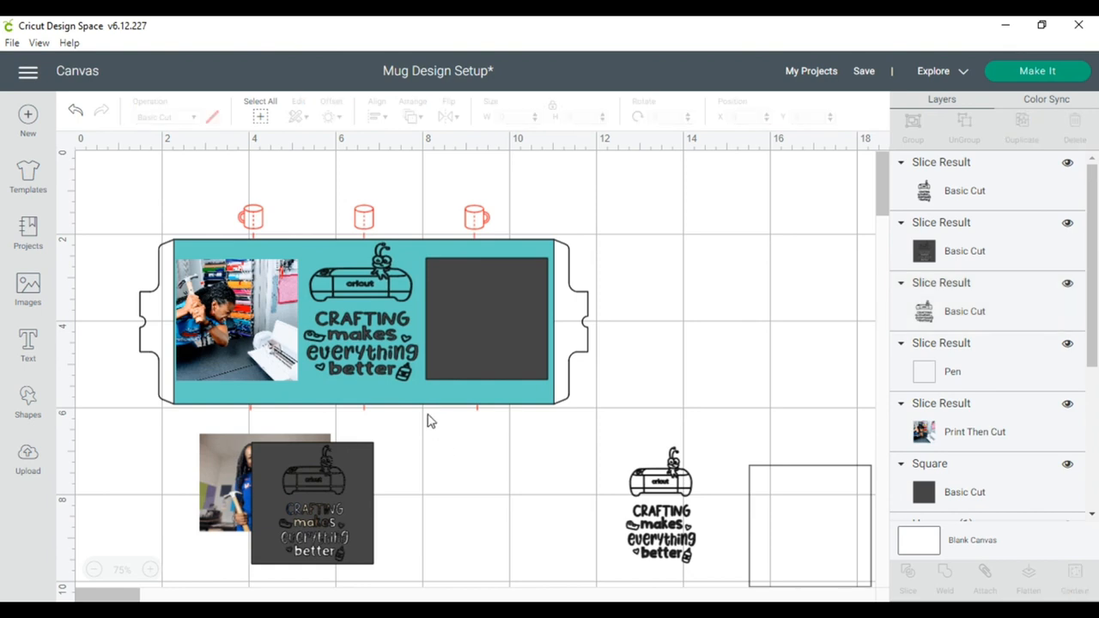
{"action": "left_click", "coordinate": [357, 317]}
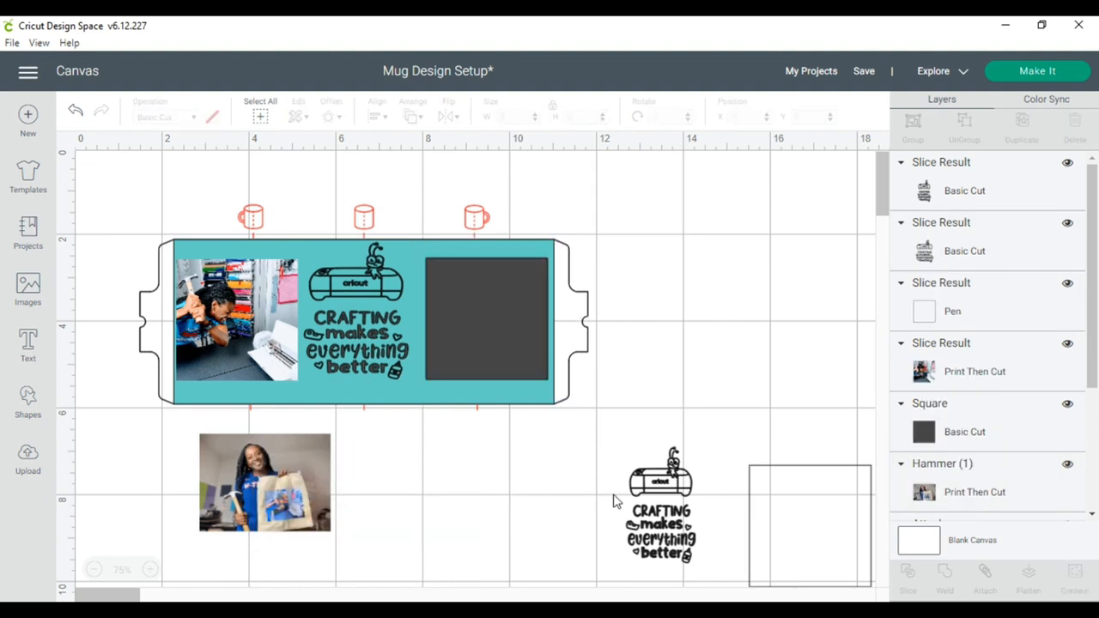
Pull the right-hand square out of the wrap and bring the second photo under it.
{"action": "left_click", "coordinate": [661, 512]}
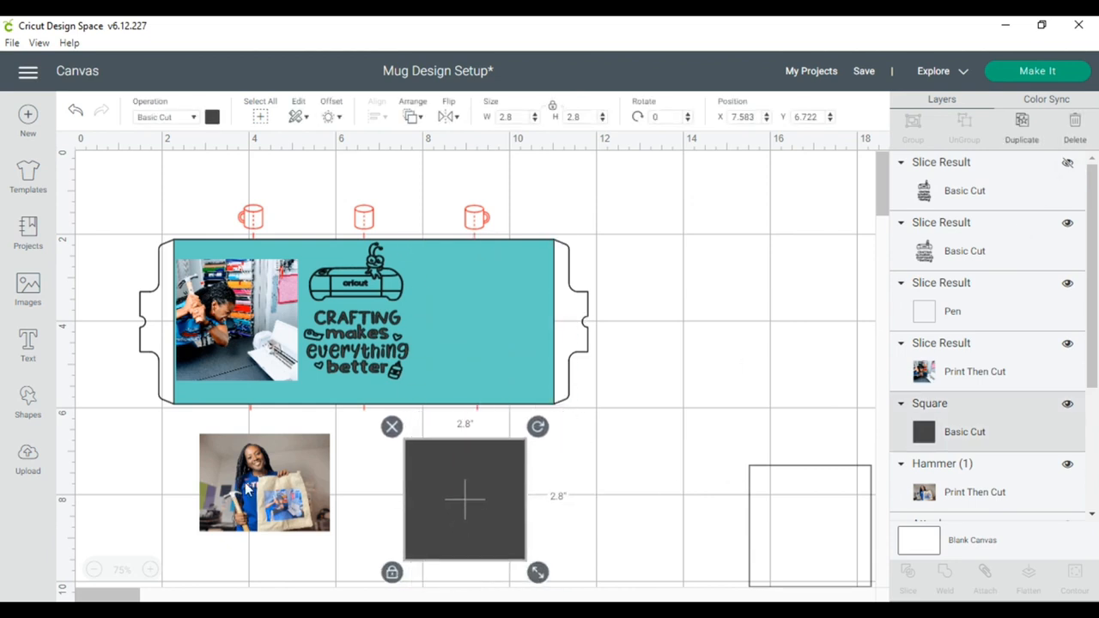
{"action": "left_click_drag", "start_coordinate": [249, 481], "coordinate": [274, 484]}
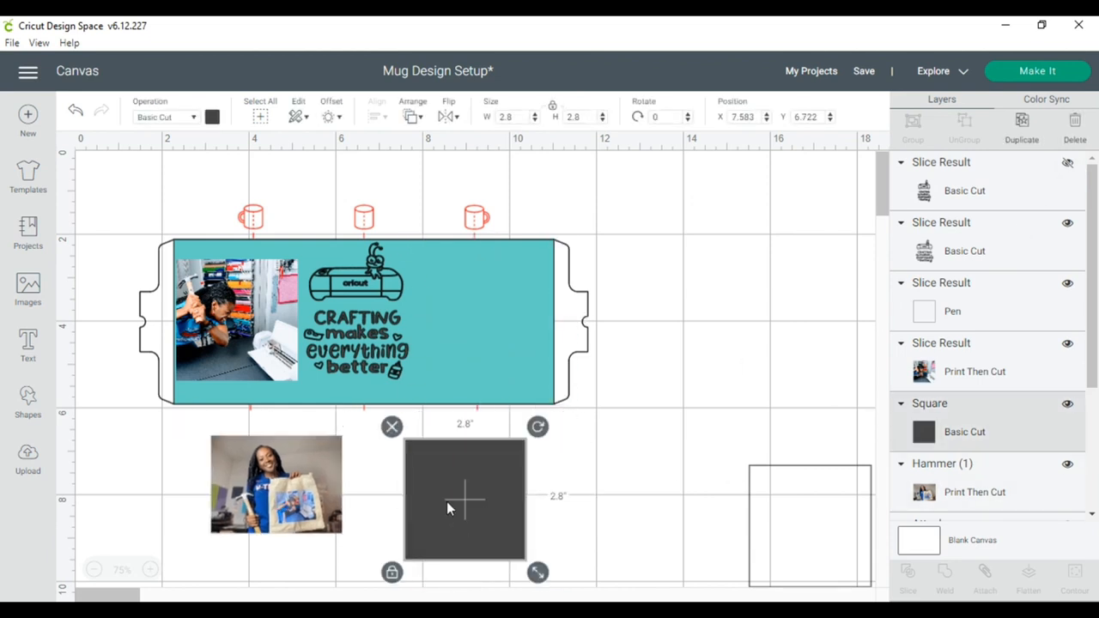
{"action": "left_click_drag", "start_coordinate": [463, 498], "coordinate": [649, 524]}
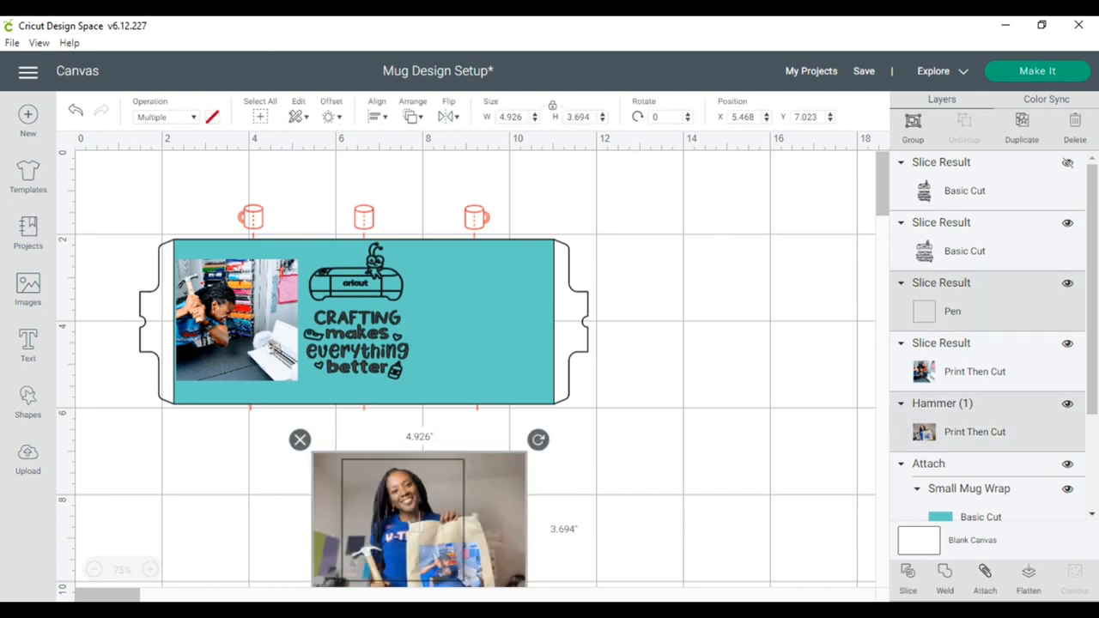
Slice the second photo to the square, discard the leftover, and fill the wrap's right panel with it.
{"action": "left_click", "coordinate": [725, 505]}
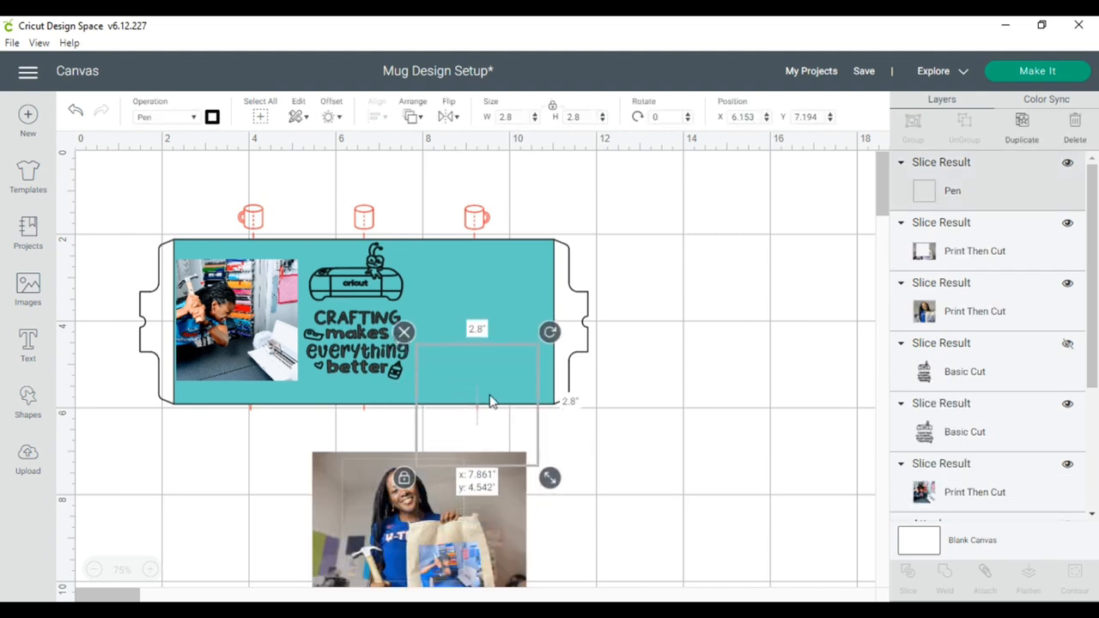
{"action": "left_click", "coordinate": [494, 556]}
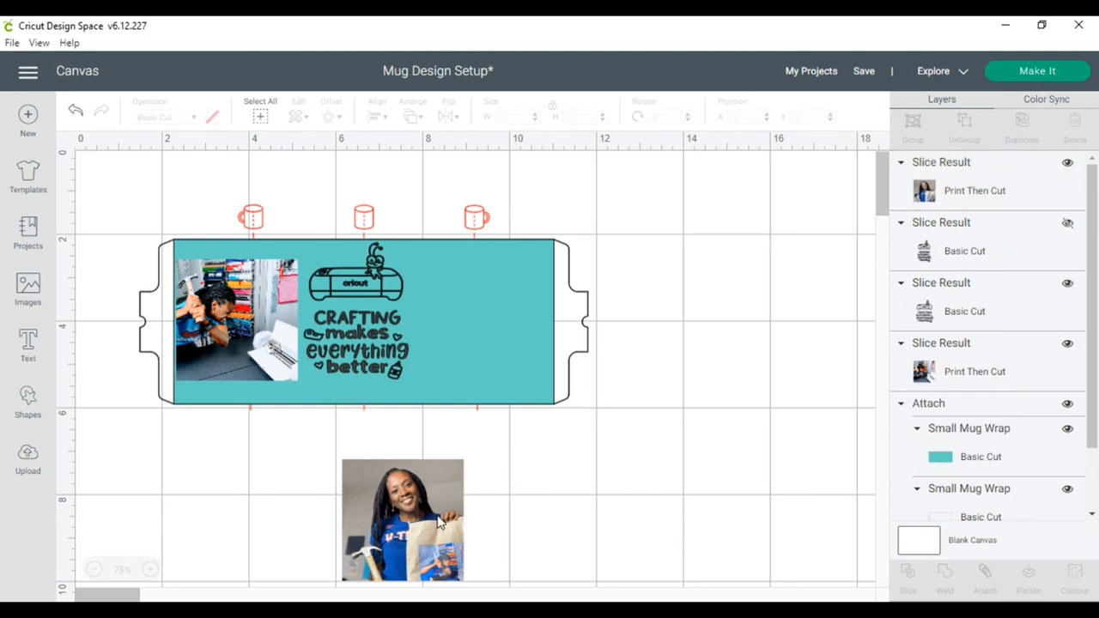
{"action": "left_click_drag", "start_coordinate": [402, 518], "coordinate": [484, 324]}
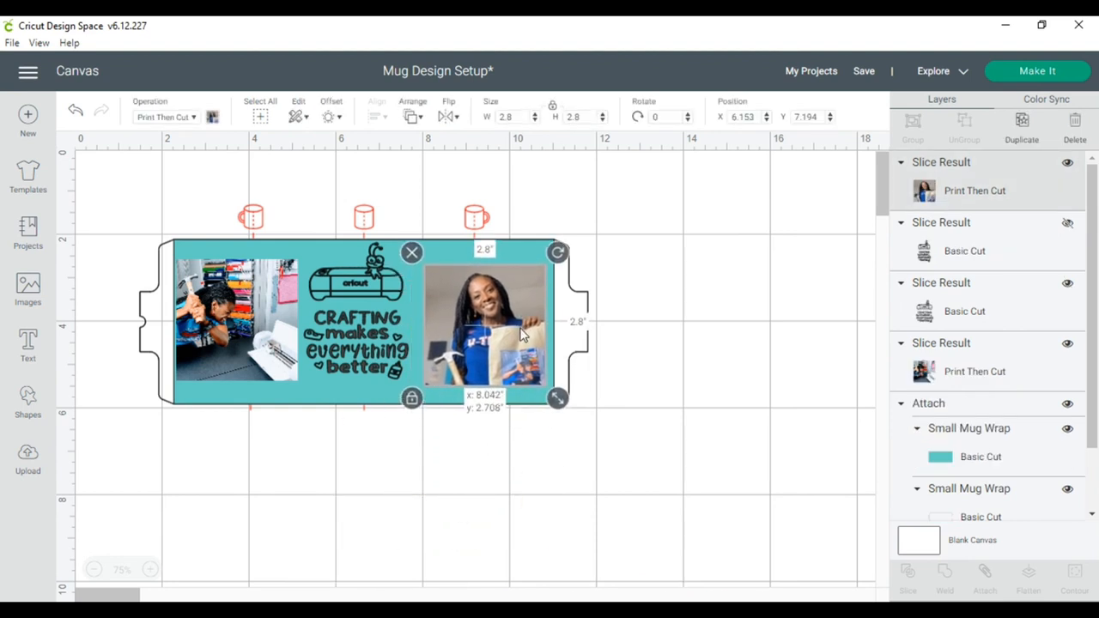
{"action": "left_click_drag", "start_coordinate": [484, 326], "coordinate": [484, 323]}
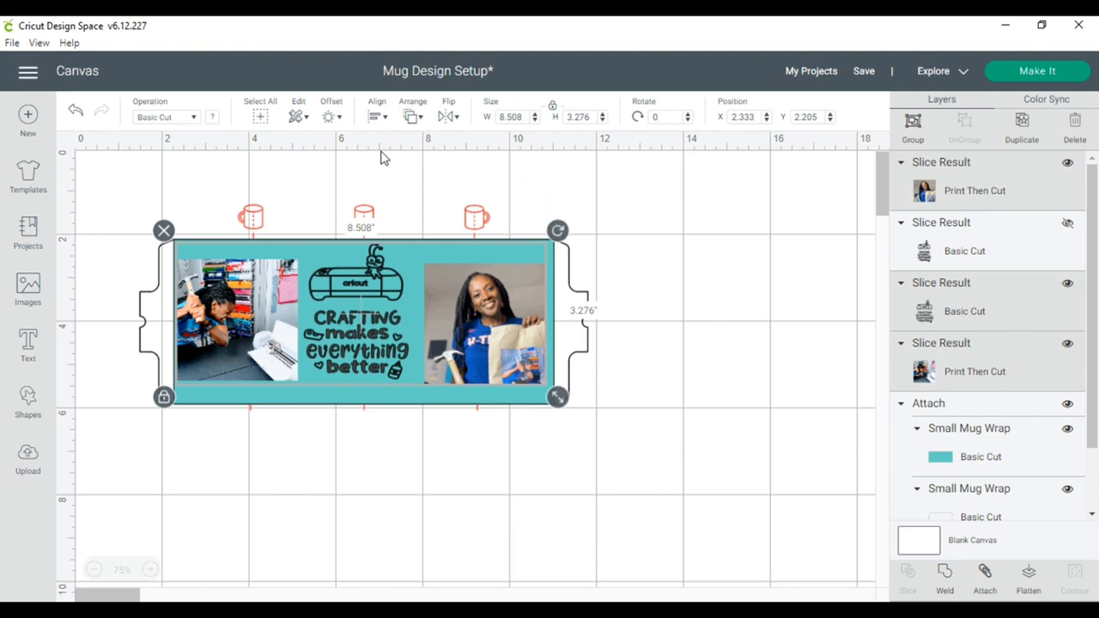
Hide the notched mug template outline and select the photos and graphic together.
{"action": "left_click", "coordinate": [376, 117]}
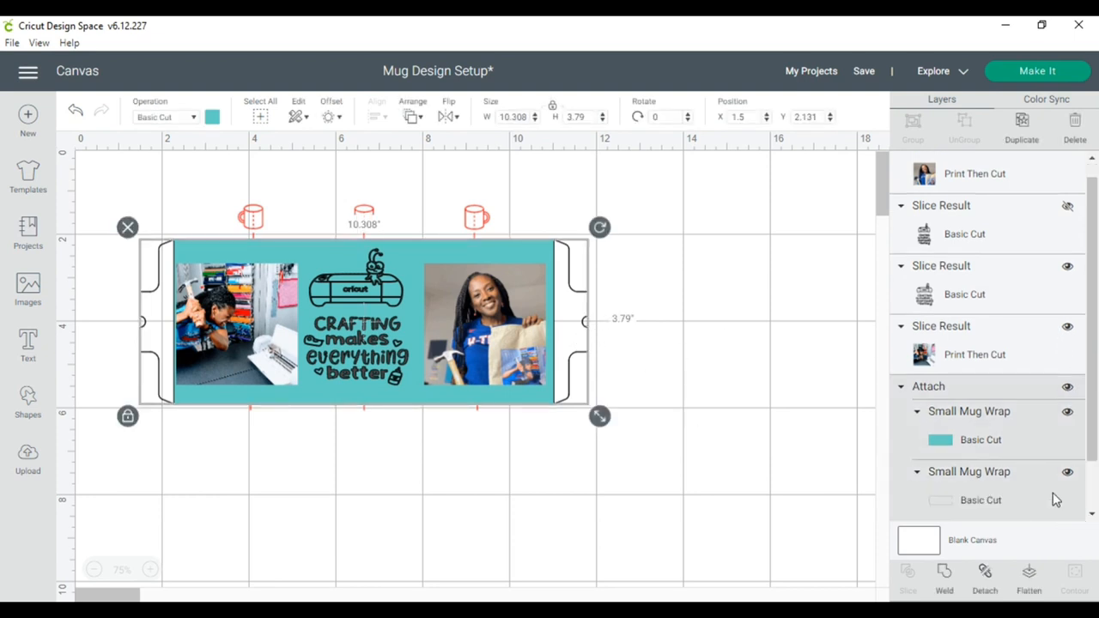
{"action": "left_click", "coordinate": [876, 426]}
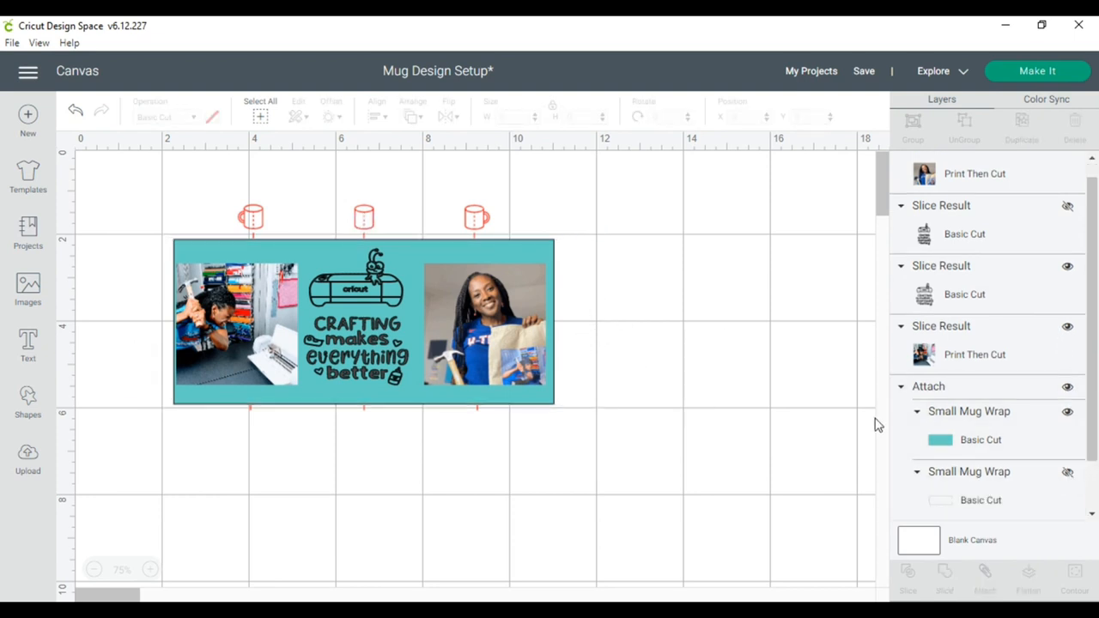
{"action": "scroll", "scroll_direction": "down", "scroll_amount": 3}
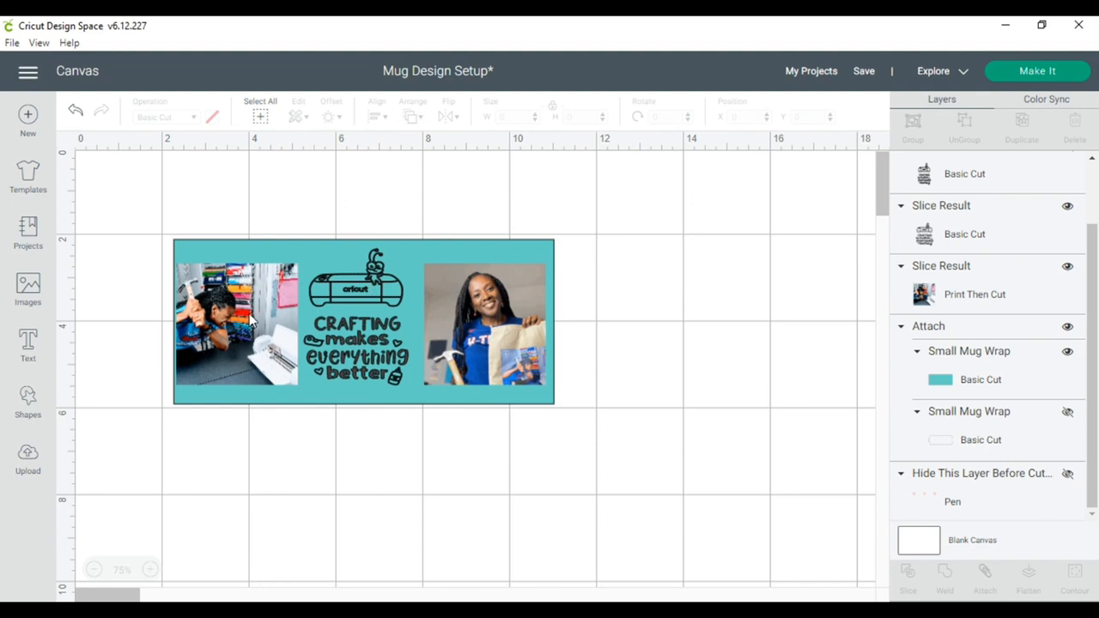
{"action": "left_click", "coordinate": [237, 325]}
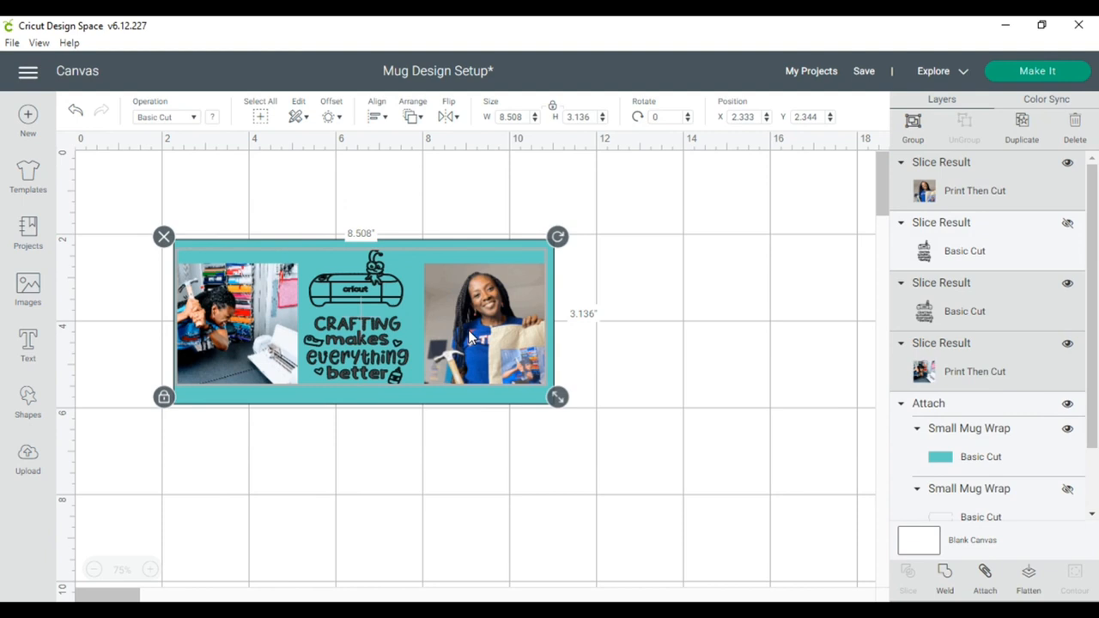
{"action": "mouse_move", "coordinate": [897, 158]}
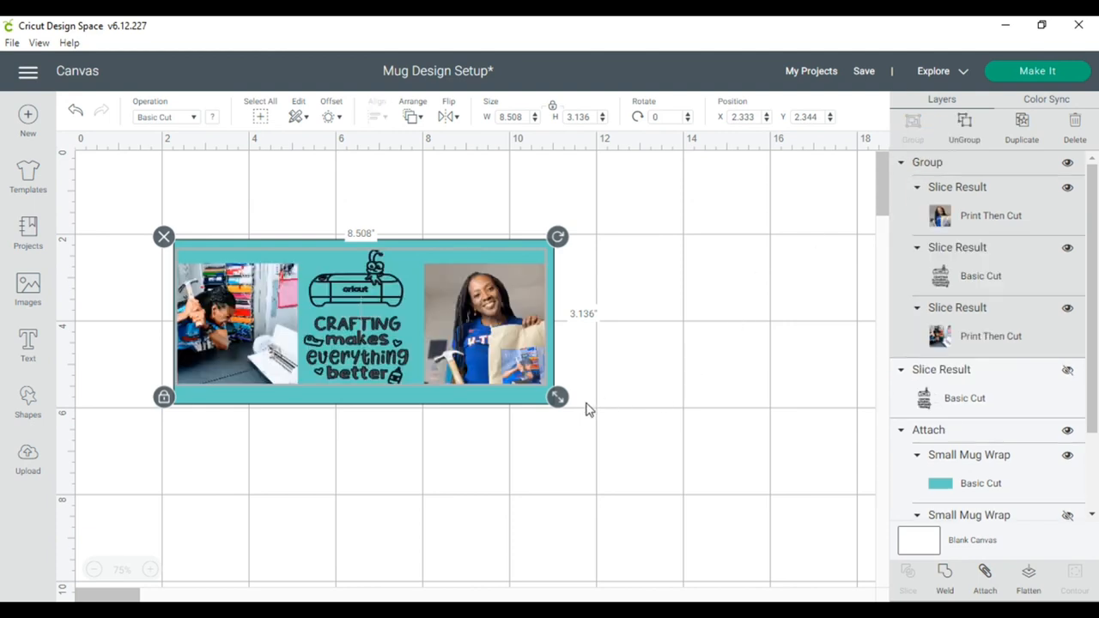
Stretch the grouped photos and Crafting graphic to about 8.6 by 3.2 inches across the wrap.
{"action": "left_click_drag", "start_coordinate": [558, 396], "coordinate": [563, 399]}
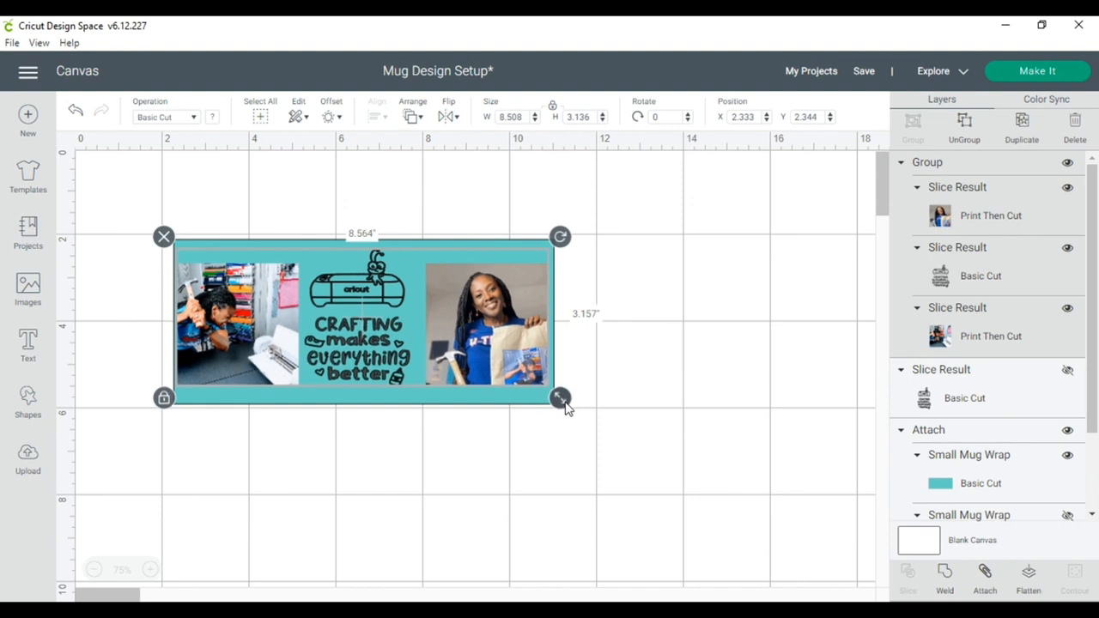
{"action": "left_click_drag", "start_coordinate": [560, 399], "coordinate": [563, 398]}
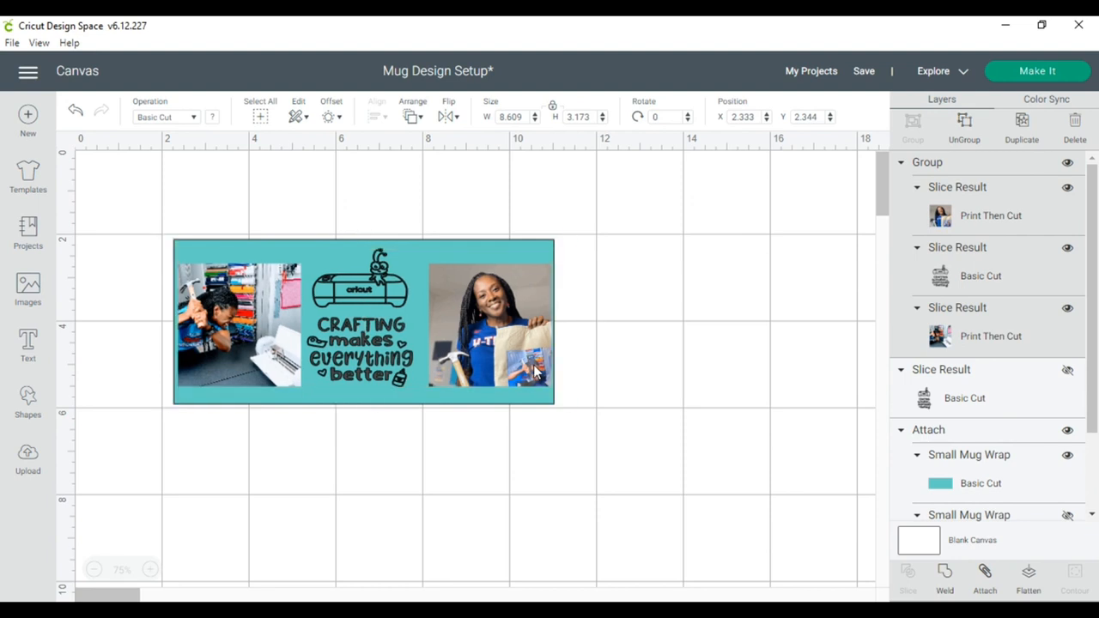
{"action": "left_click", "coordinate": [495, 436]}
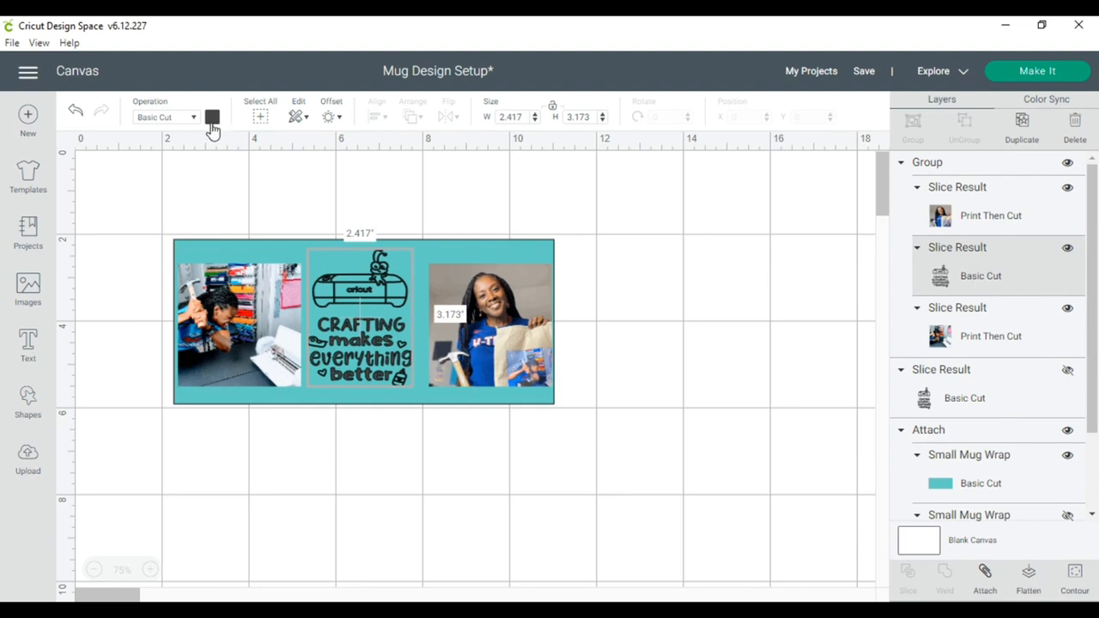
Recolour the mug wrap background to bright blue.
{"action": "left_click", "coordinate": [213, 117]}
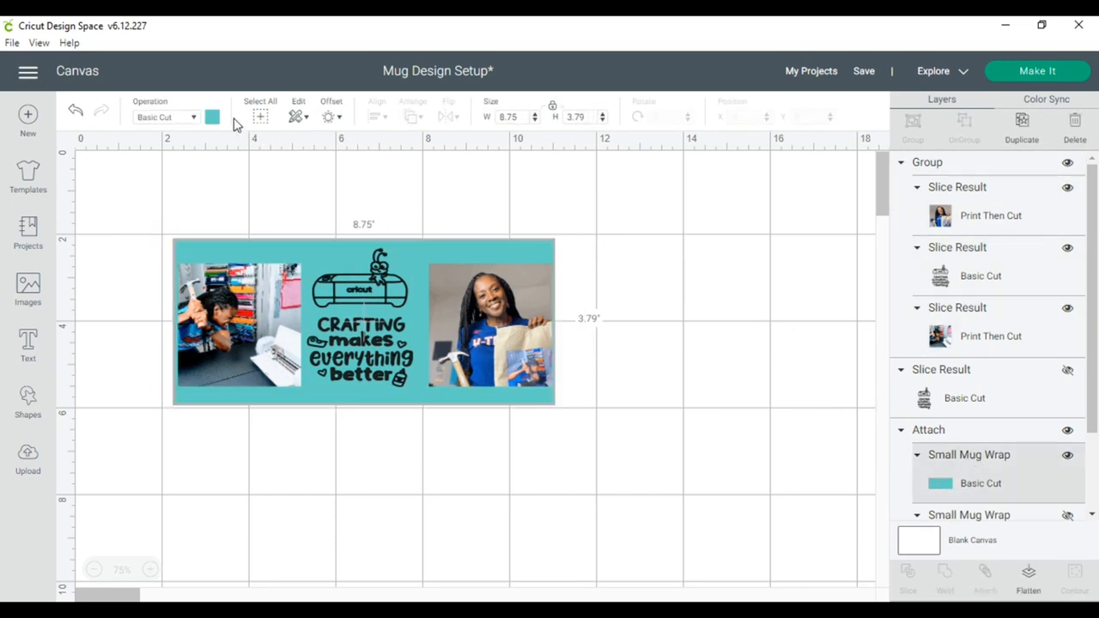
{"action": "left_click", "coordinate": [213, 117]}
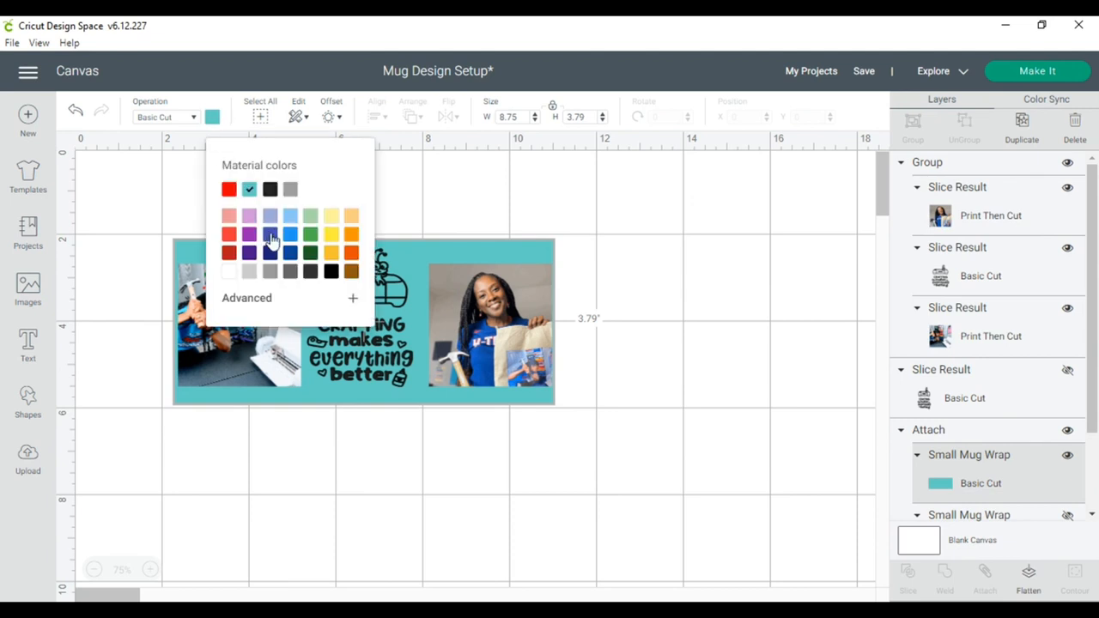
{"action": "left_click", "coordinate": [291, 233]}
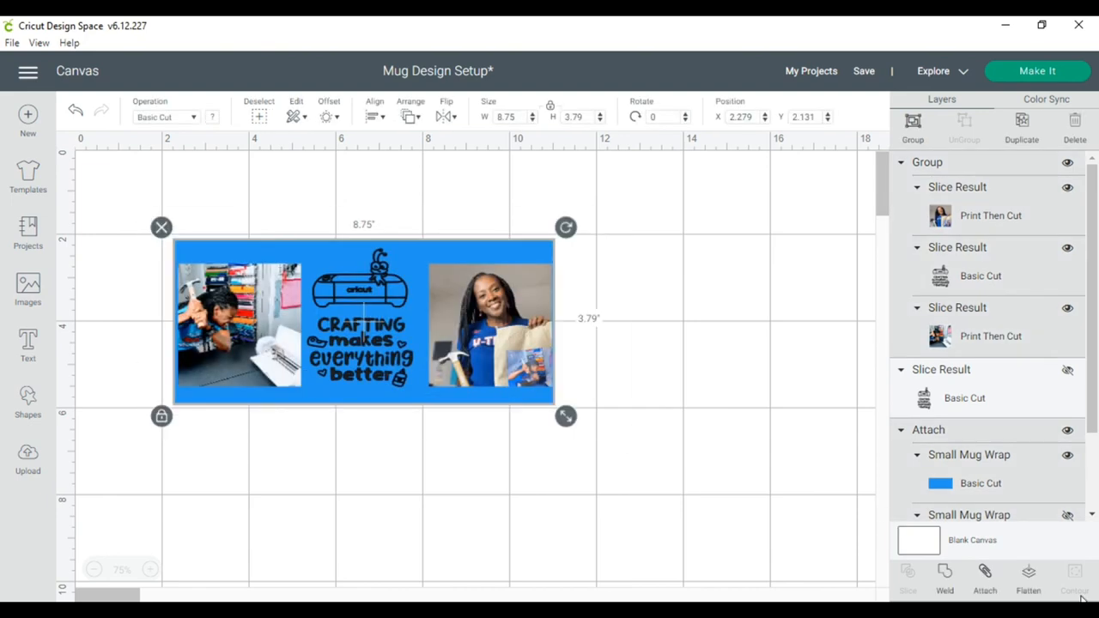
Flatten the blue wrap, photos and Crafting graphic into one Print Then Cut layer.
{"action": "left_click", "coordinate": [1026, 575]}
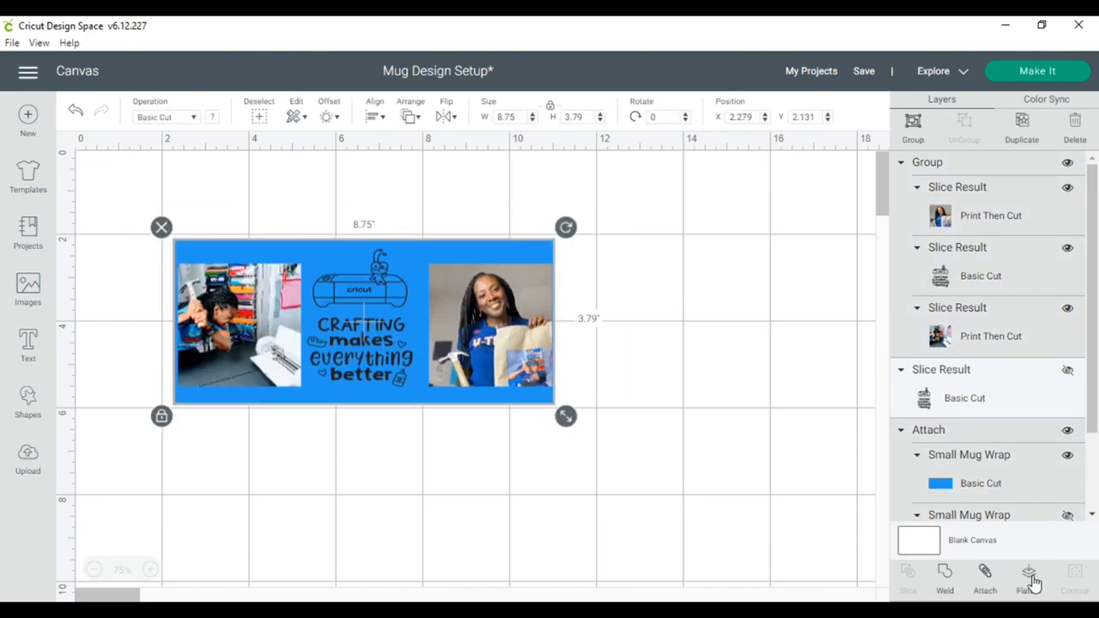
{"action": "left_click", "coordinate": [1030, 581]}
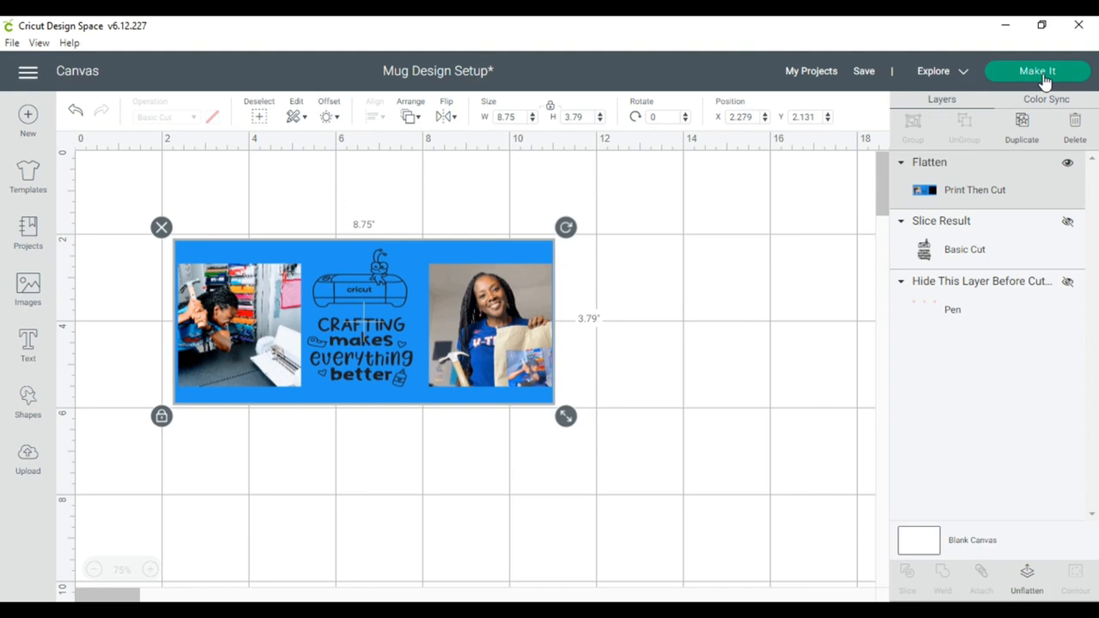
Make It, accept the letter-size mat layout and continue to the print setup dialog.
{"action": "left_click", "coordinate": [1037, 70]}
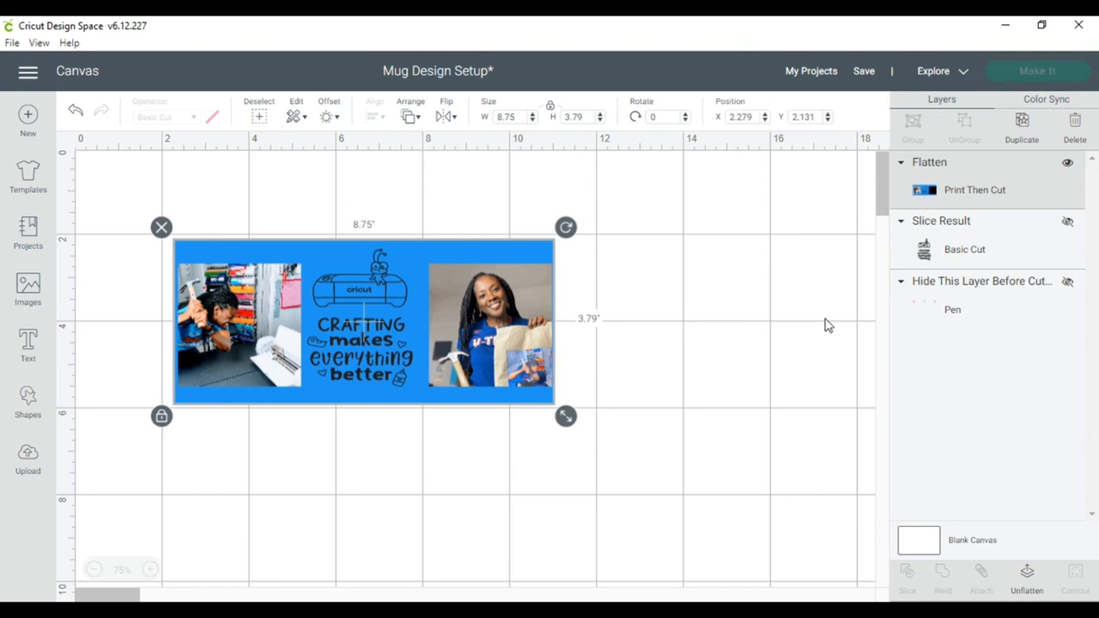
{"action": "left_click", "coordinate": [1037, 70]}
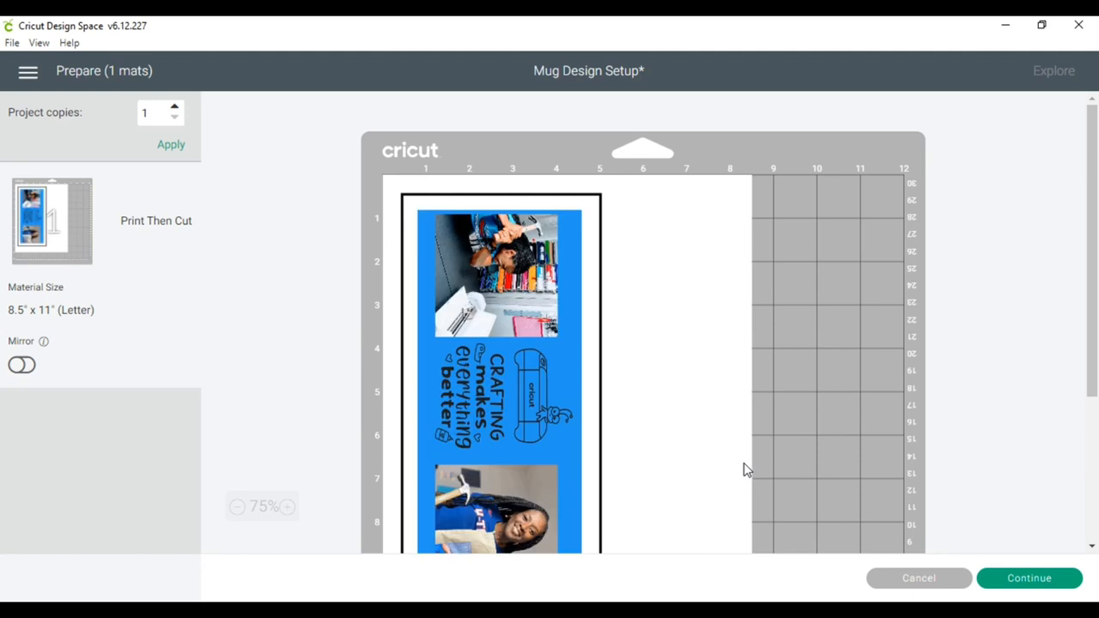
{"action": "mouse_move", "coordinate": [1030, 576]}
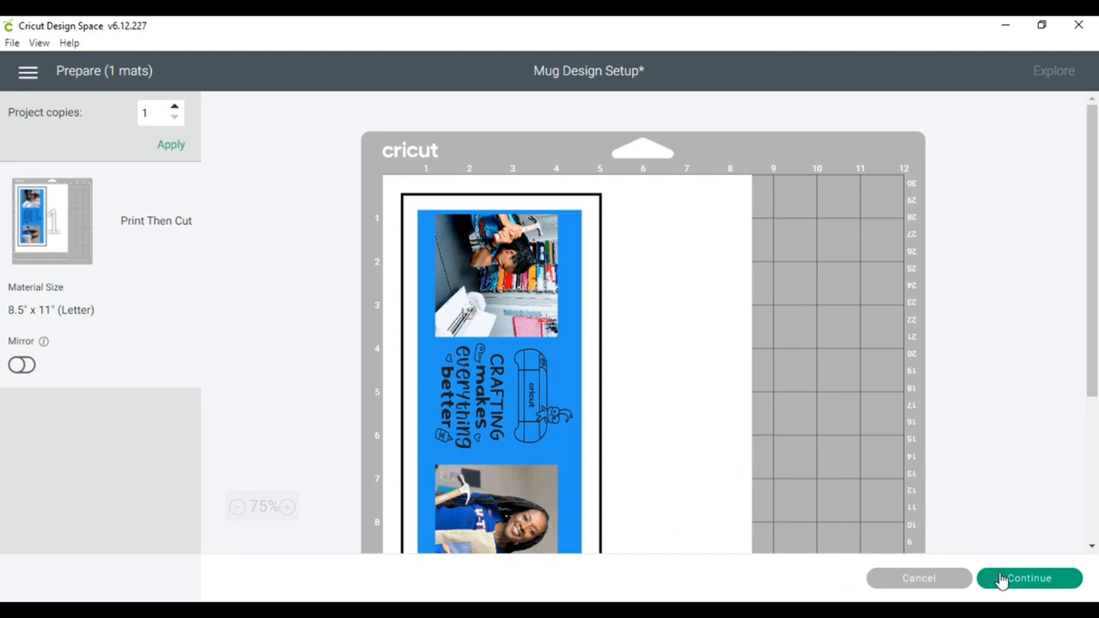
{"action": "left_click", "coordinate": [1031, 577]}
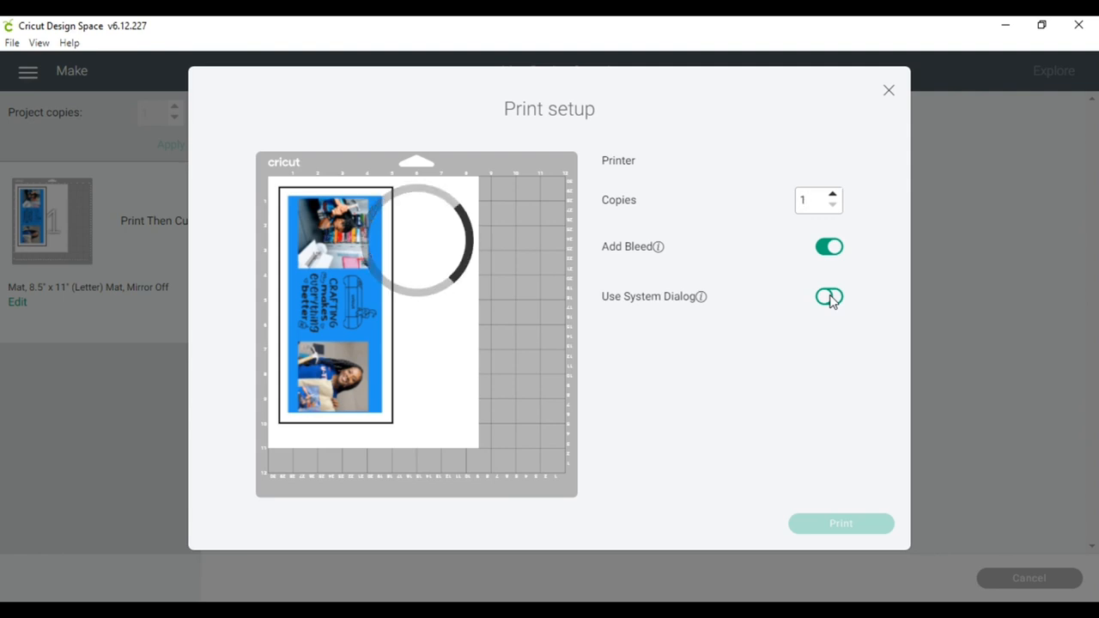
Enable Use System Dialog with Add Bleed on and send the wrap to the EPSON ET-2760 Series.
{"action": "left_click", "coordinate": [828, 295]}
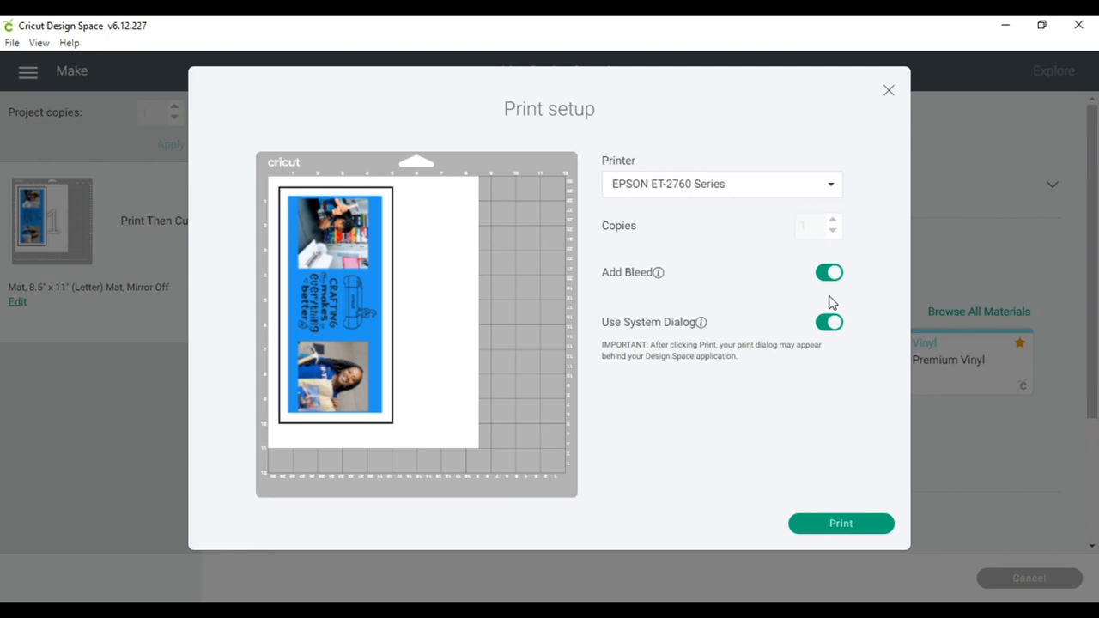
{"action": "mouse_move", "coordinate": [841, 511]}
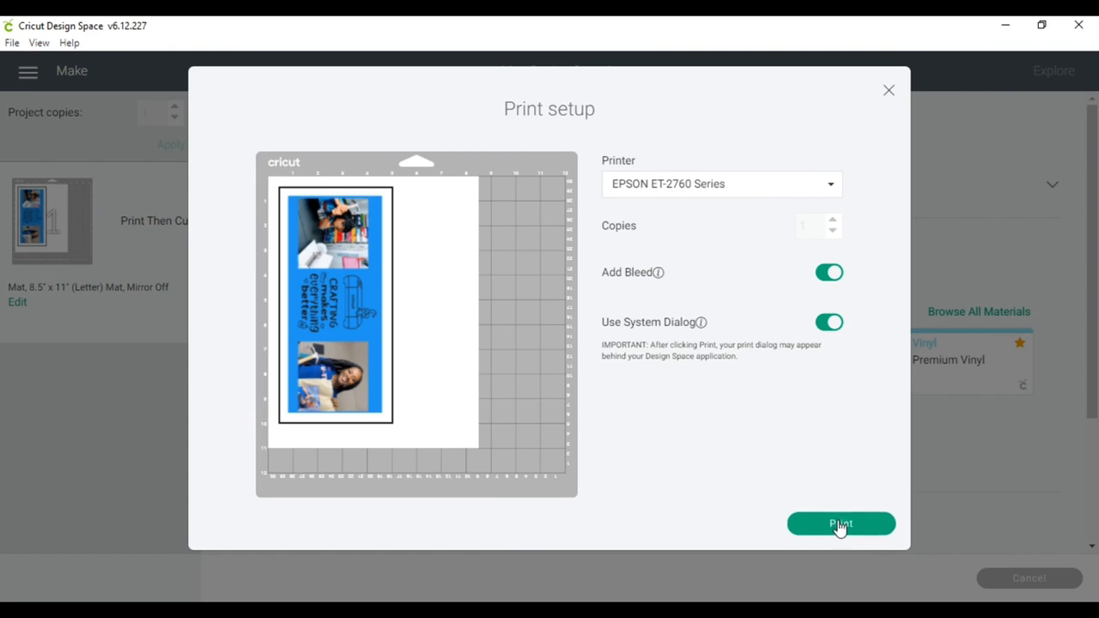
{"action": "left_click", "coordinate": [842, 523]}
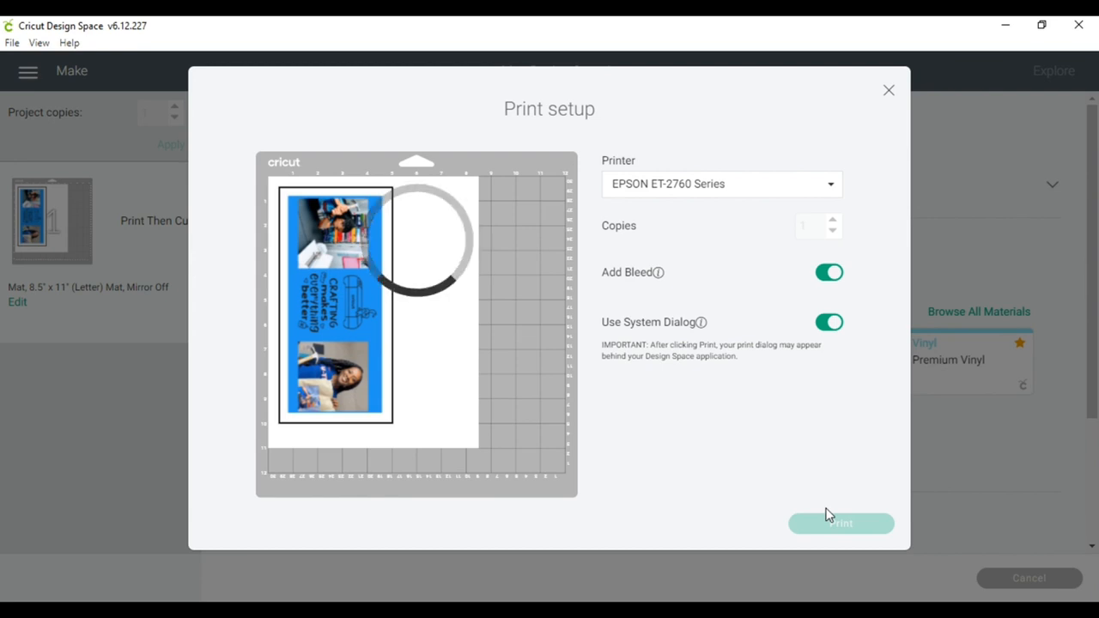
{"action": "left_click", "coordinate": [842, 522]}
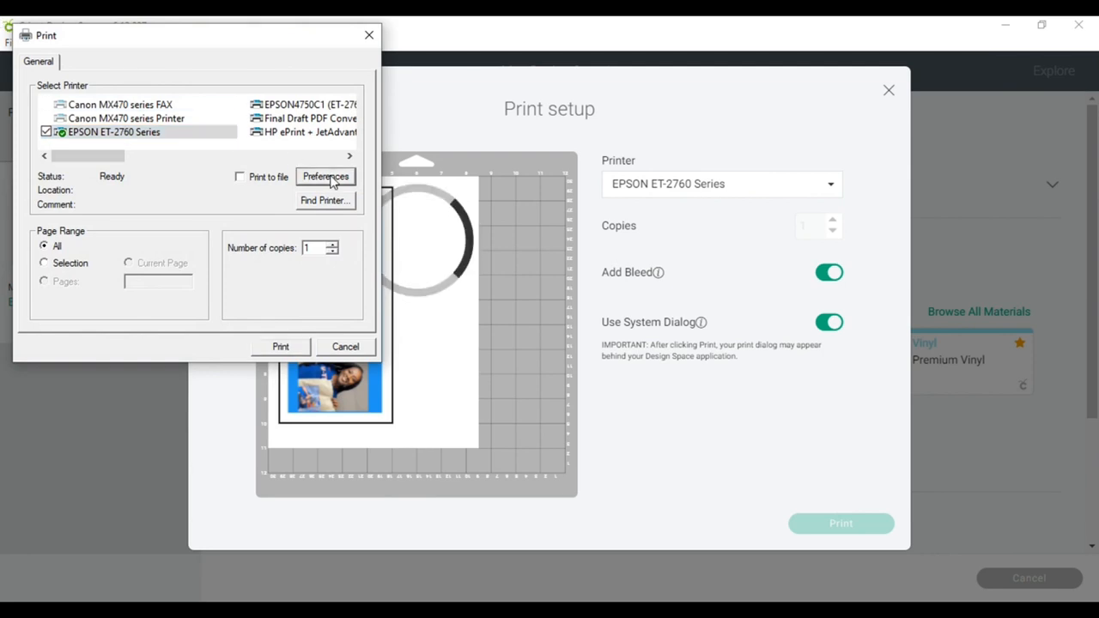
Apply the Epson Sublimation preset — matte presentation paper, high quality, mirror image — and confirm.
{"action": "left_click", "coordinate": [327, 175]}
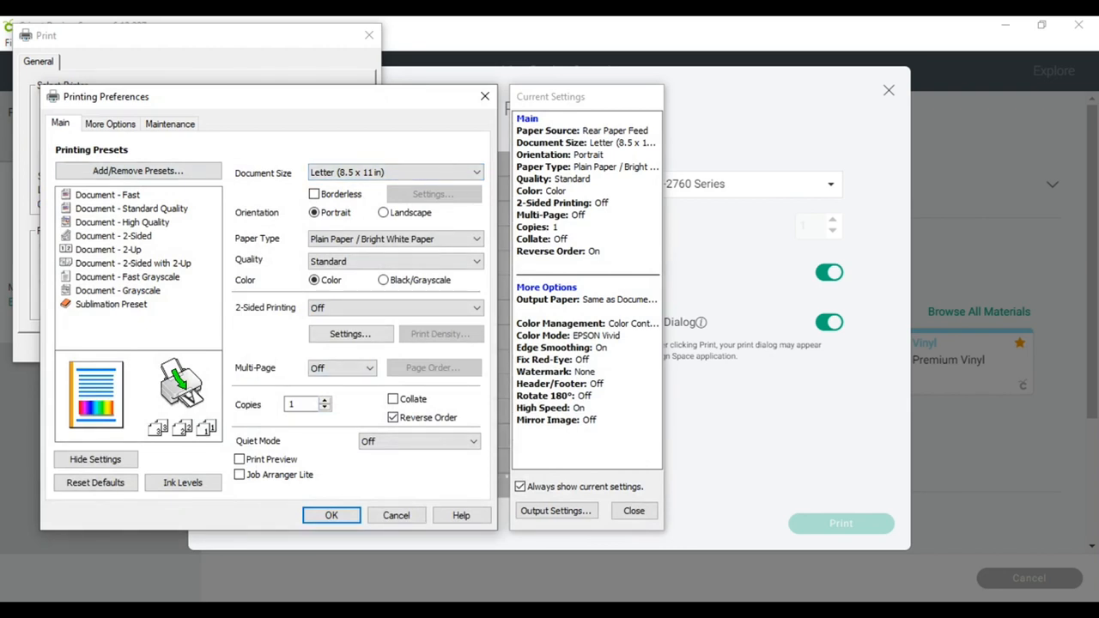
{"action": "left_click", "coordinate": [110, 309]}
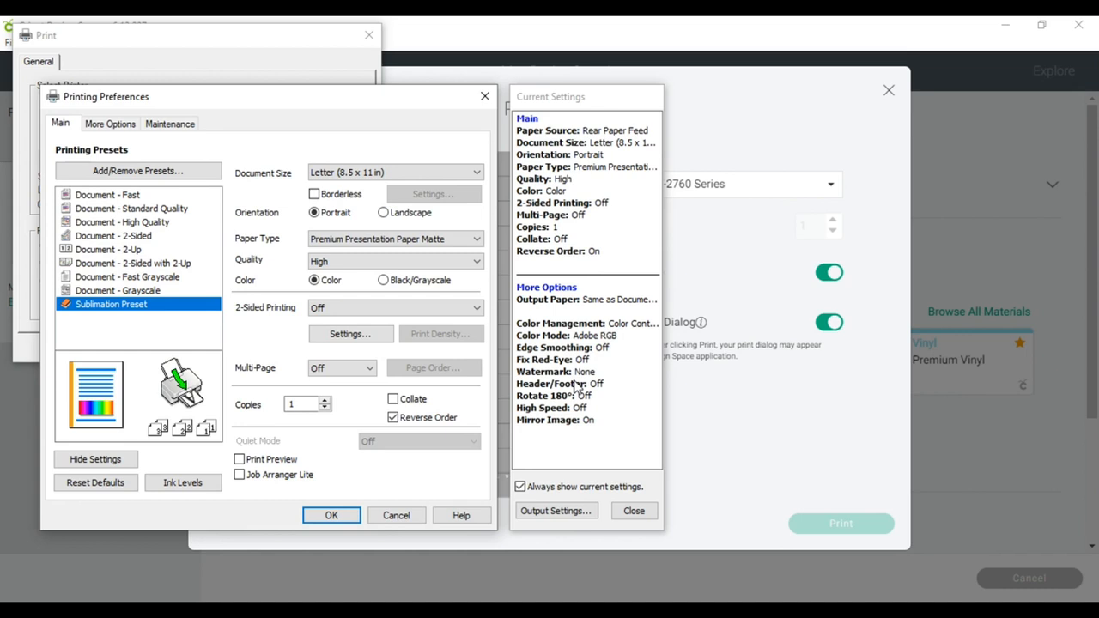
{"action": "mouse_move", "coordinate": [649, 333]}
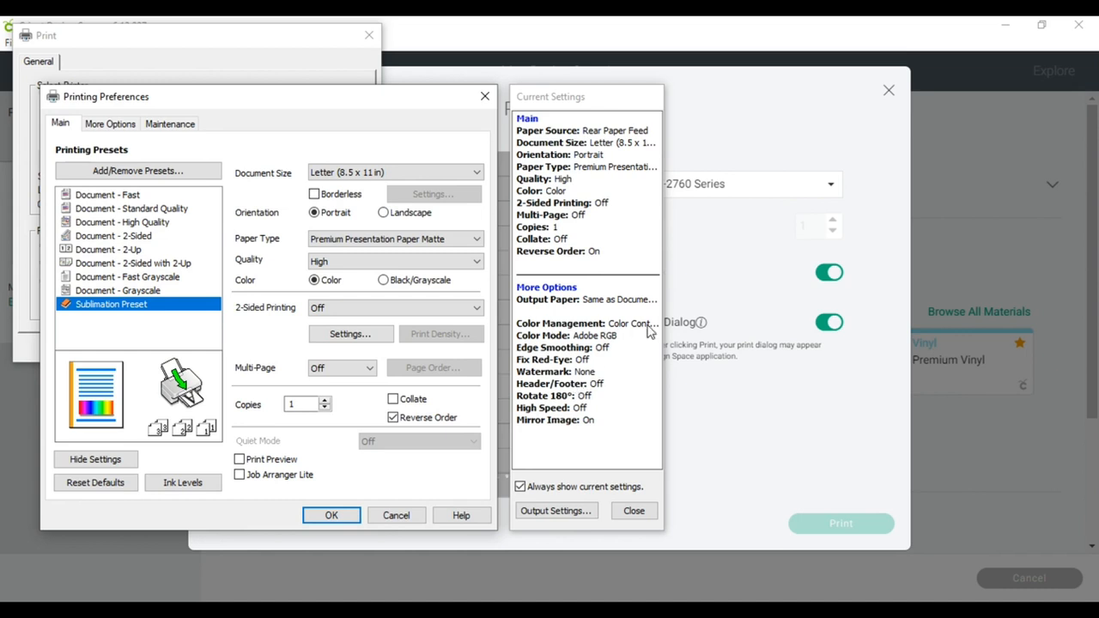
{"action": "mouse_move", "coordinate": [615, 349]}
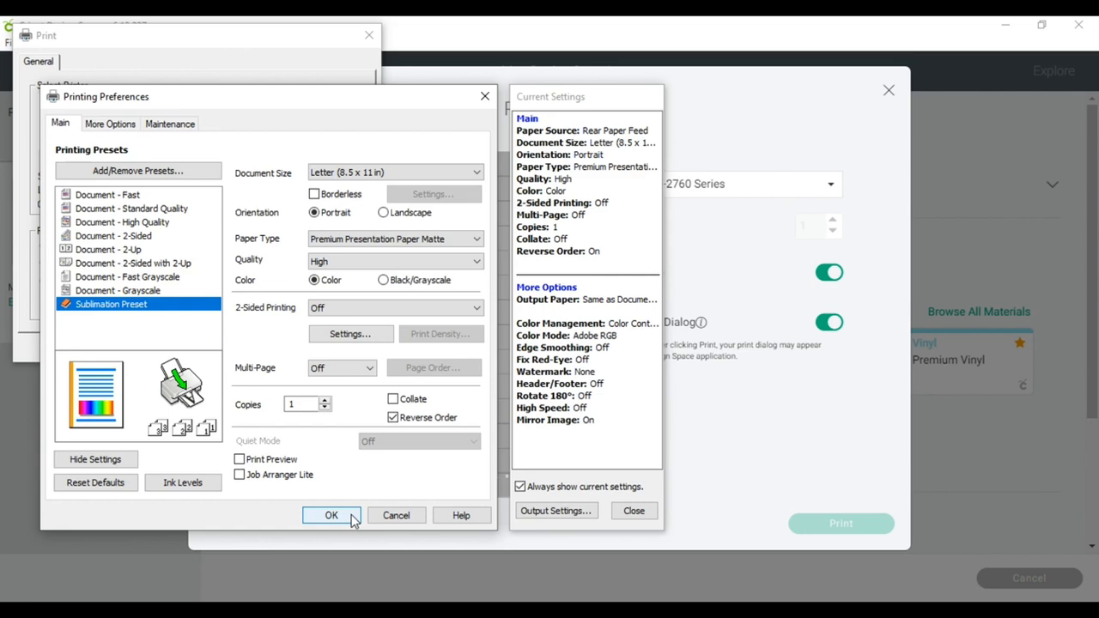
{"action": "left_click", "coordinate": [332, 515]}
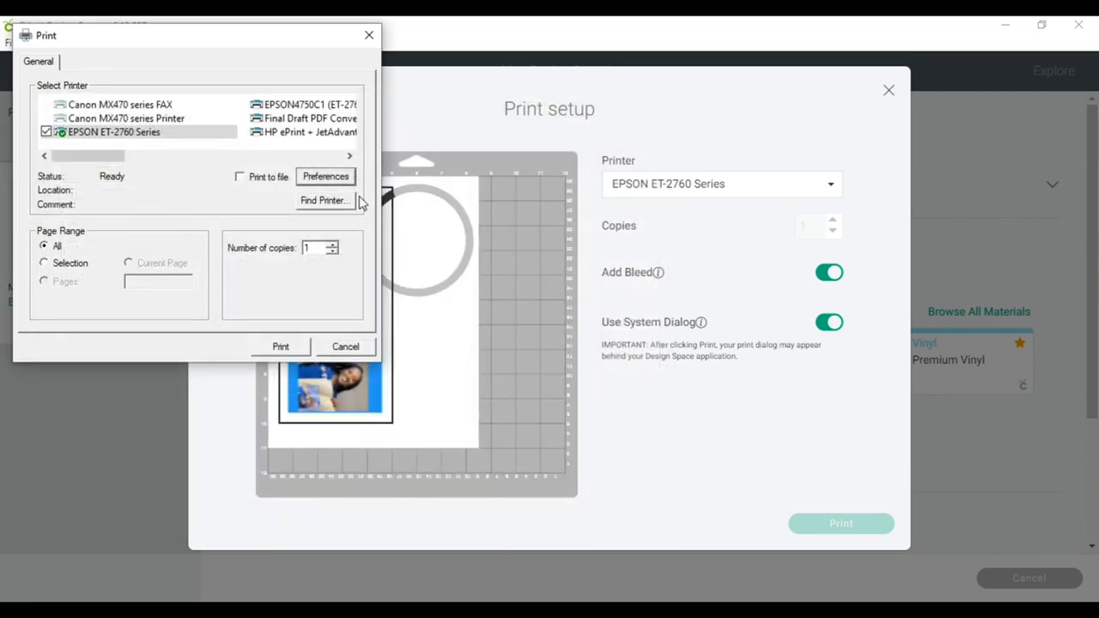
Print the blue mug wrap from the Windows dialog and bring up the WEDDING MUG design.
{"action": "left_click", "coordinate": [326, 175]}
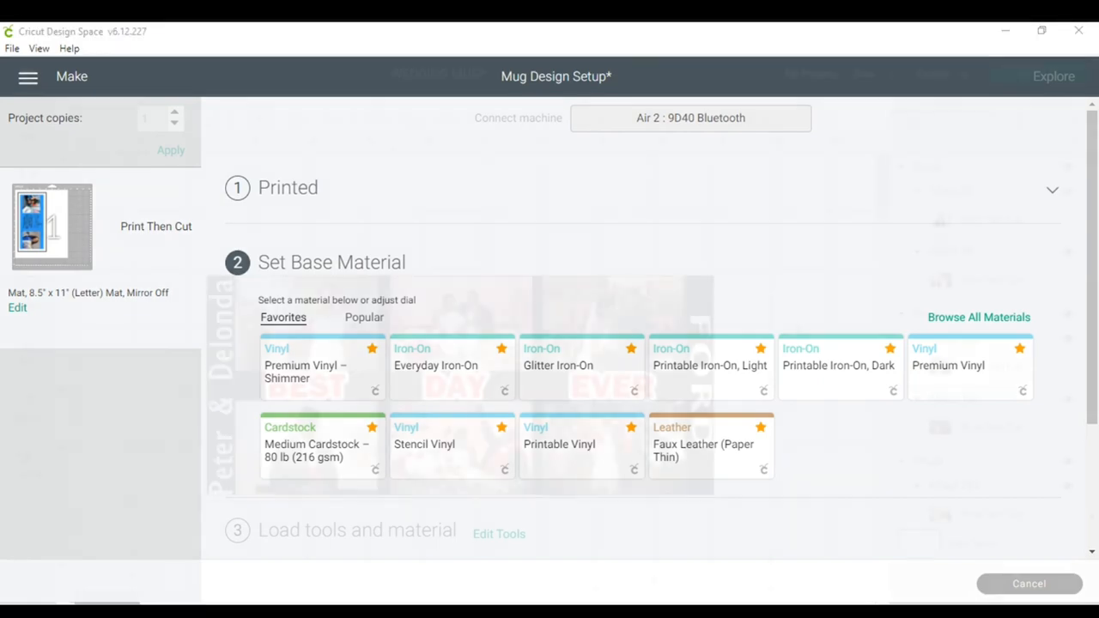
{"action": "left_click", "coordinate": [1029, 583]}
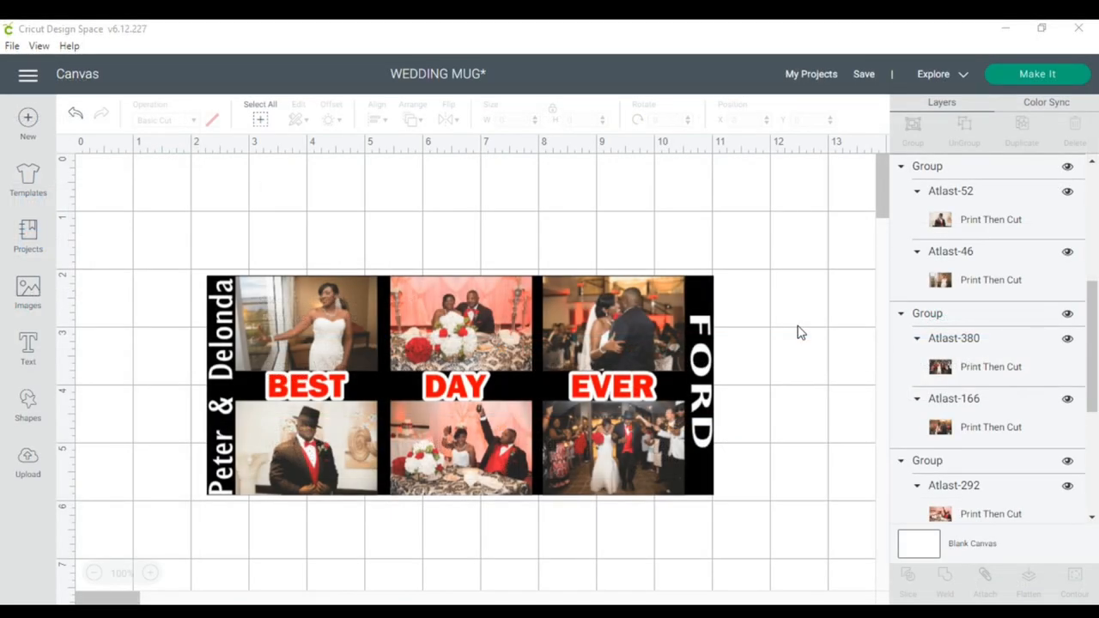
{"action": "mouse_move", "coordinate": [800, 326]}
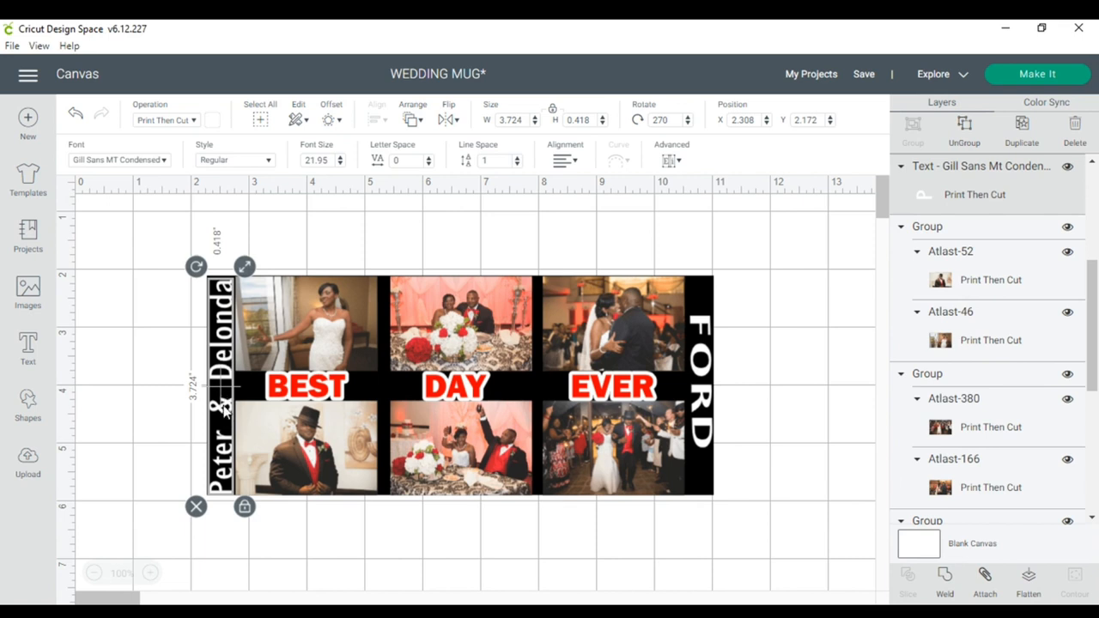
{"action": "mouse_move", "coordinate": [77, 172]}
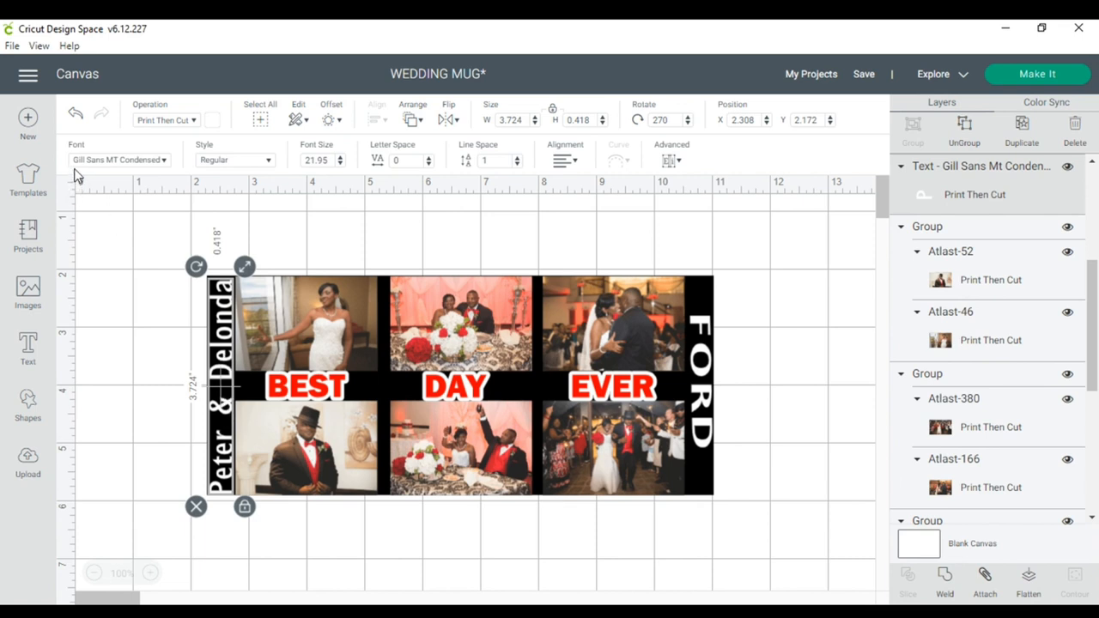
{"action": "mouse_move", "coordinate": [325, 343]}
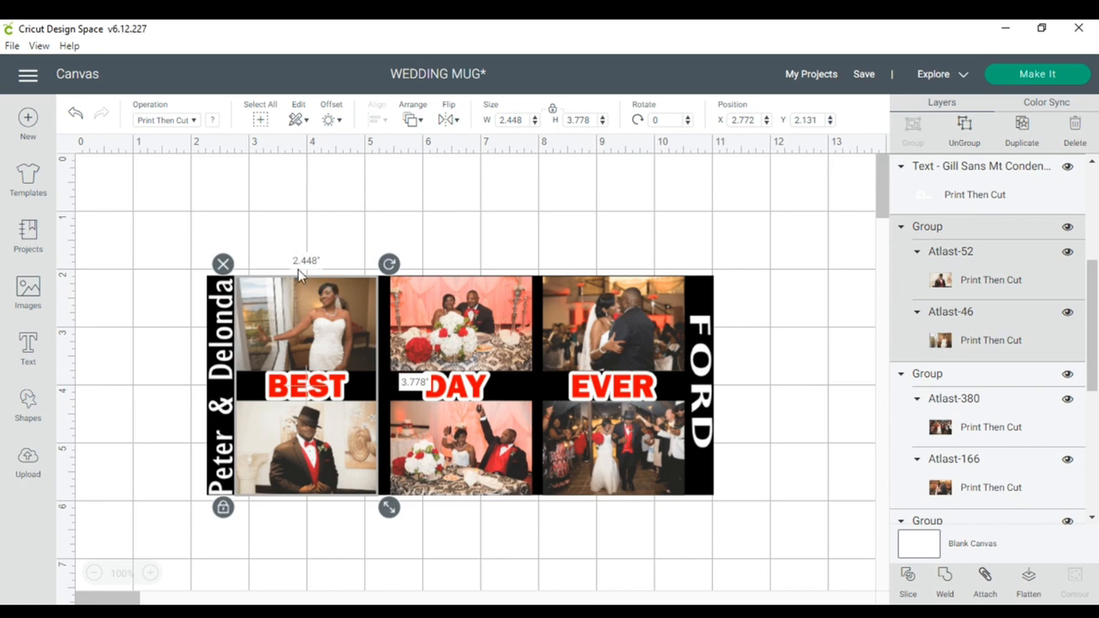
{"action": "mouse_move", "coordinate": [357, 479]}
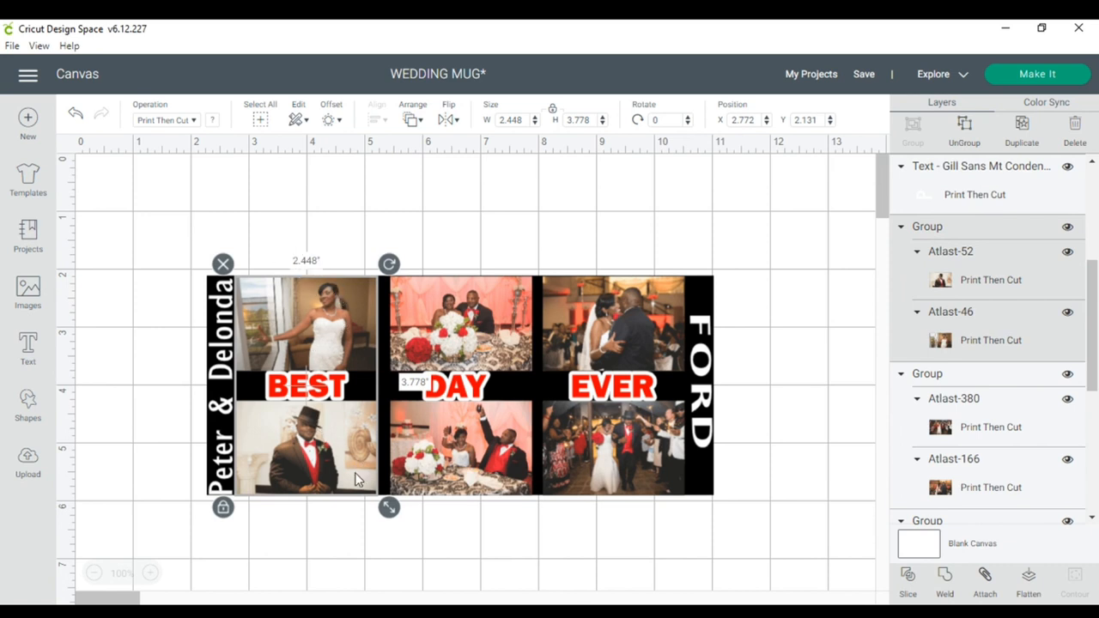
{"action": "mouse_move", "coordinate": [483, 352]}
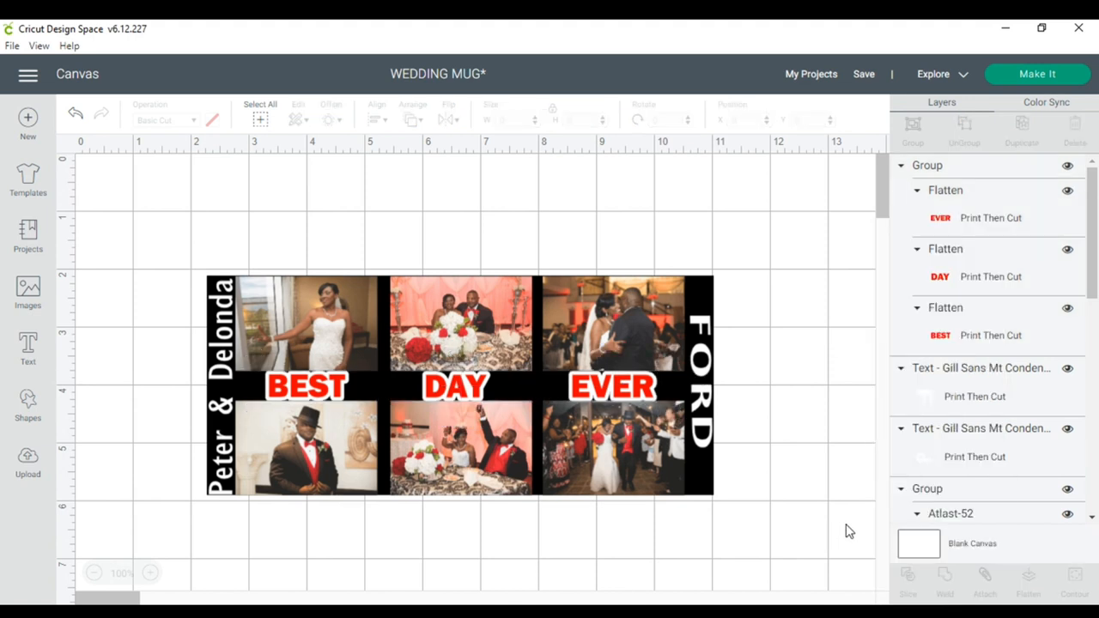
{"action": "left_click", "coordinate": [941, 335]}
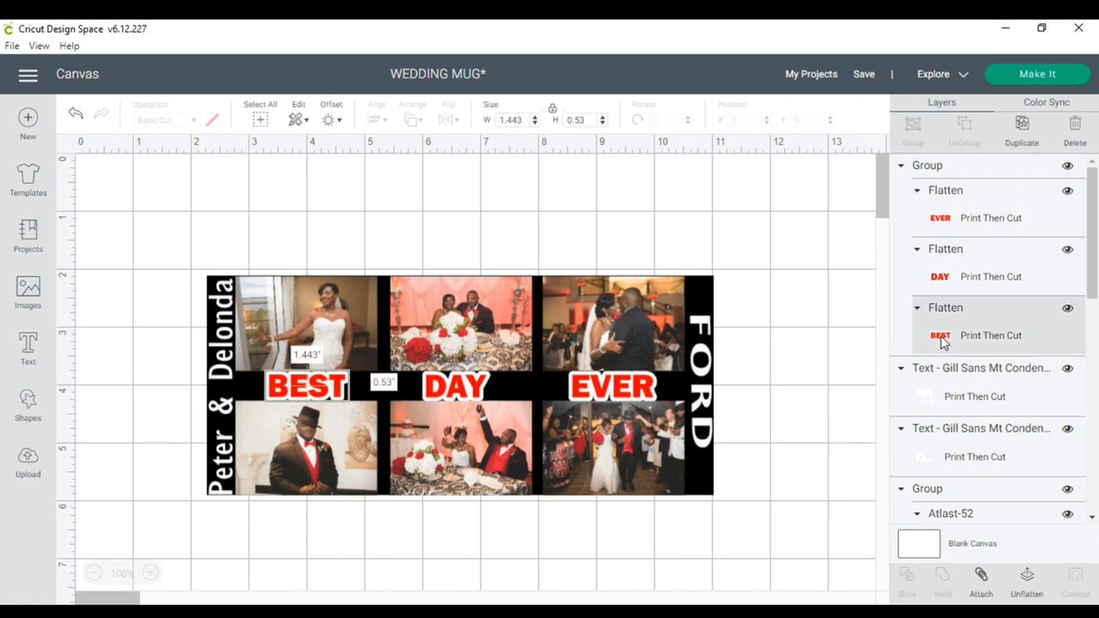
{"action": "right_click", "coordinate": [941, 335]}
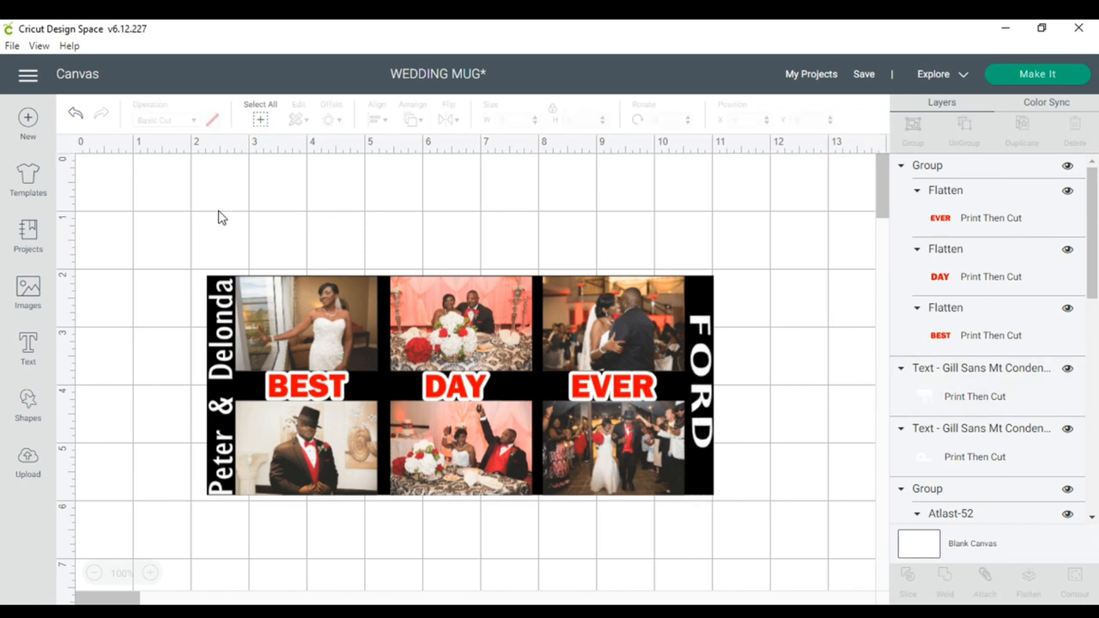
Flatten the six-photo wedding wrap into one Print Then Cut layer and start Make It.
{"action": "left_click", "coordinate": [460, 386]}
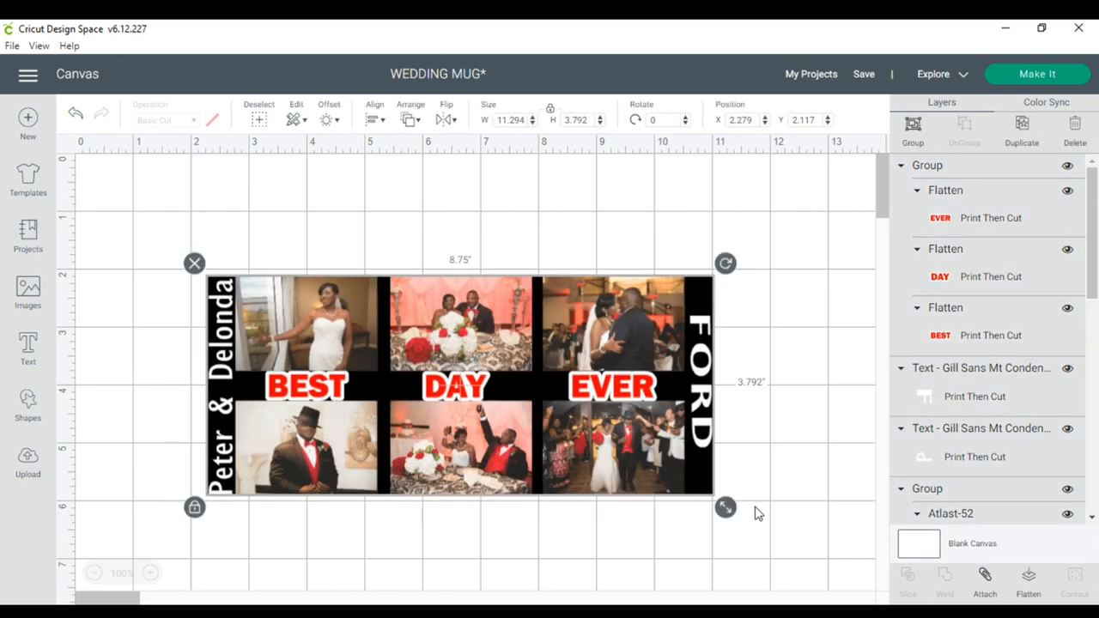
{"action": "mouse_move", "coordinate": [741, 484]}
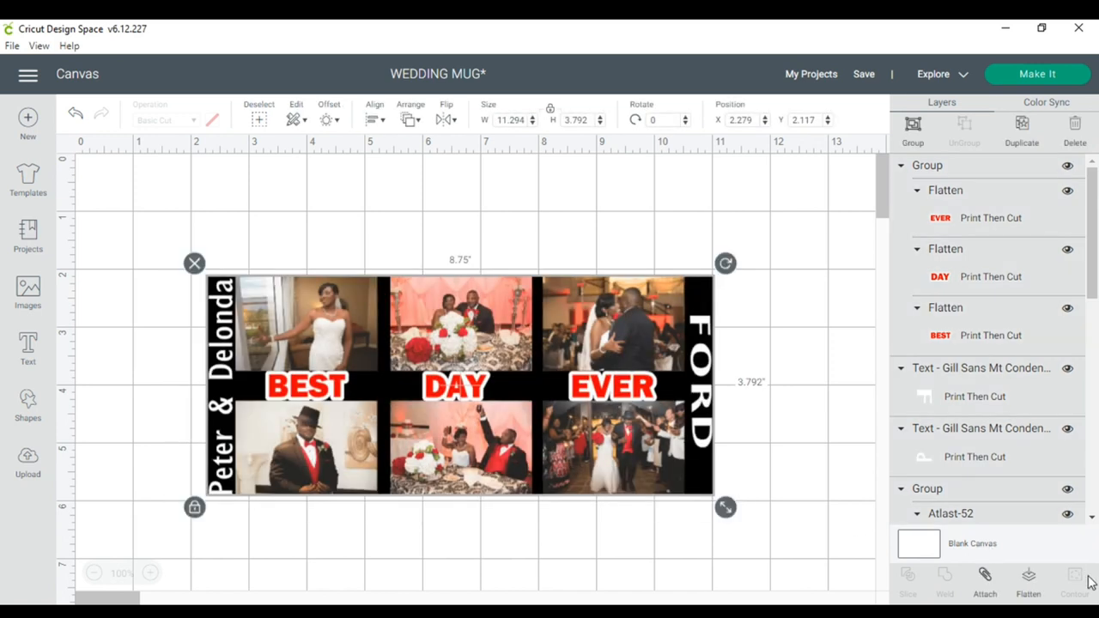
{"action": "left_click", "coordinate": [1026, 576]}
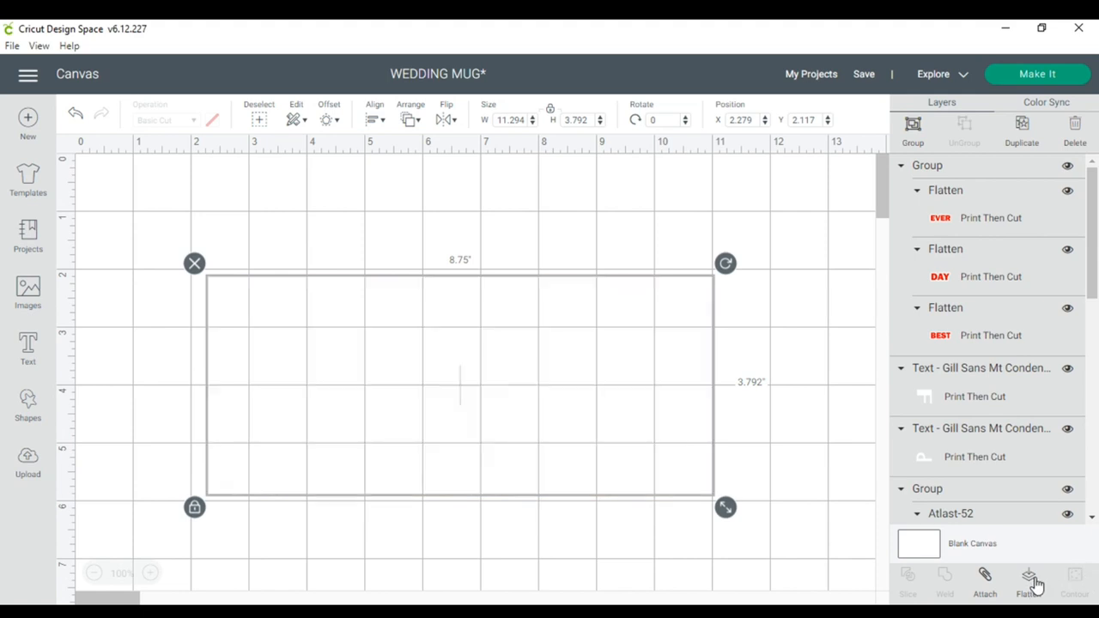
{"action": "left_click", "coordinate": [1027, 583]}
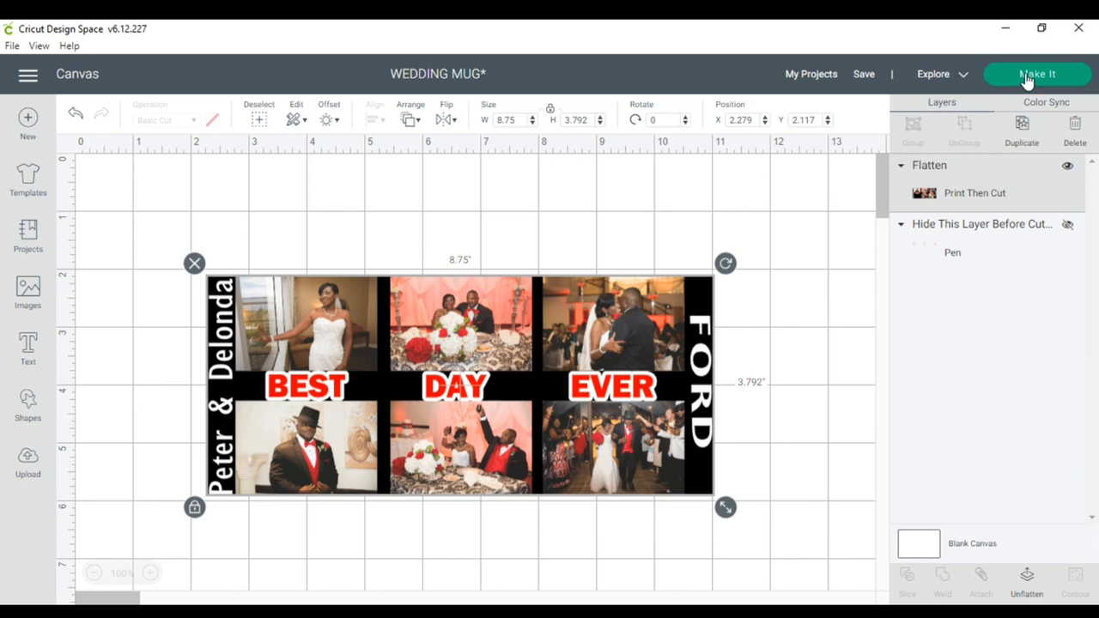
{"action": "left_click", "coordinate": [1037, 74]}
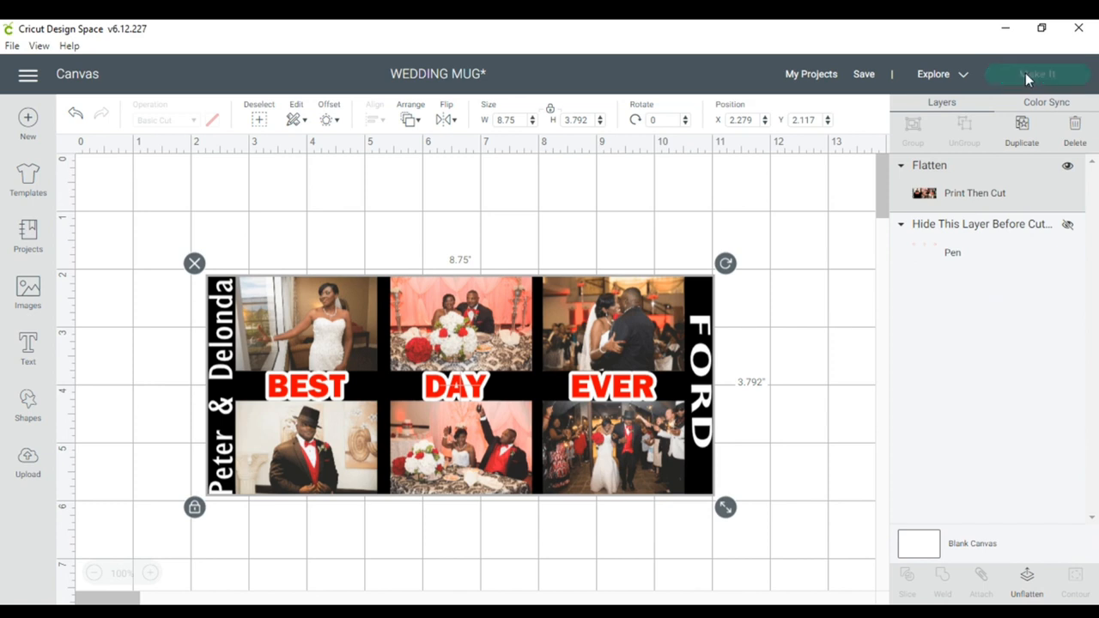